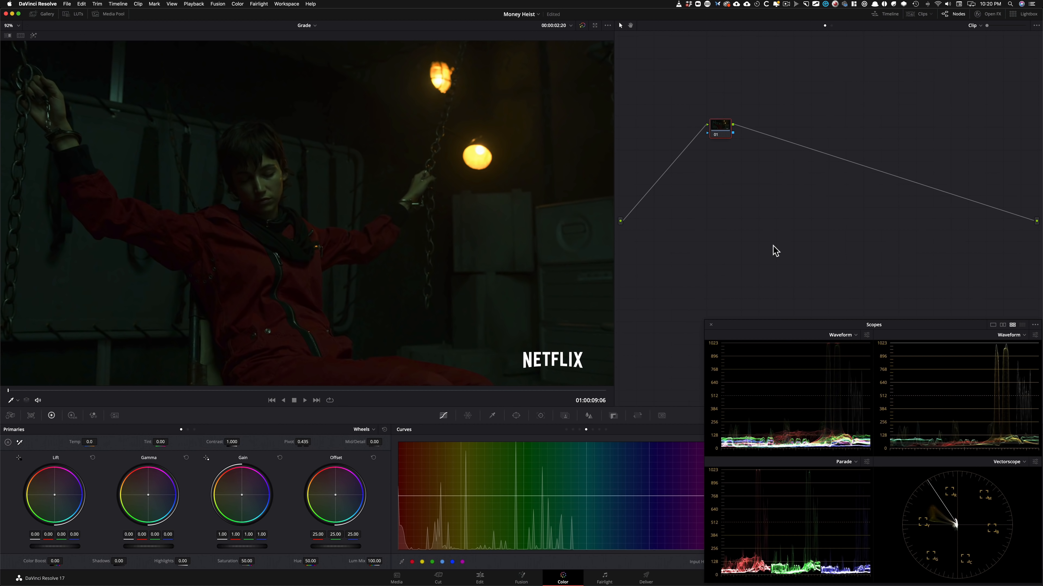
mouse_move(886, 527)
type("ace")
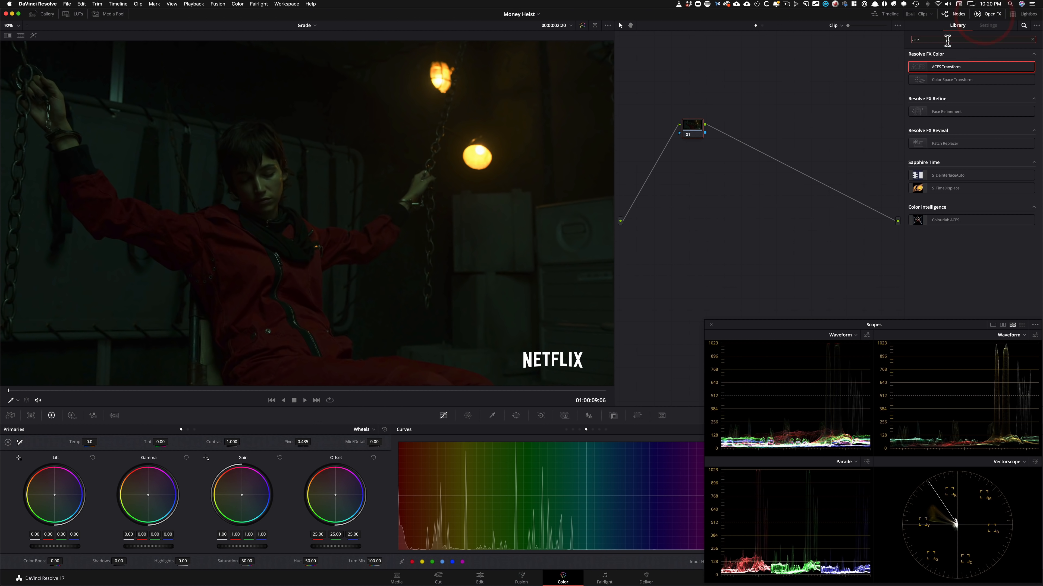
- Search the Open FX library for "pal" to find the Color Palette effect
type("pal")
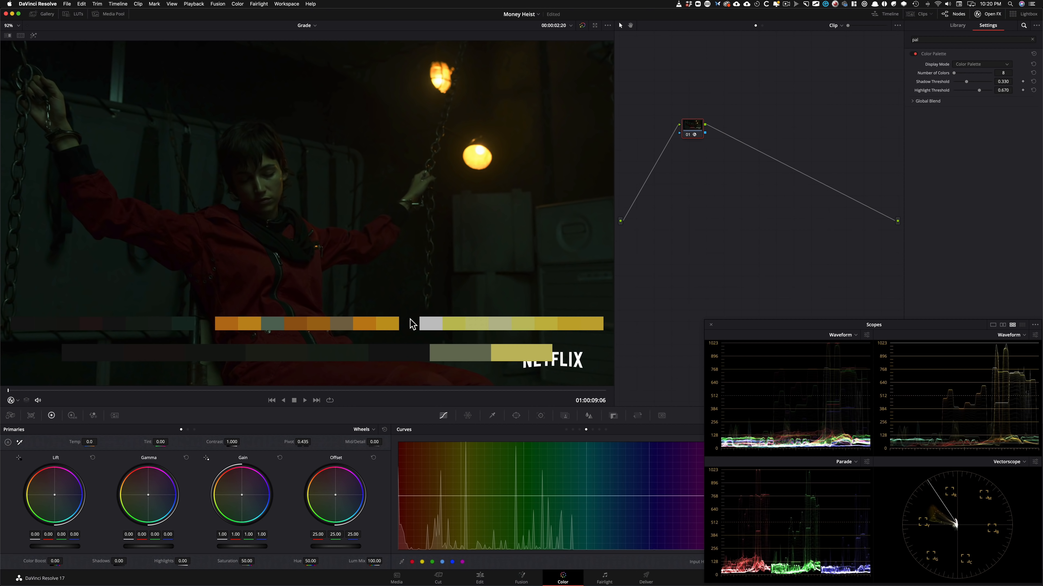
mouse_move(238, 338)
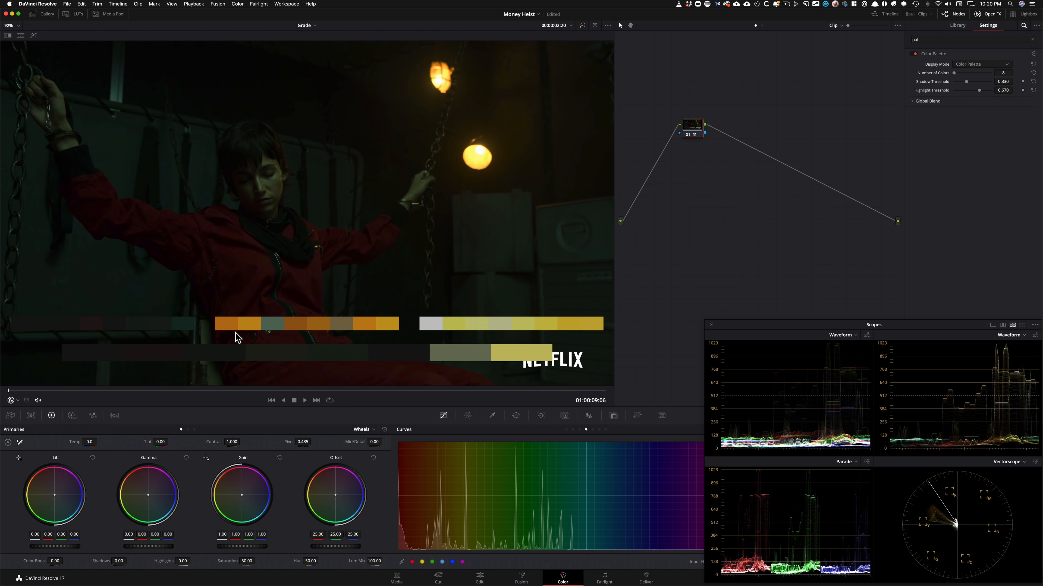
mouse_move(68, 332)
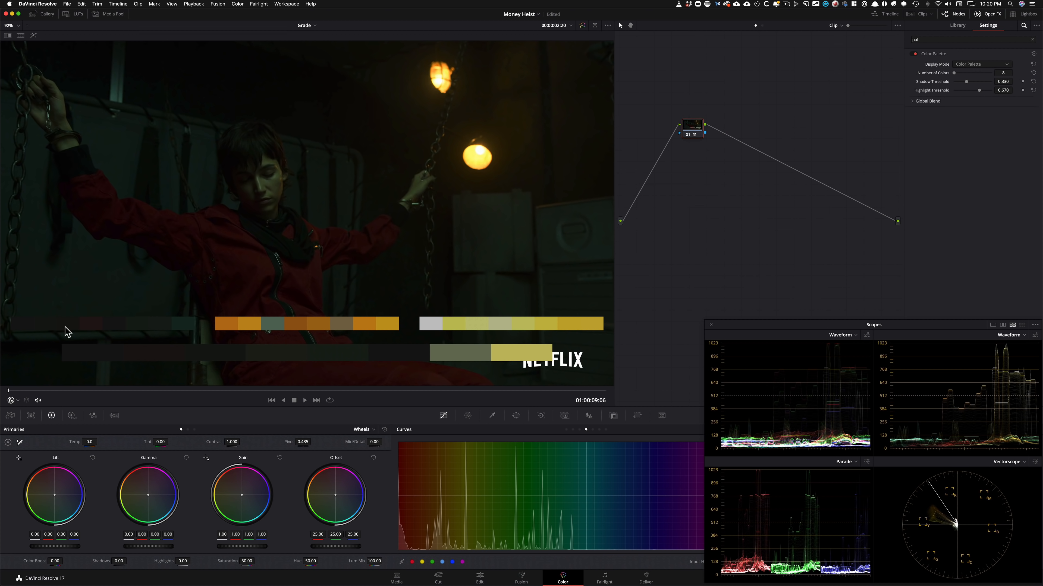
mouse_move(906, 553)
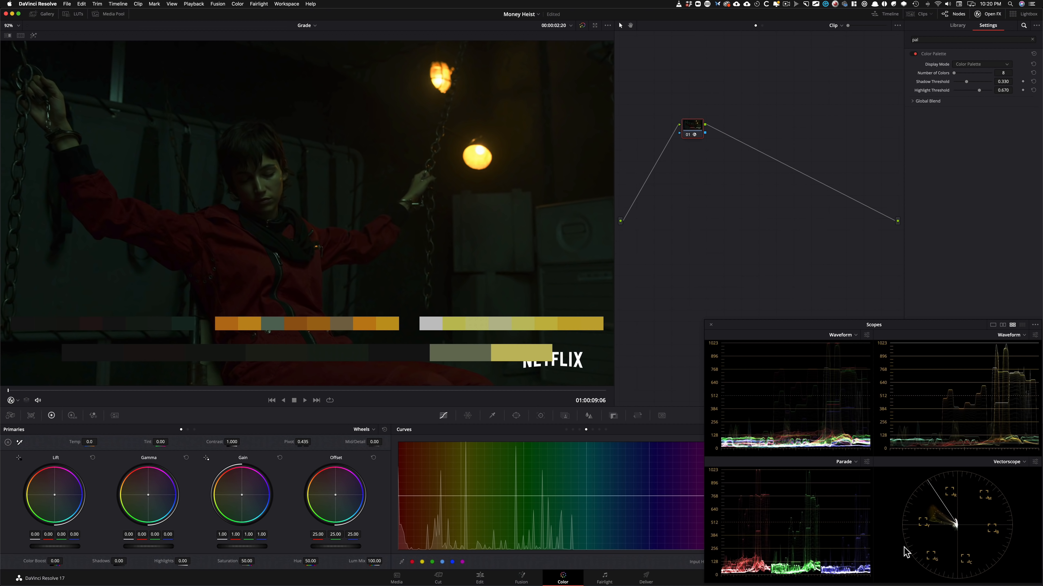
mouse_move(972, 536)
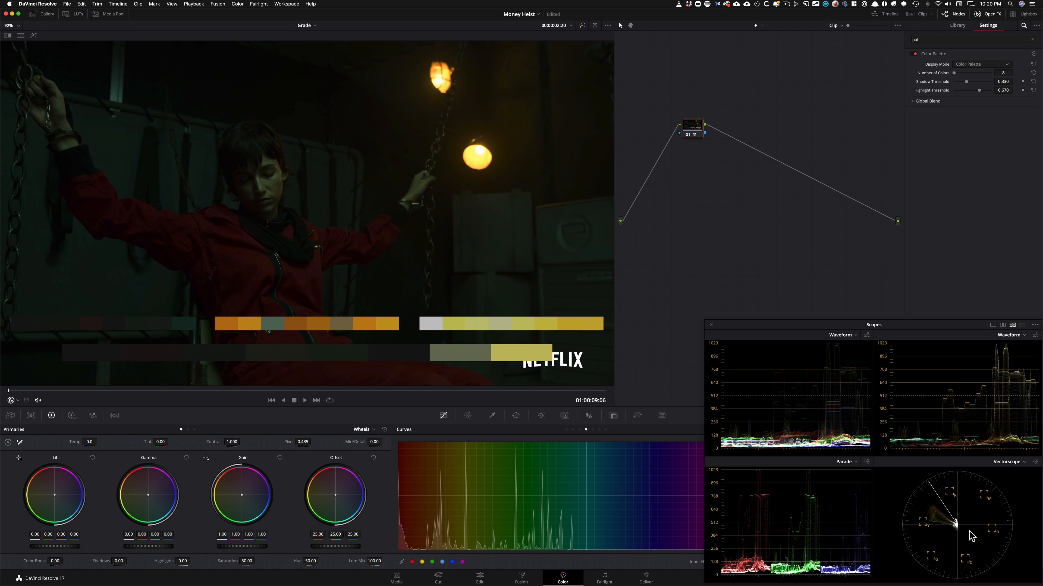
mouse_move(961, 535)
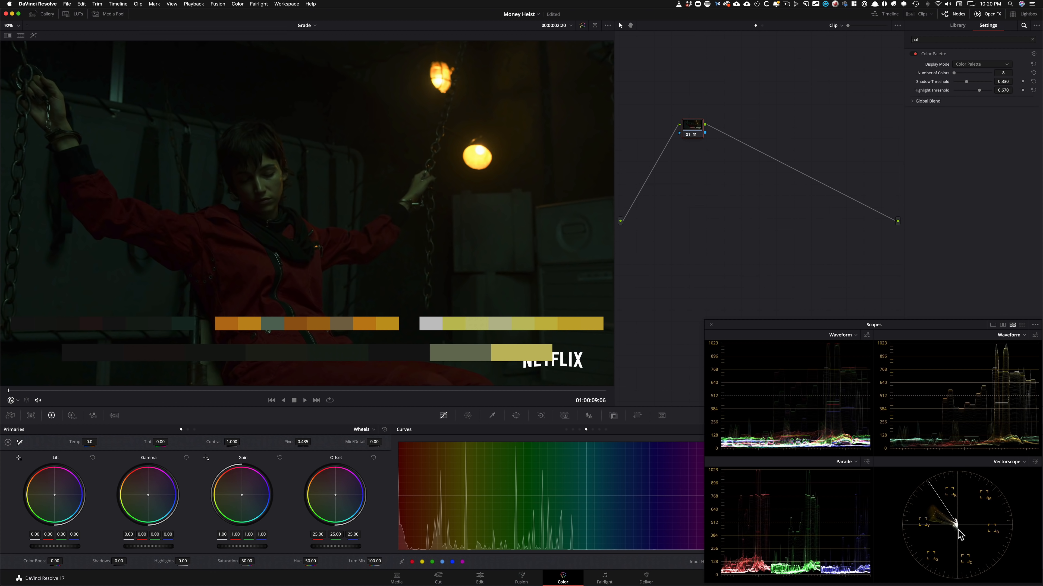
mouse_move(955, 483)
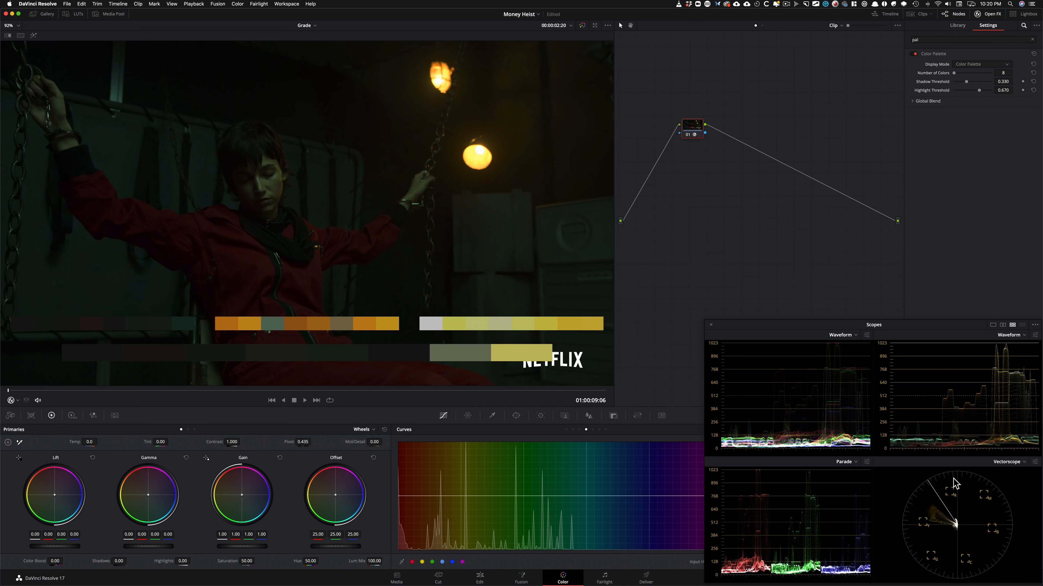
mouse_move(945, 566)
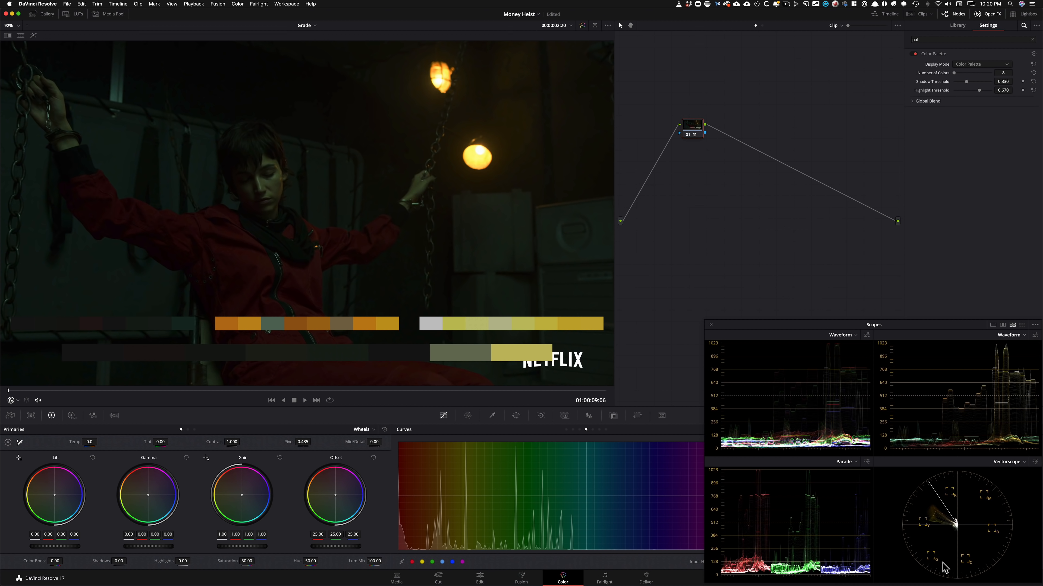
mouse_move(805, 414)
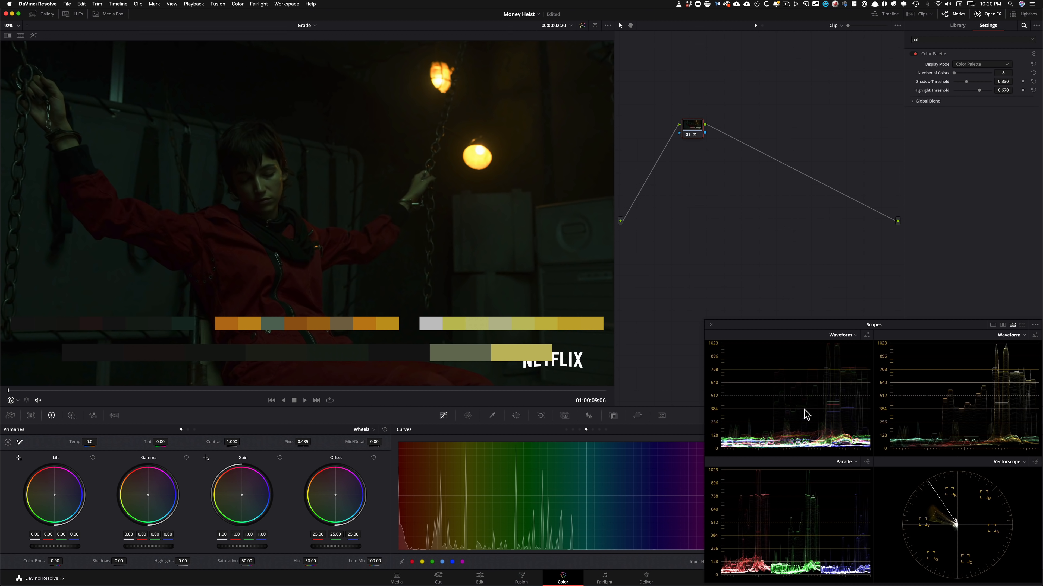
mouse_move(473, 152)
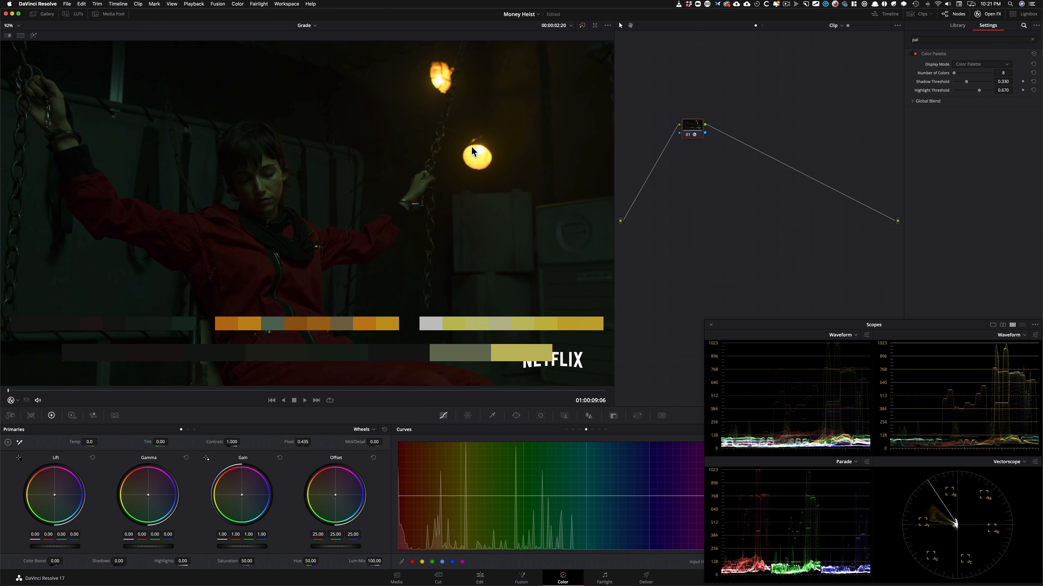
mouse_move(325, 319)
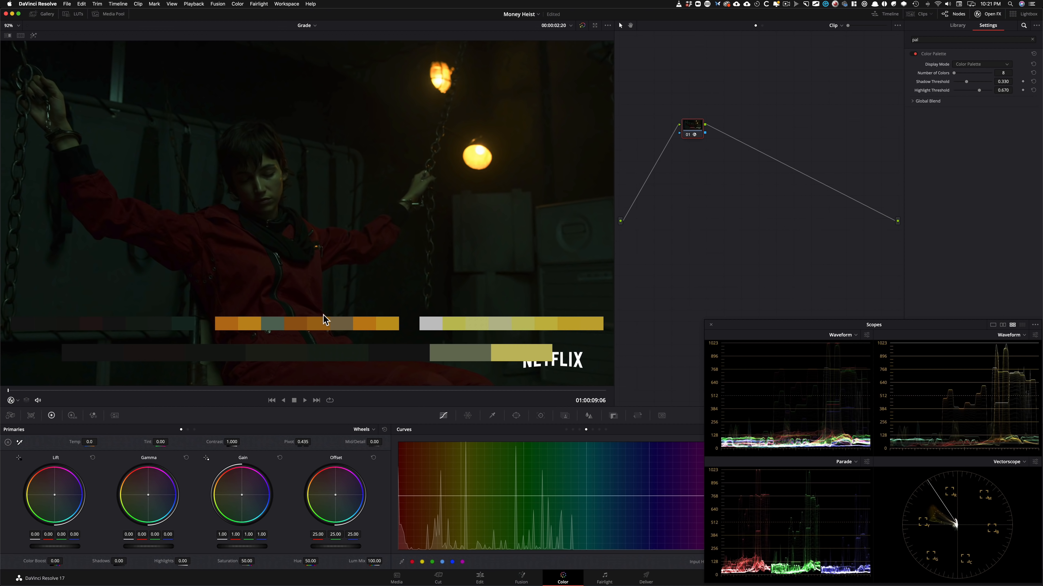
mouse_move(270, 190)
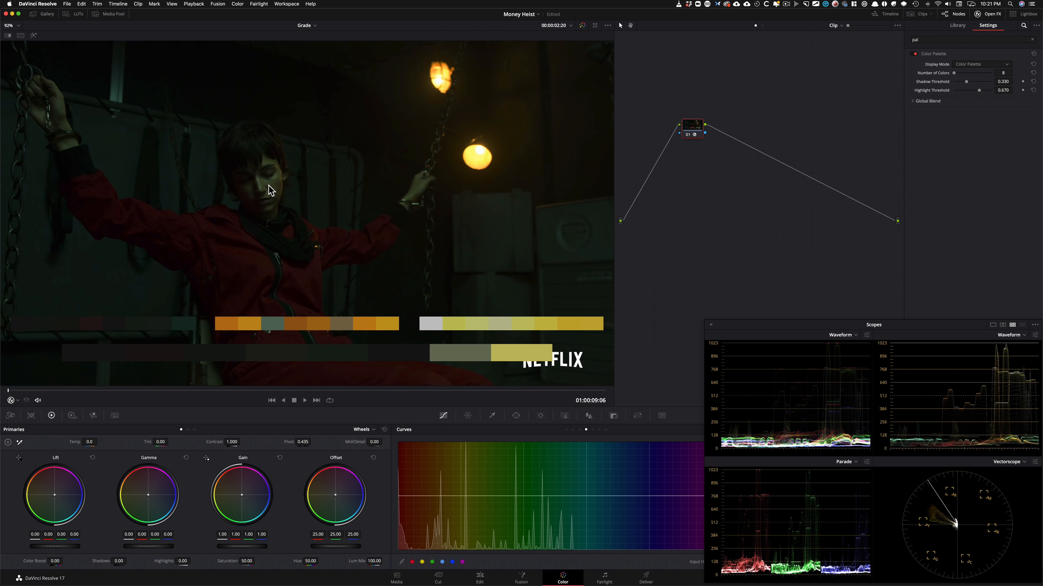
mouse_move(277, 198)
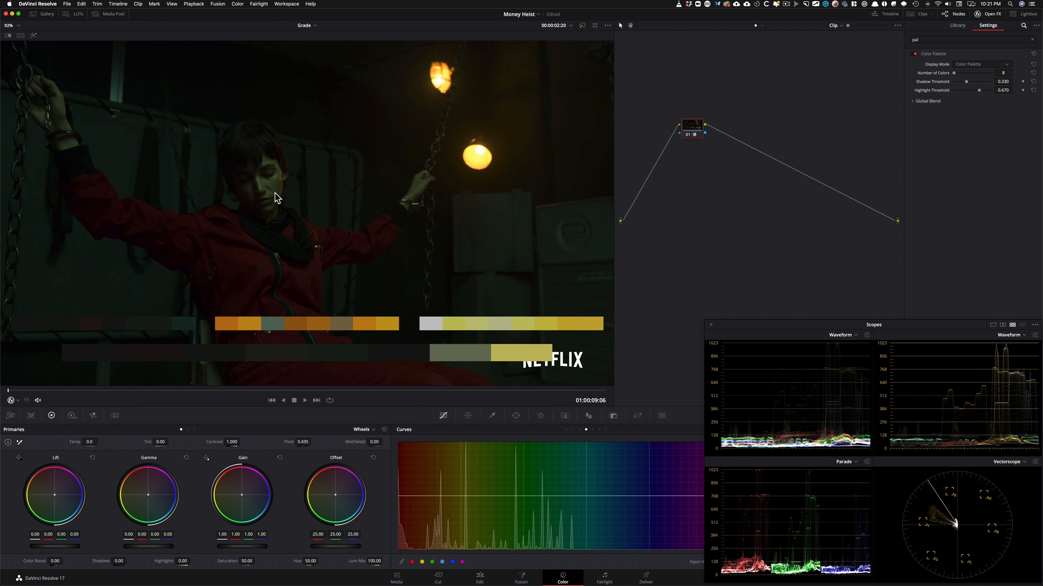
mouse_move(732, 244)
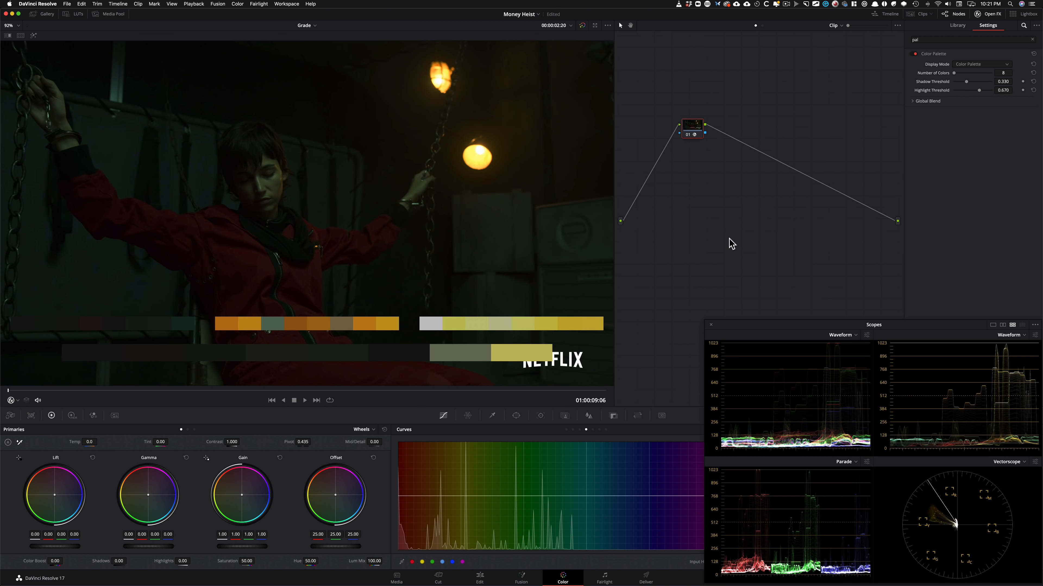
mouse_move(736, 242)
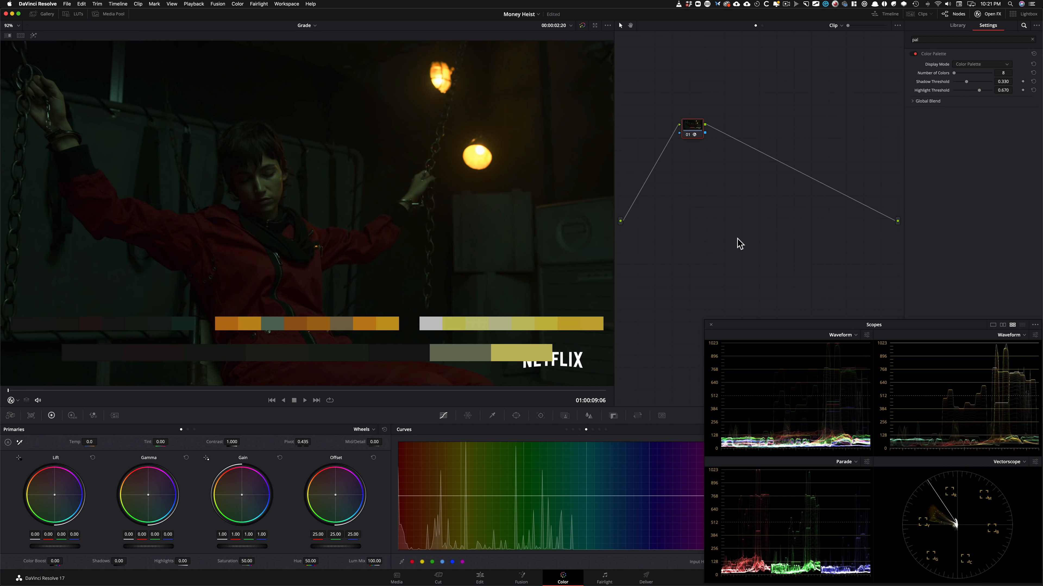
mouse_move(468, 235)
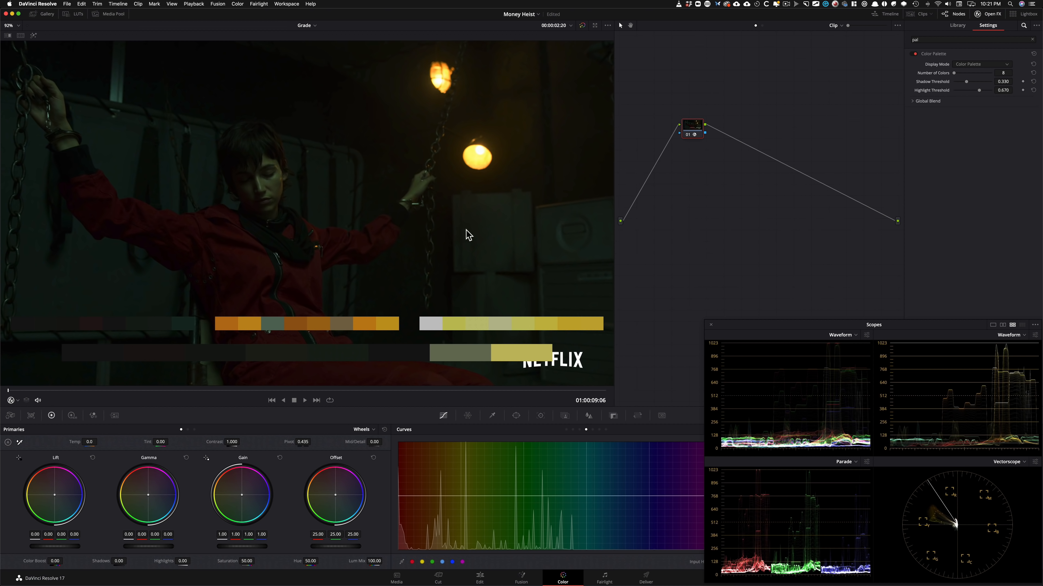
mouse_move(738, 243)
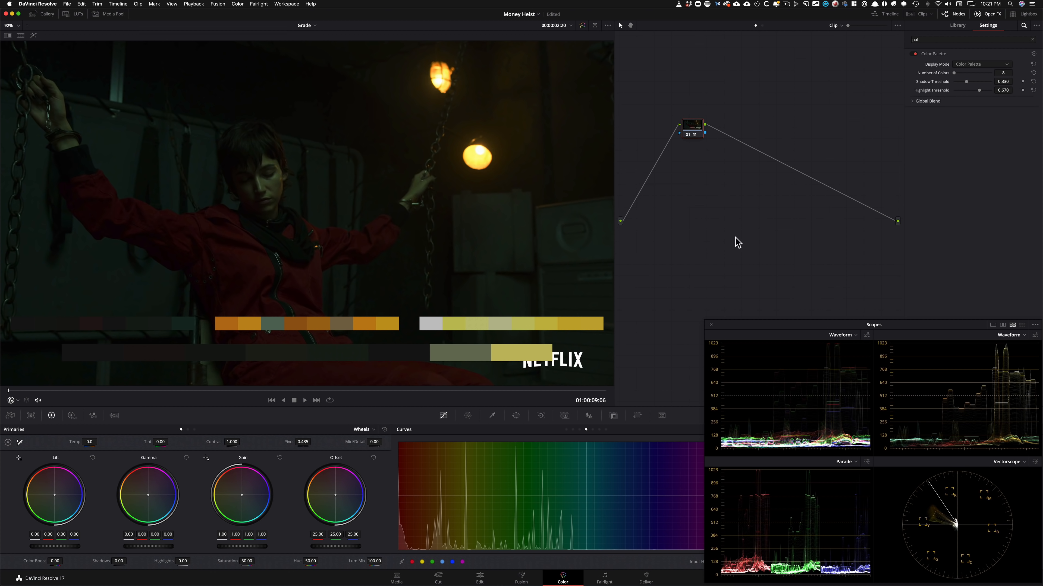
mouse_move(881, 225)
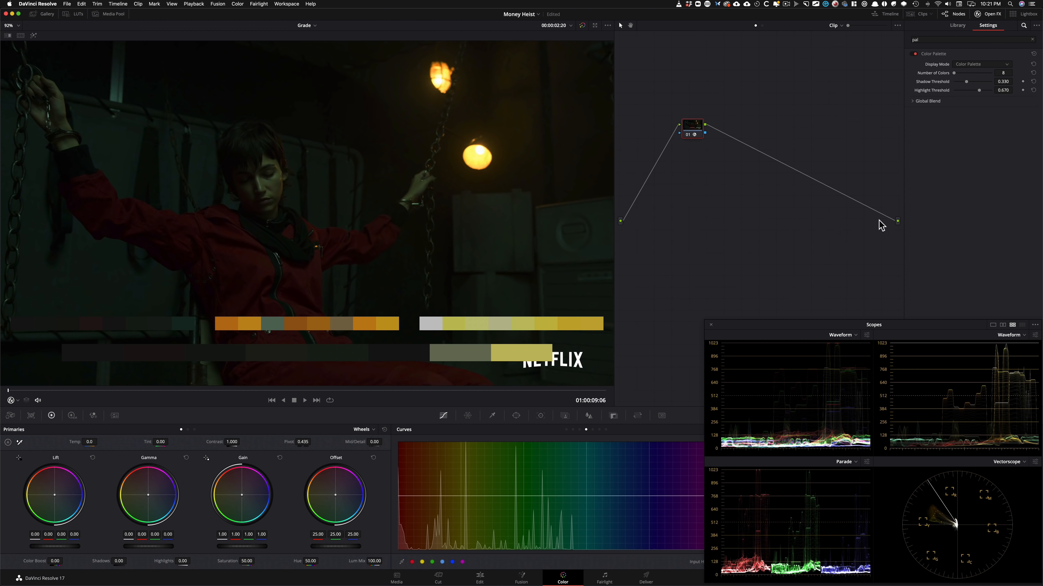
mouse_move(866, 233)
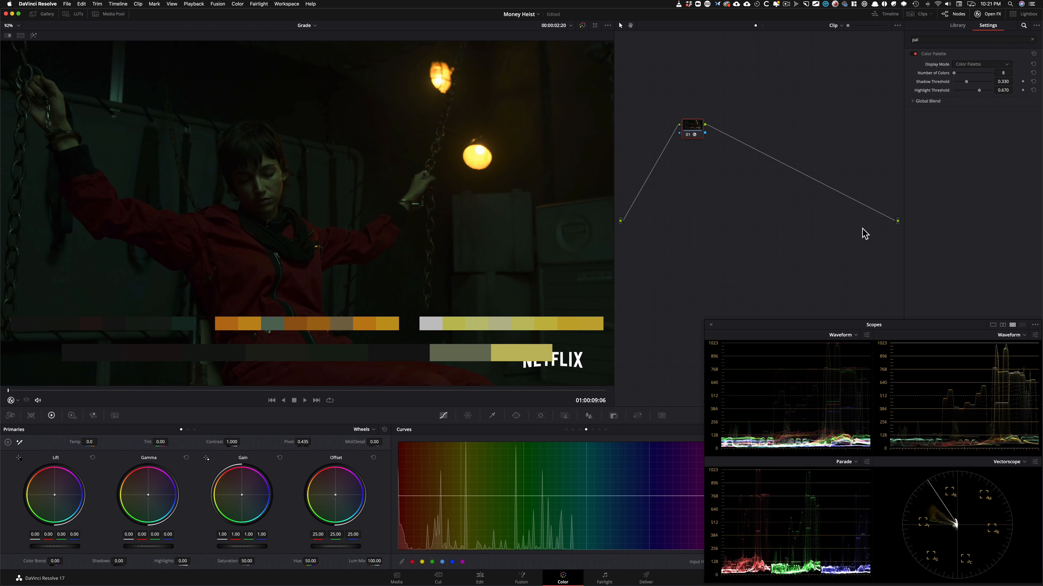
mouse_move(838, 256)
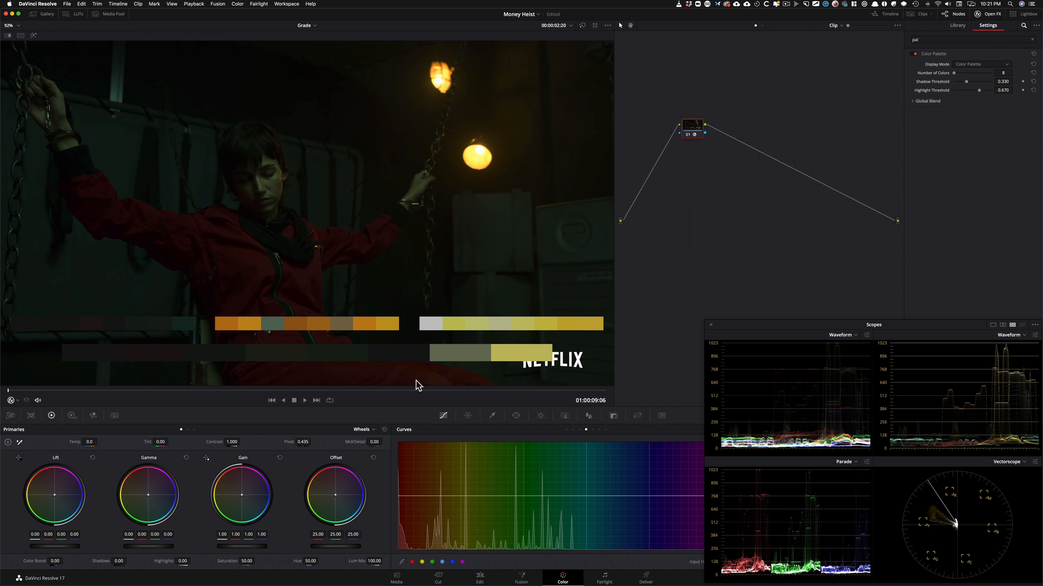
mouse_move(771, 102)
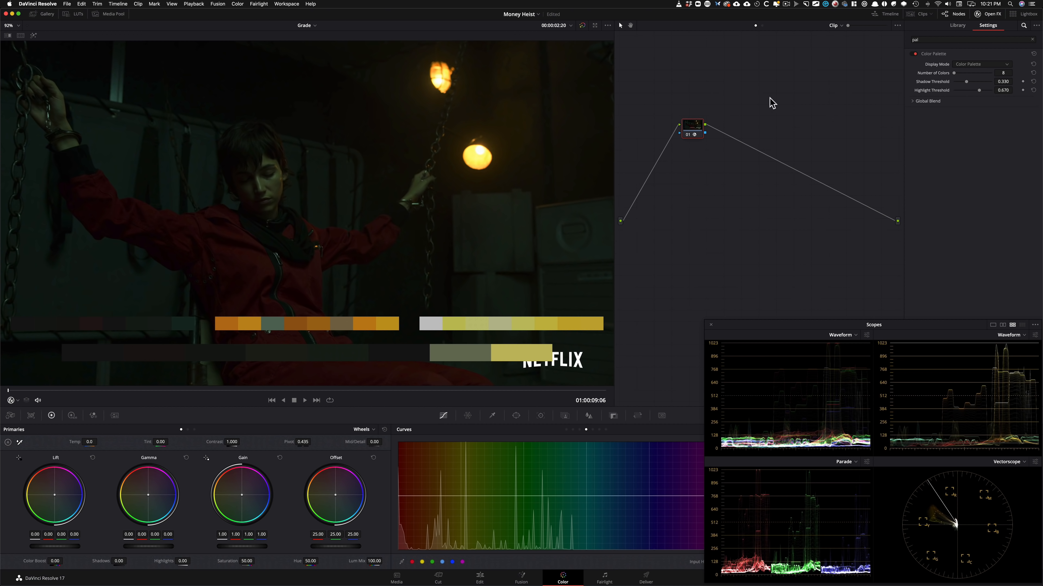
- Remove the Color Palette OFX plugin from node 01 via its context menu
right_click(691, 125)
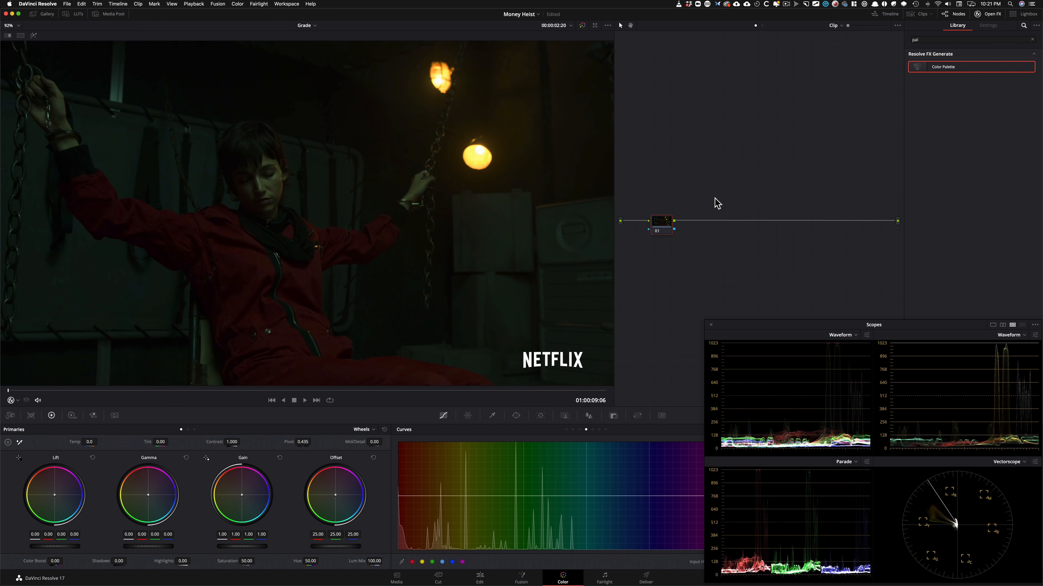
mouse_move(416, 310)
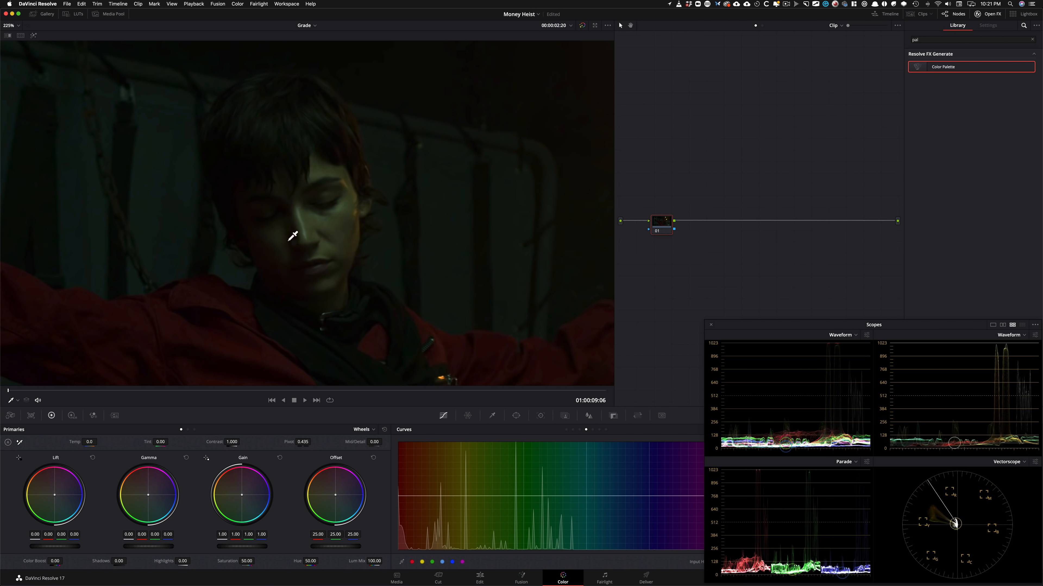
mouse_move(339, 220)
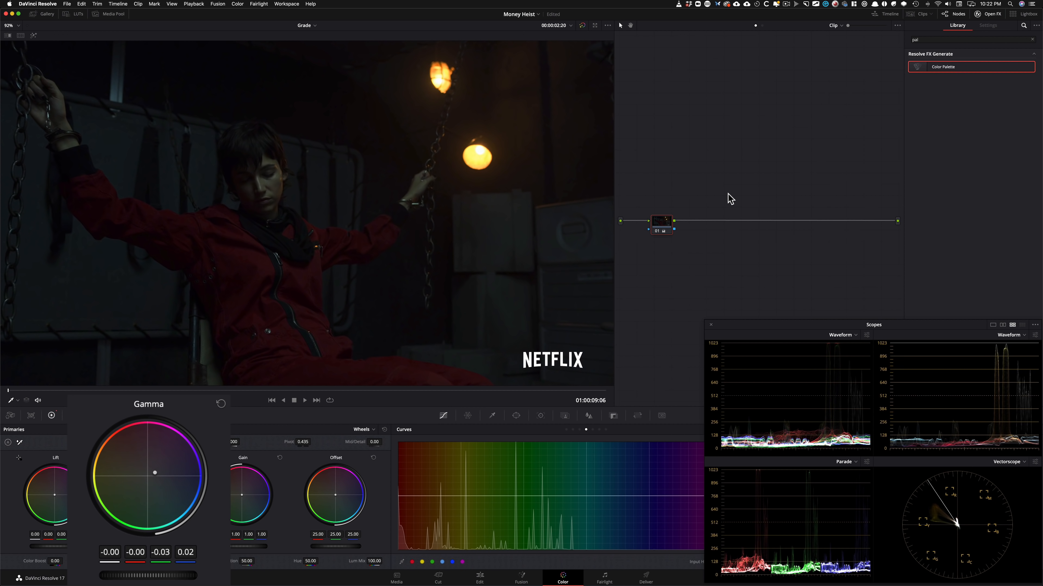
mouse_move(606, 281)
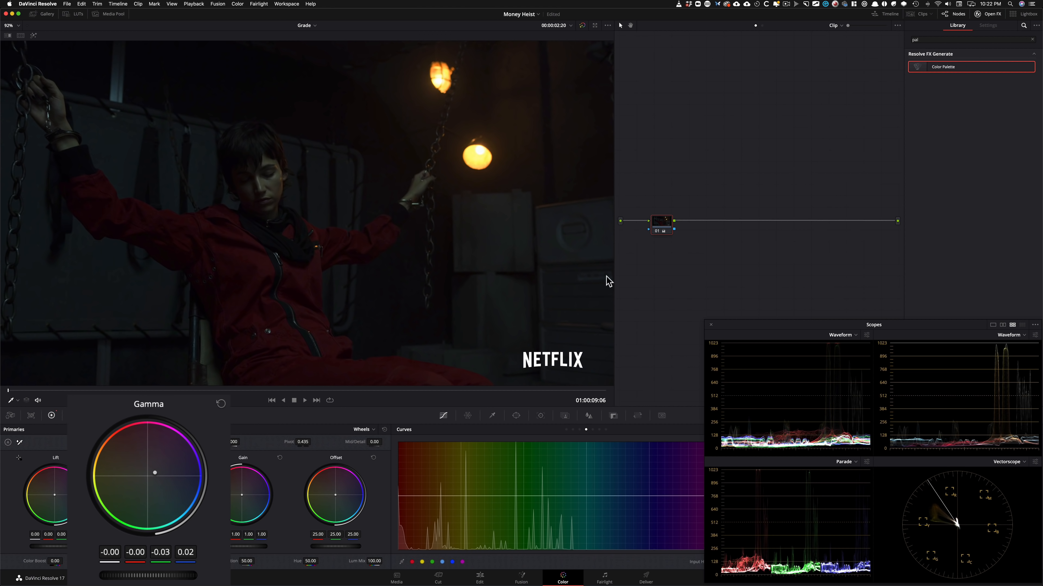
mouse_move(958, 534)
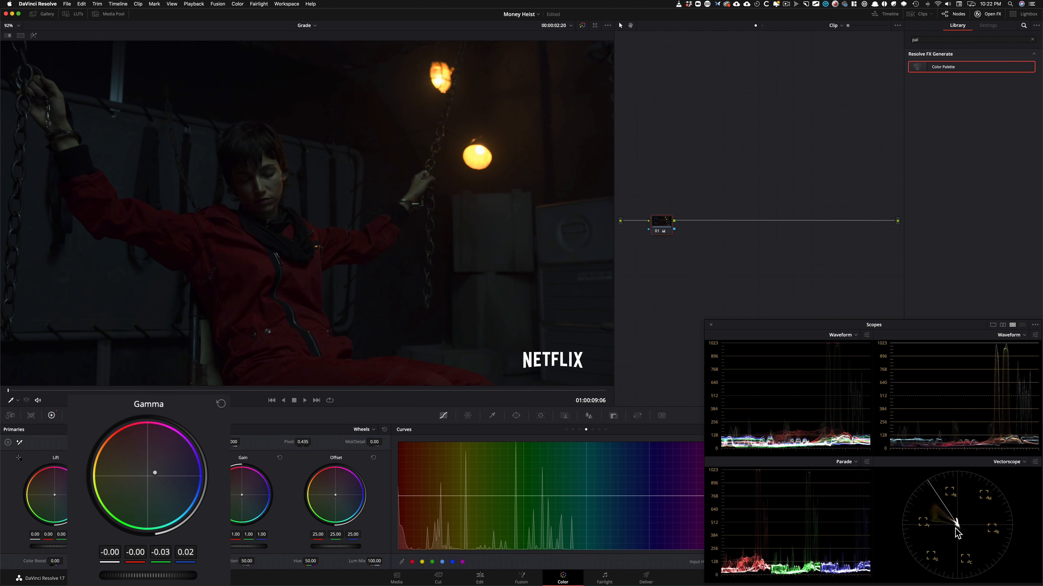
mouse_move(959, 532)
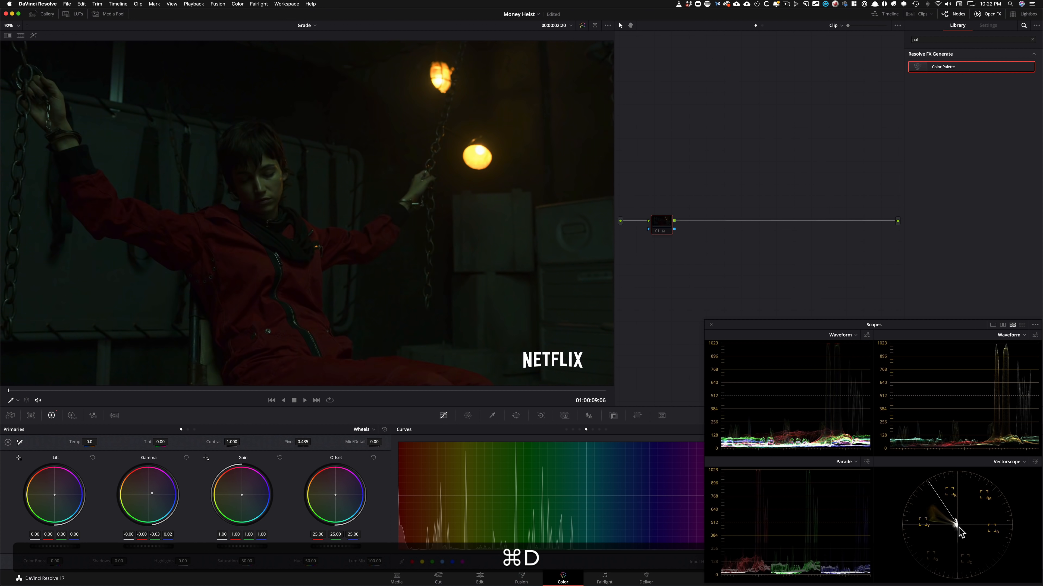
- Toggle the node with Cmd+D to compare the Money Heist still graded and ungraded
key("cmd+d")
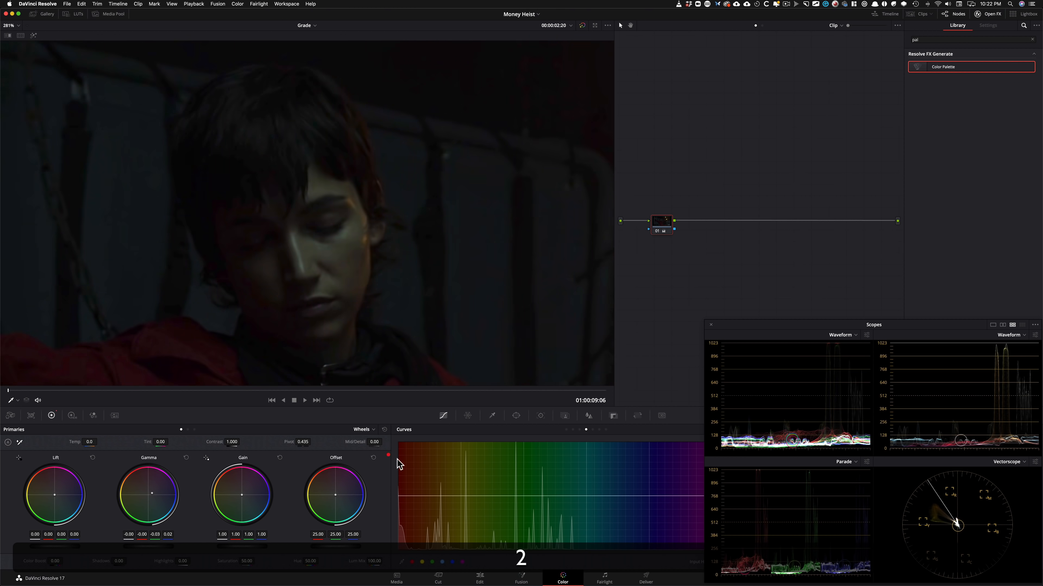
key("cmd+d")
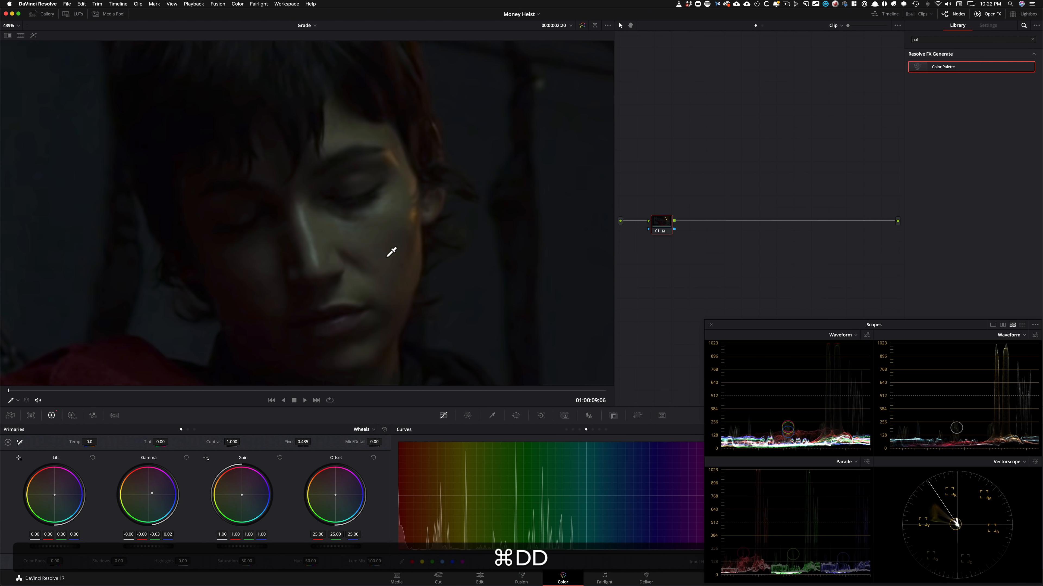
key("cmd+d")
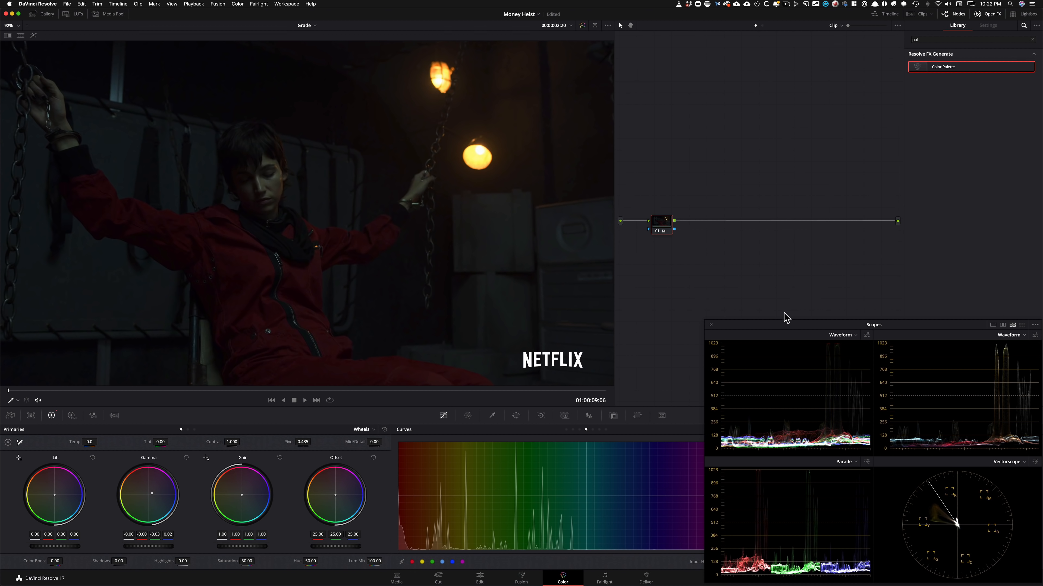
mouse_move(764, 284)
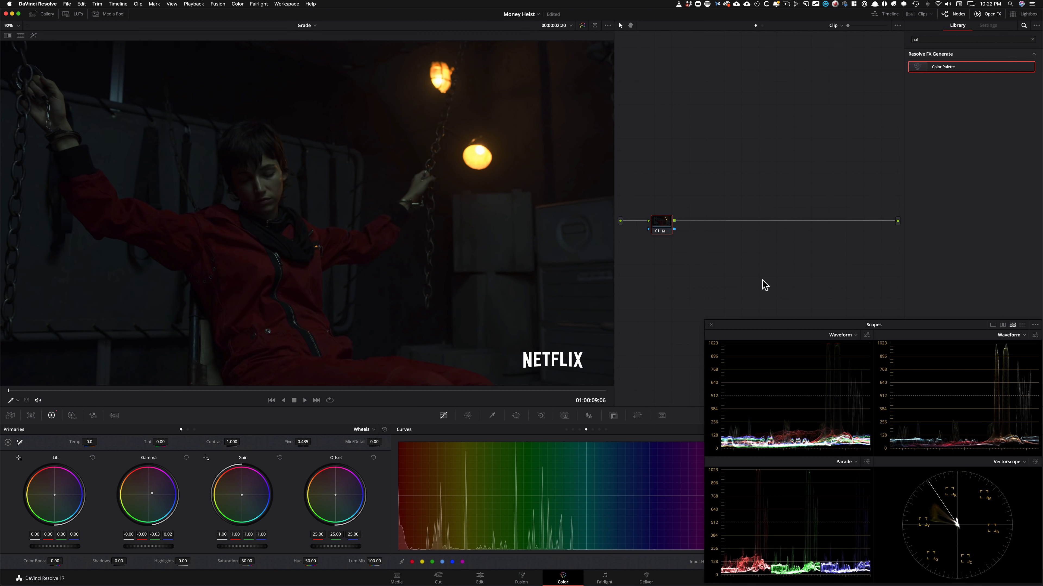
- Switch Primaries to Log wheels and shift the Shadow wheel slightly toward green (-0.01, 0.02, -0.00)
left_click(366, 429)
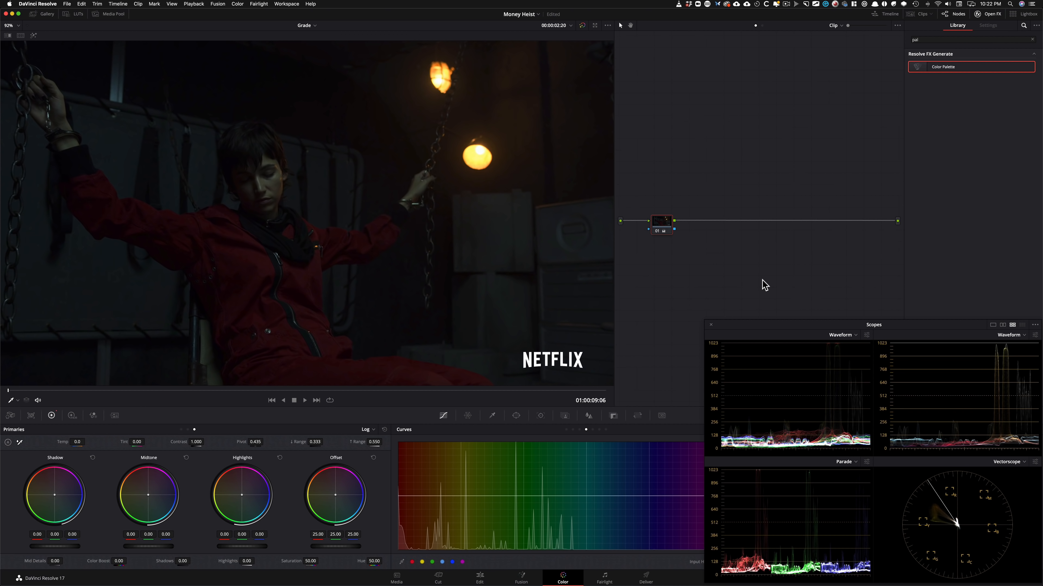
mouse_move(126, 534)
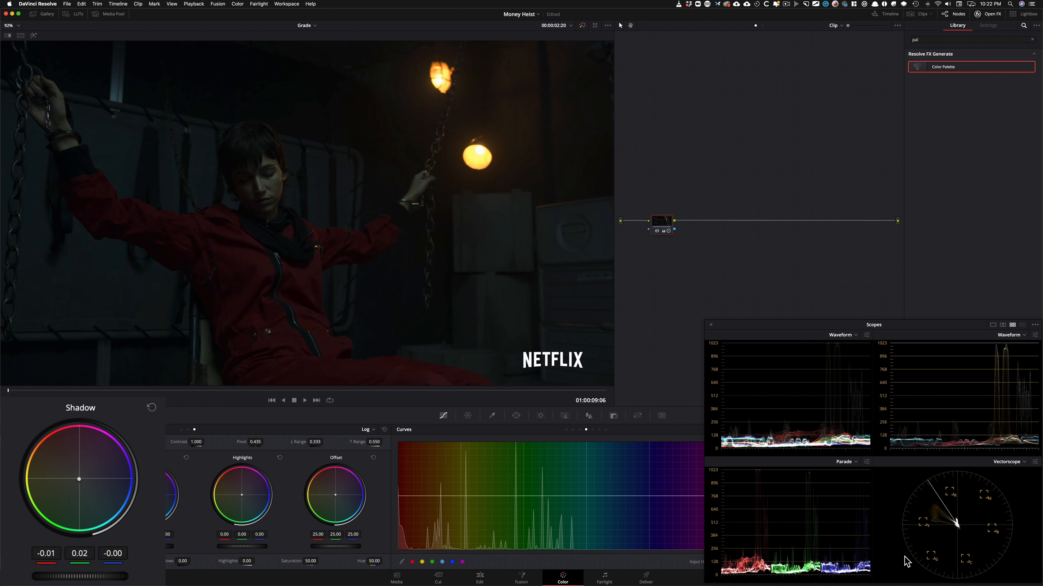
key("cmd+d")
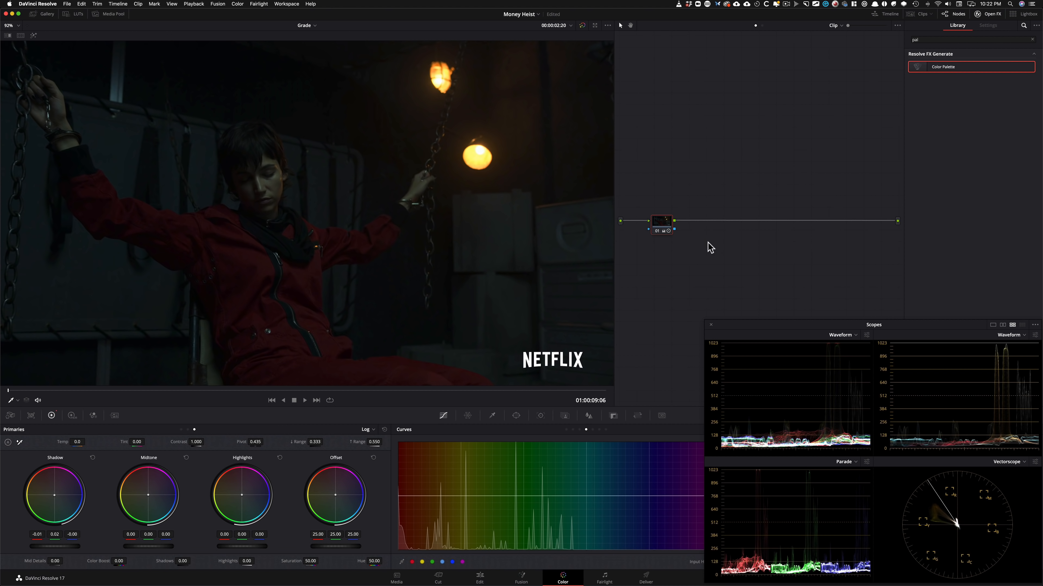
- Set the Log Shadow wheel to a stronger green tint of -0.02, 0.00, -0.02
left_click(367, 430)
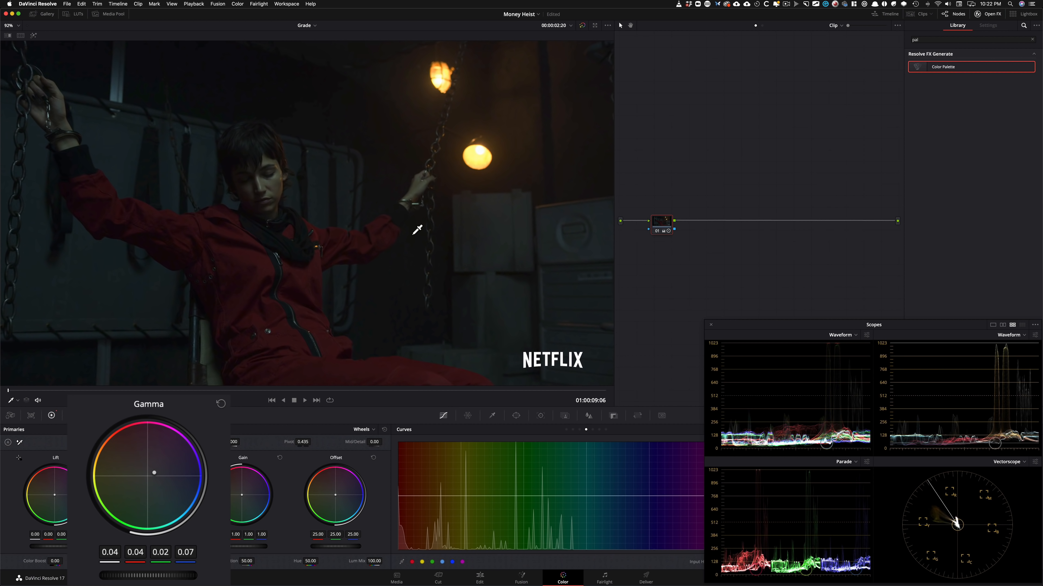
mouse_move(863, 302)
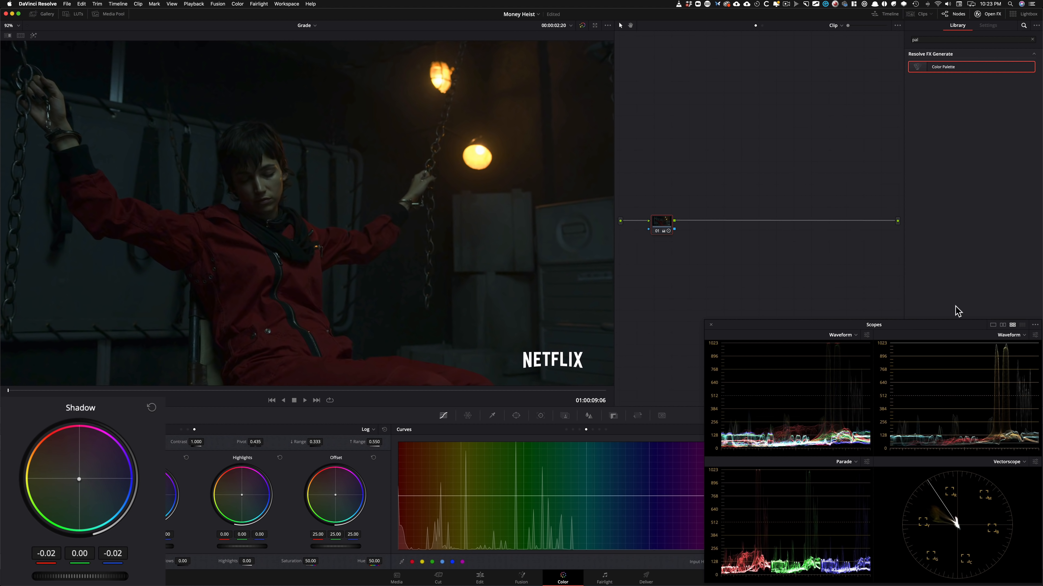
key("cmd+d")
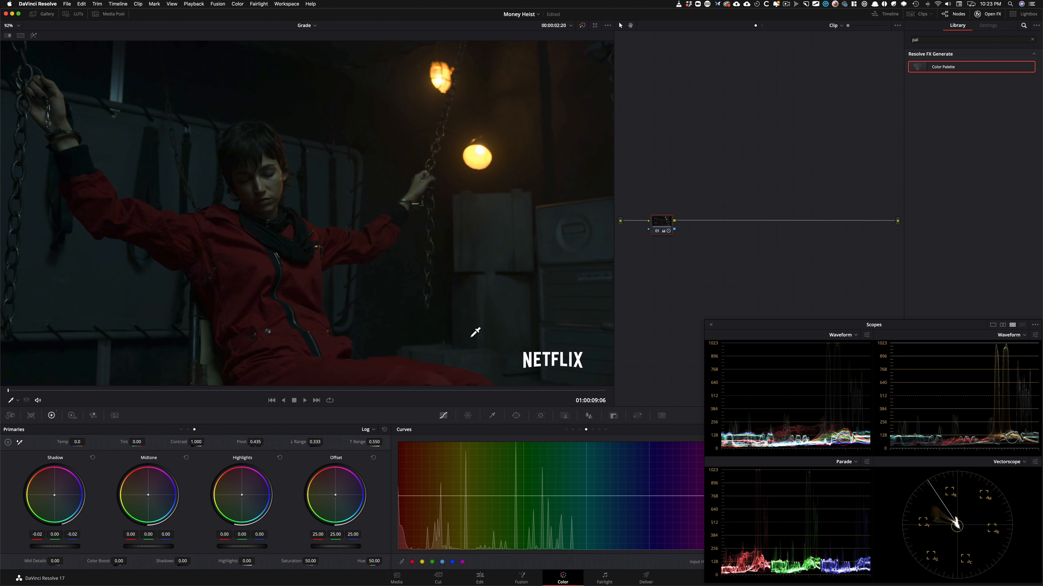
mouse_move(498, 260)
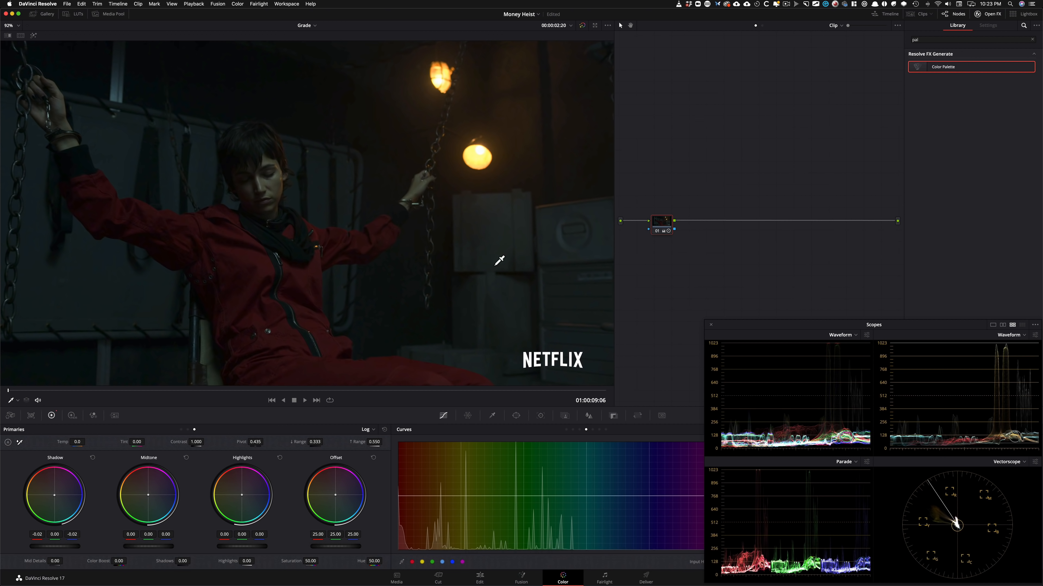
mouse_move(709, 306)
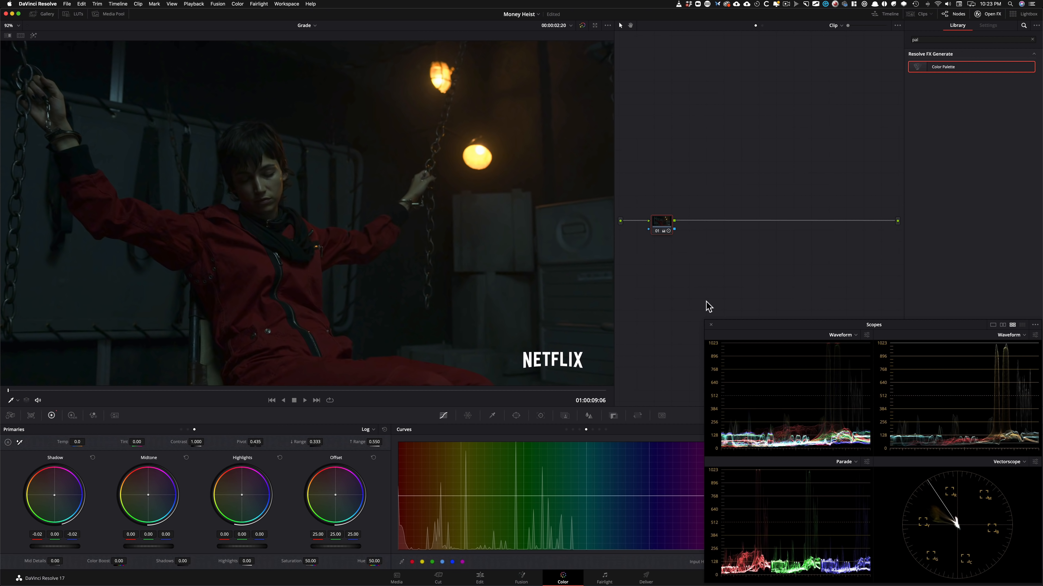
mouse_move(823, 285)
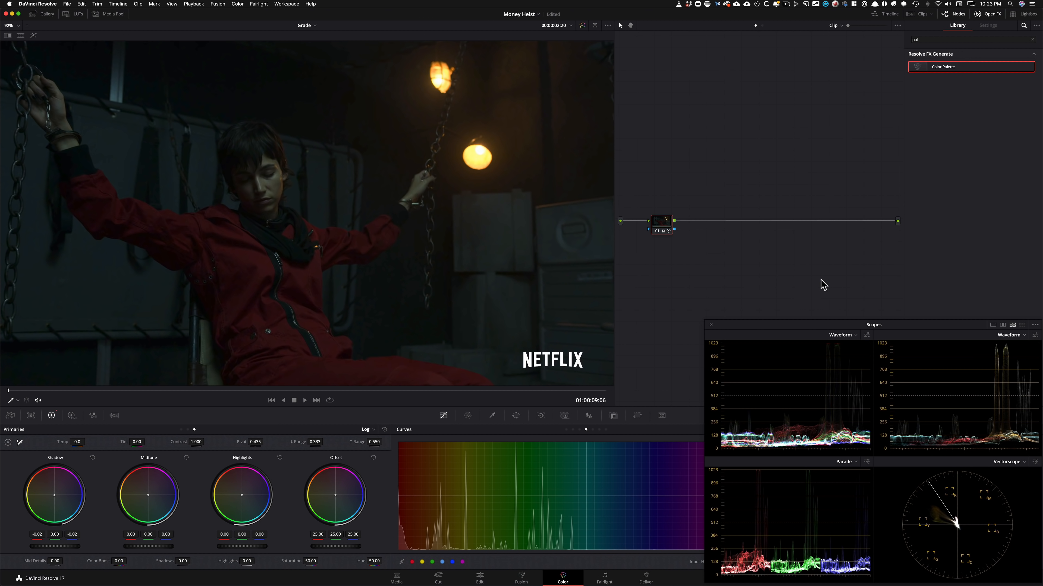
- Toggle the node with Cmd+D repeatedly to compare the green-tinted grade against the original
key("cmd+d")
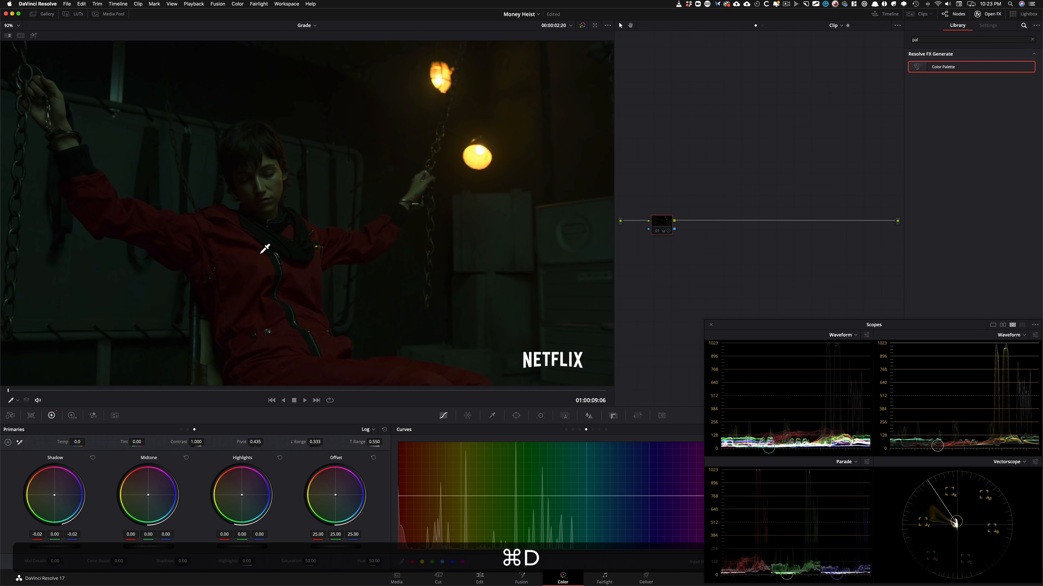
key("cmd+d")
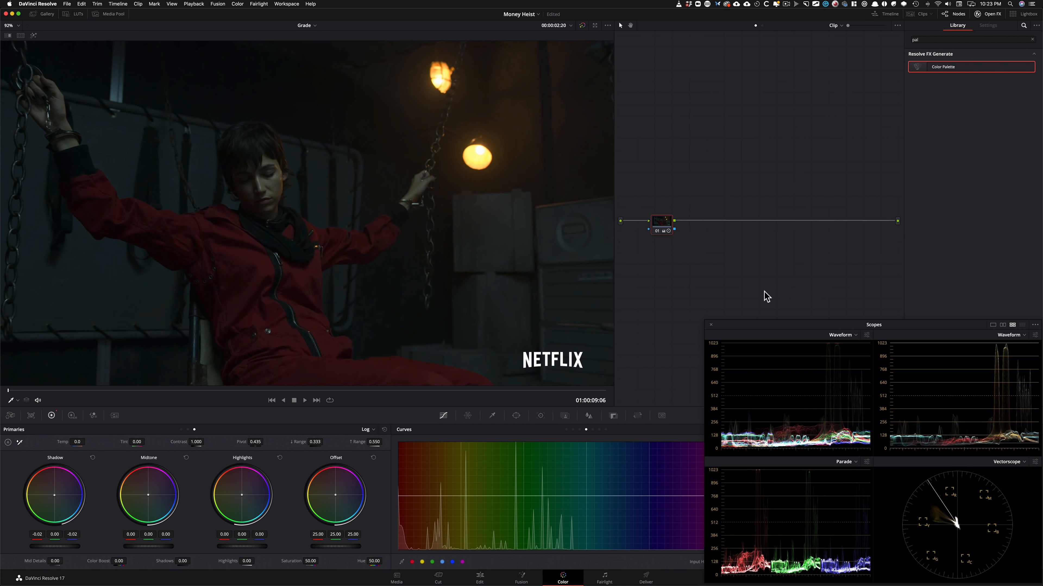
key("cmd+d")
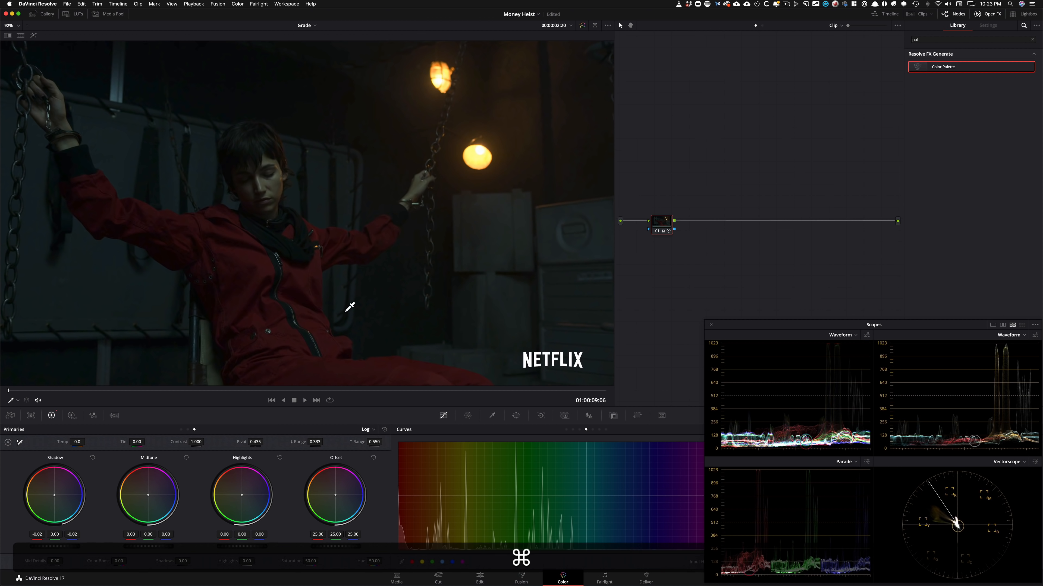
key("cmd+d")
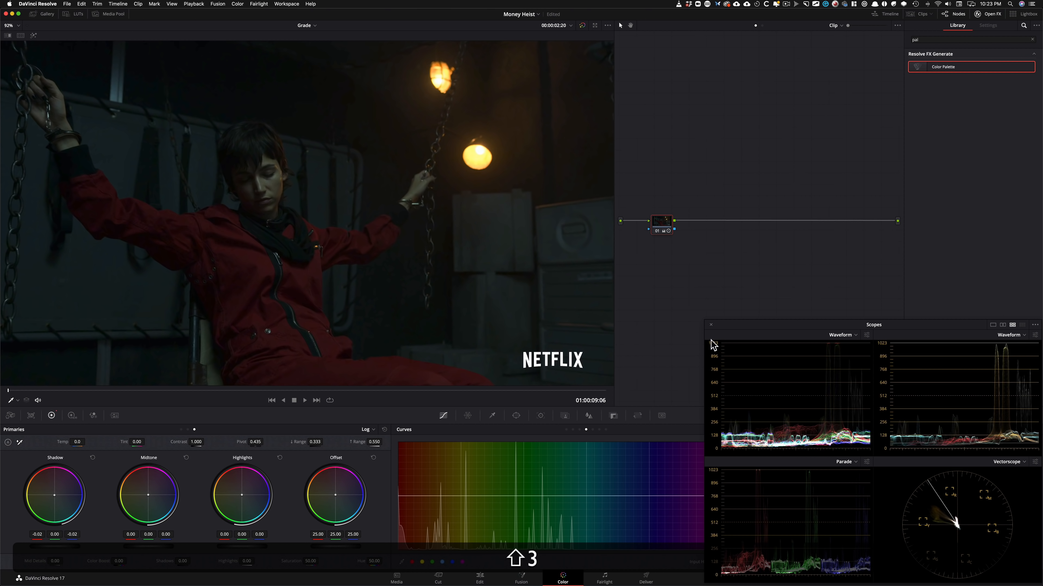
mouse_move(659, 348)
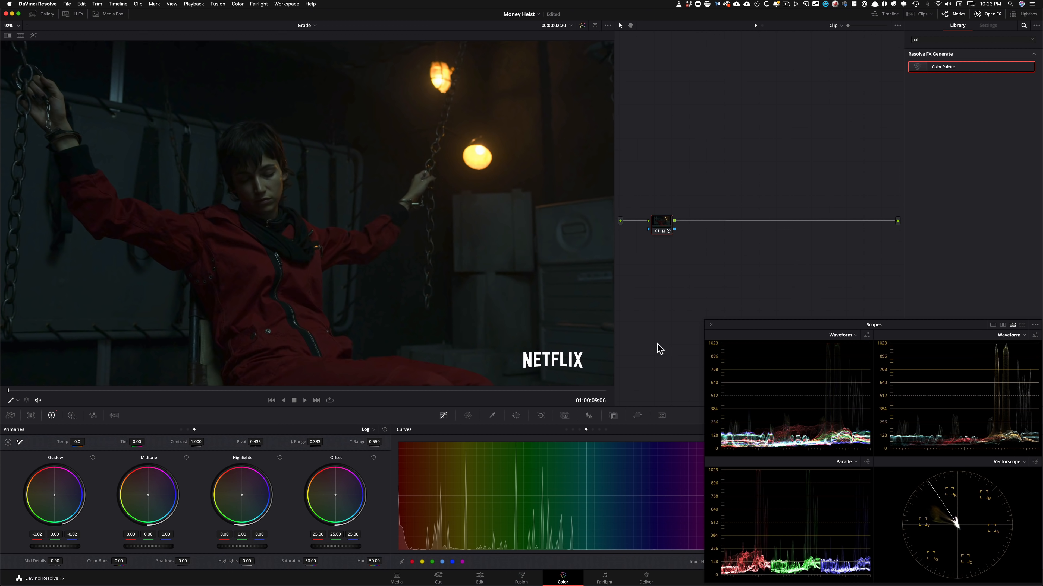
mouse_move(686, 326)
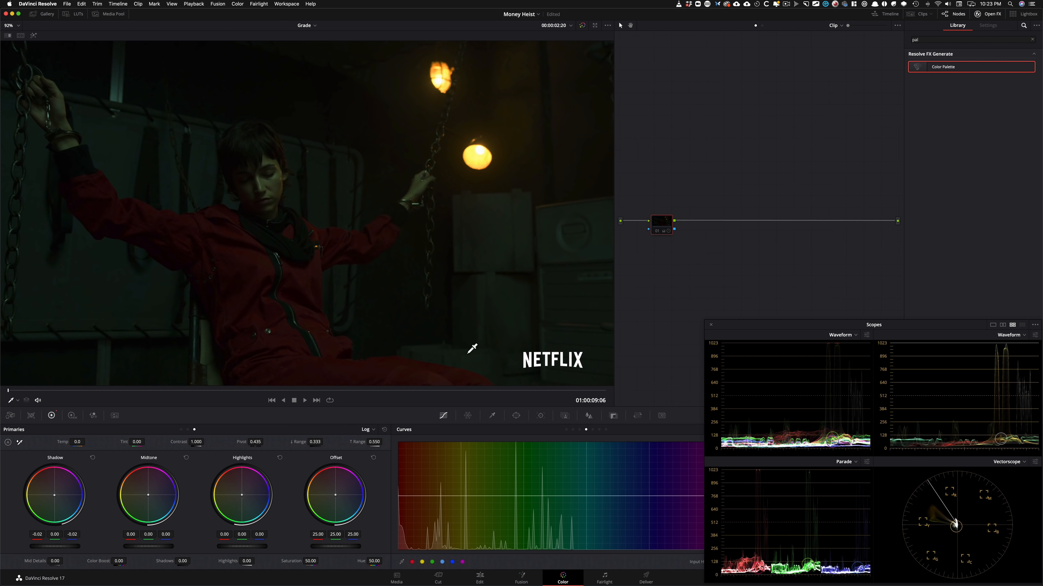
key("cmd+d")
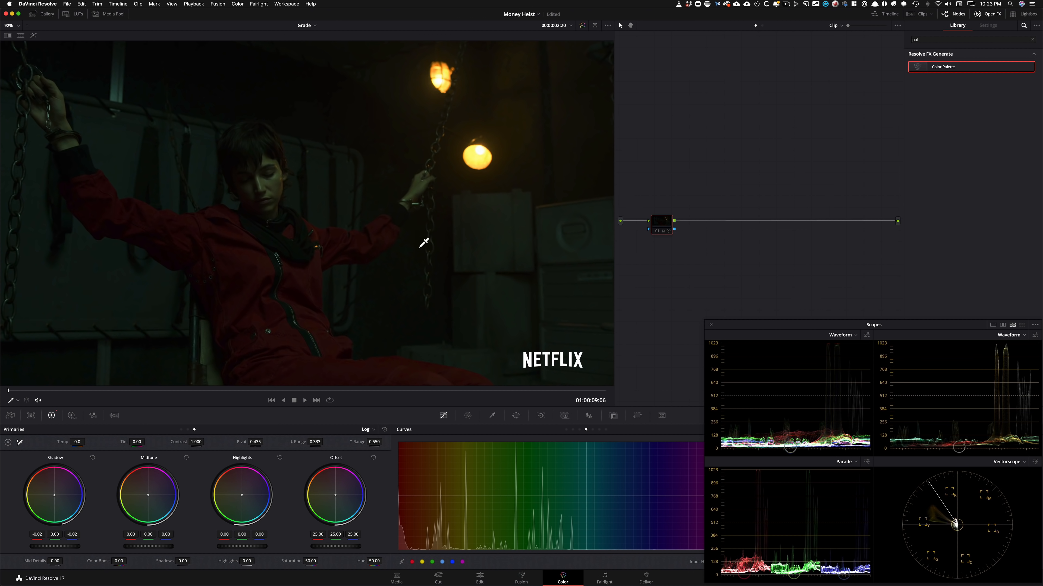
mouse_move(746, 305)
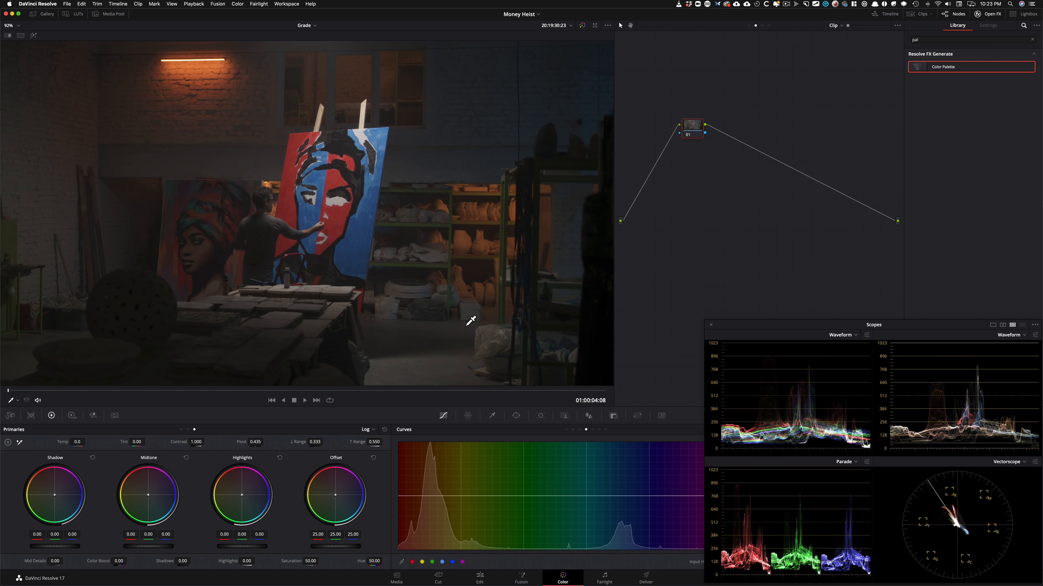
mouse_move(259, 409)
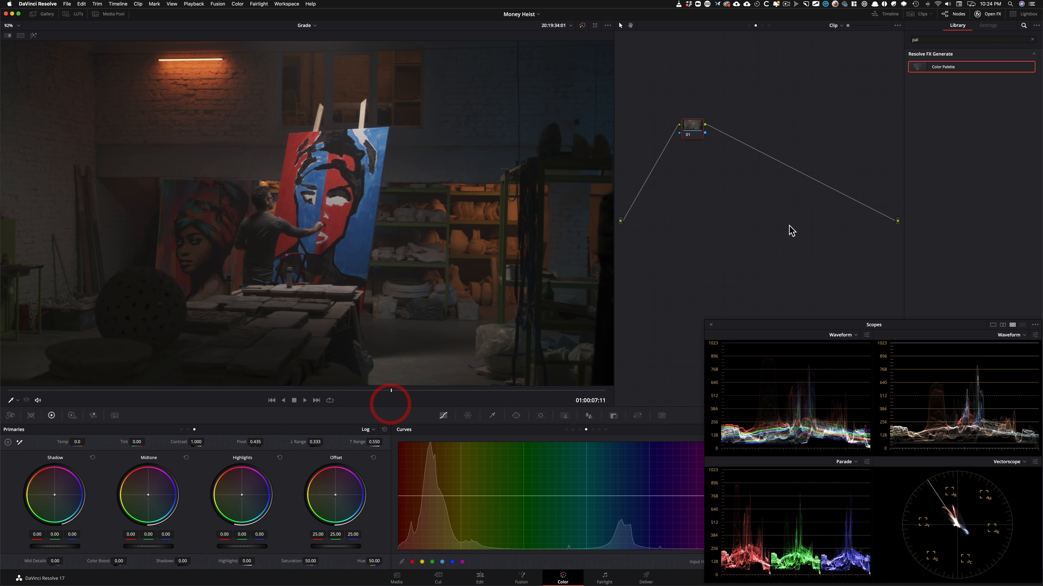
mouse_move(759, 248)
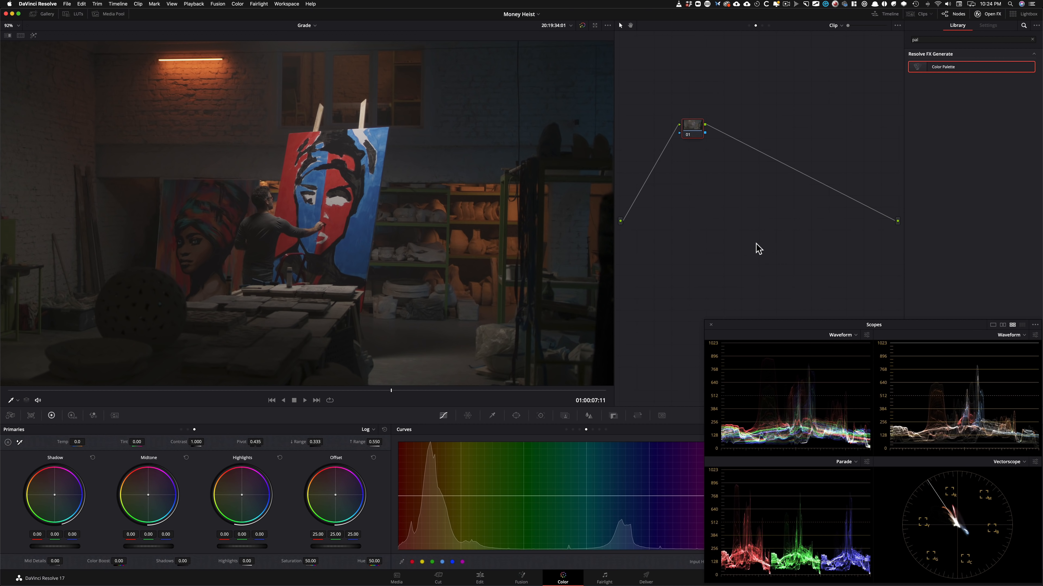
mouse_move(993, 20)
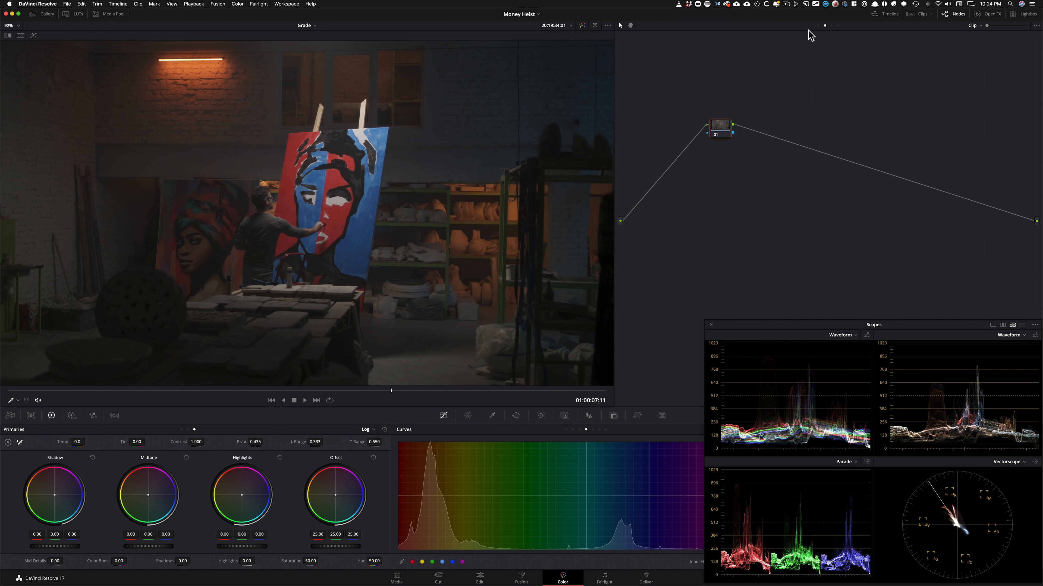
mouse_move(824, 30)
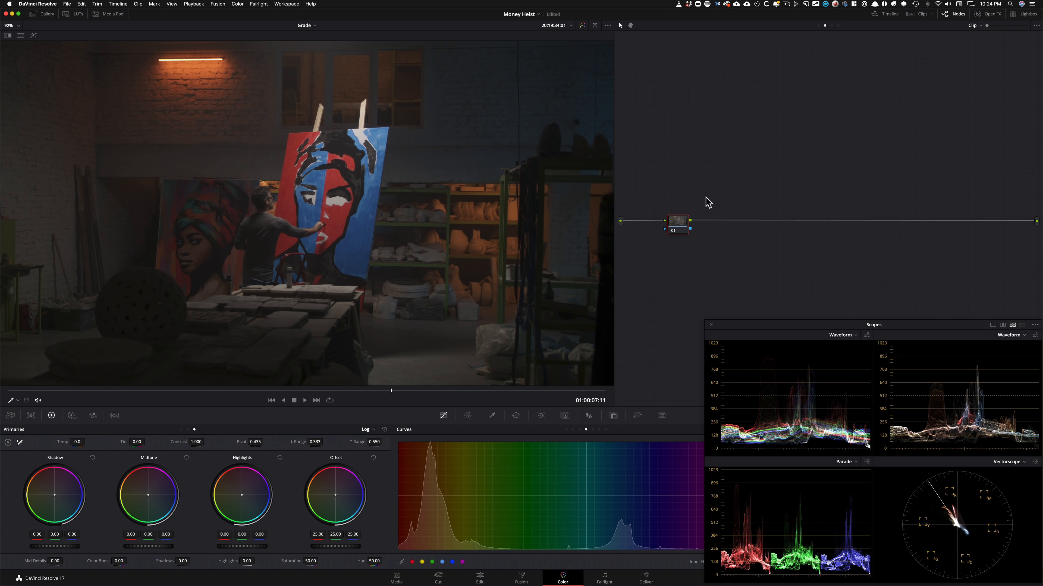
mouse_move(805, 273)
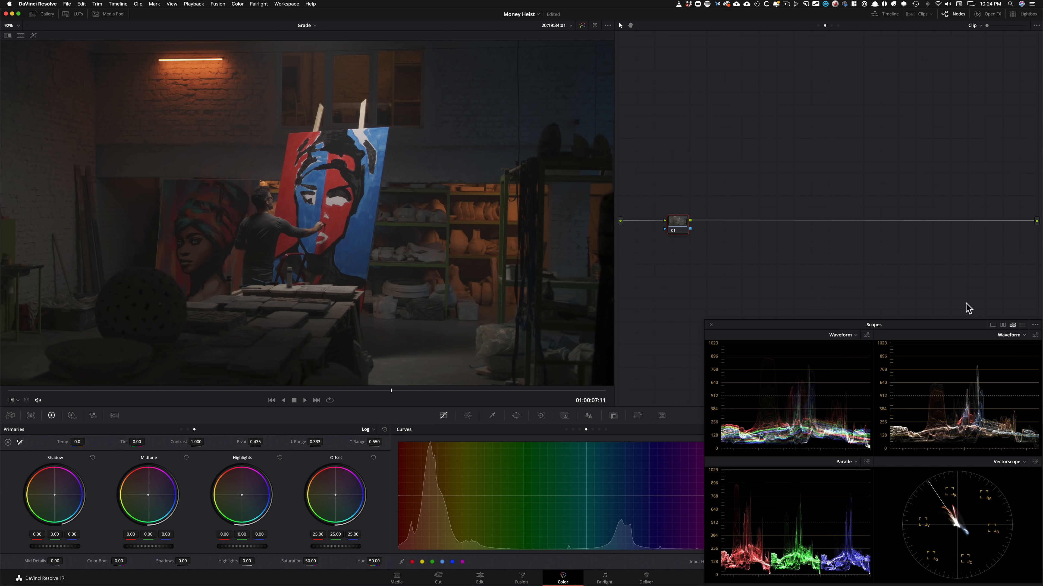
mouse_move(839, 295)
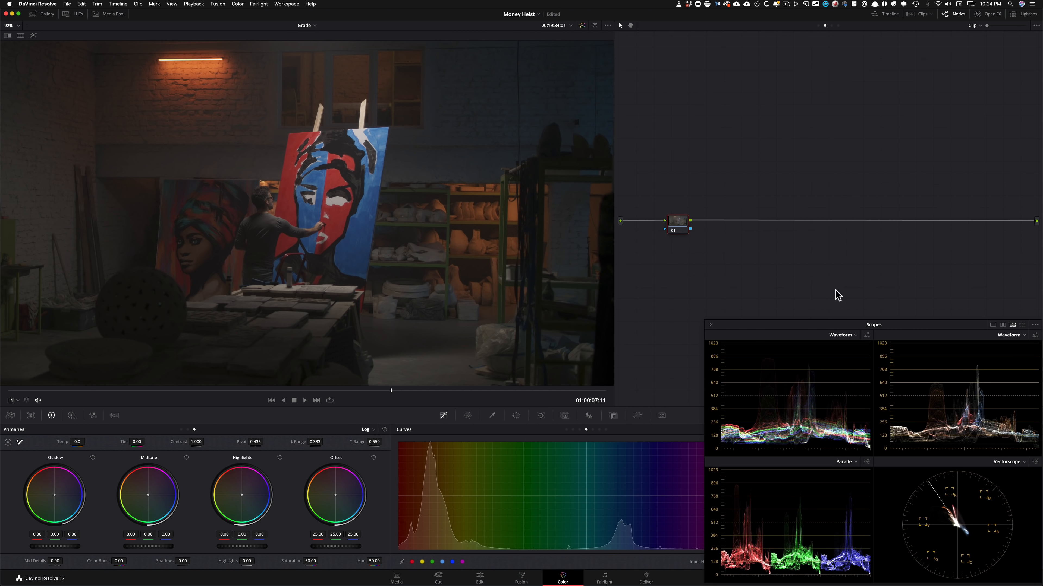
mouse_move(858, 288)
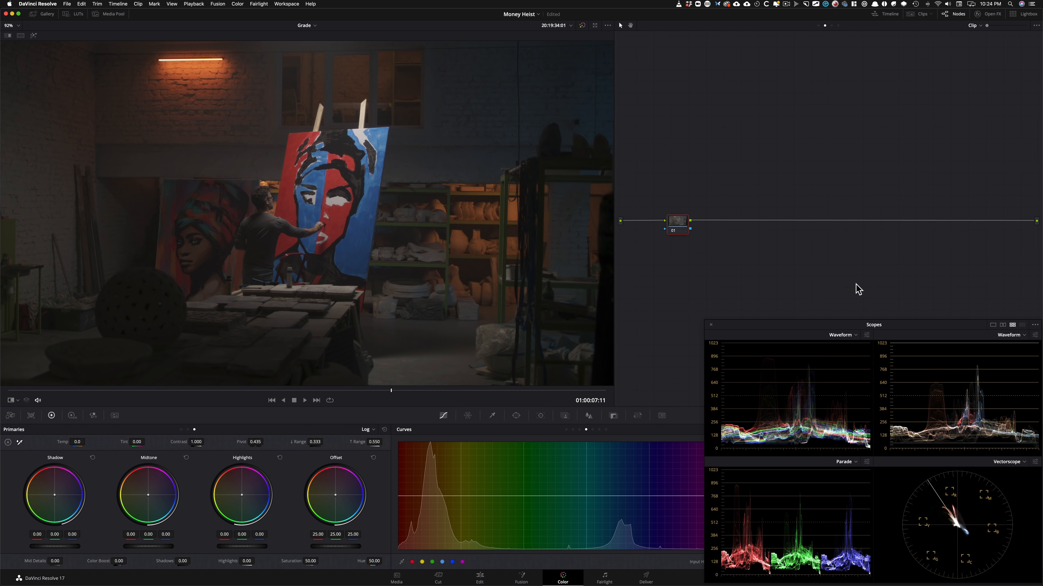
mouse_move(872, 275)
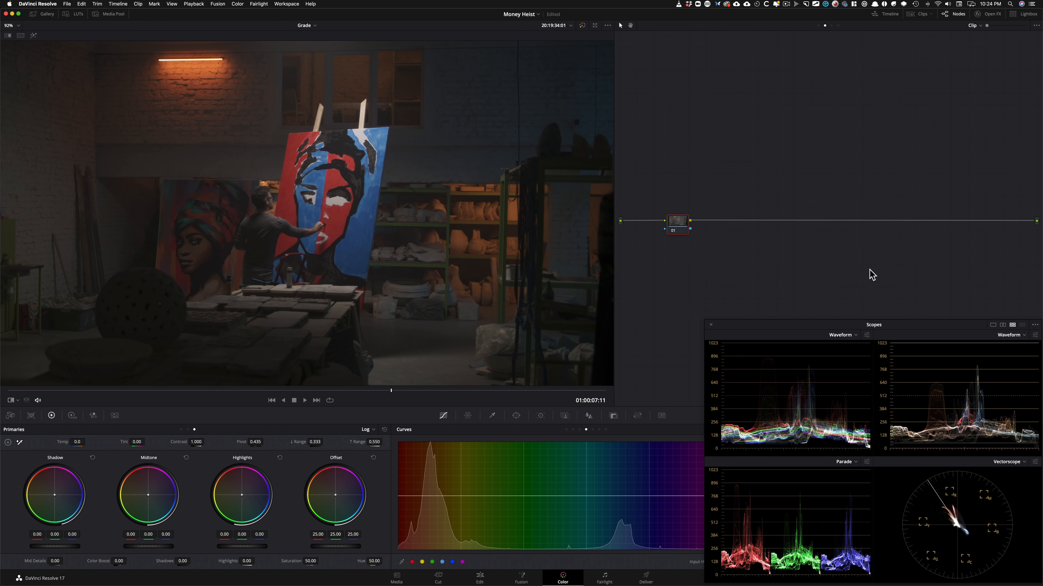
mouse_move(791, 195)
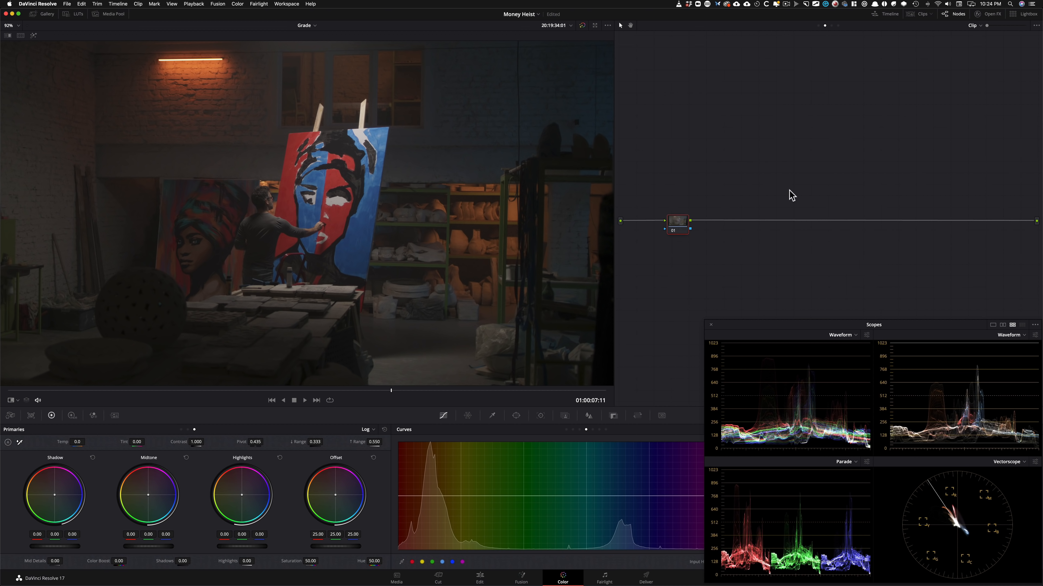
- Enable the split-screen wipe to view the painter shot beside the Money Heist still
left_click(818, 26)
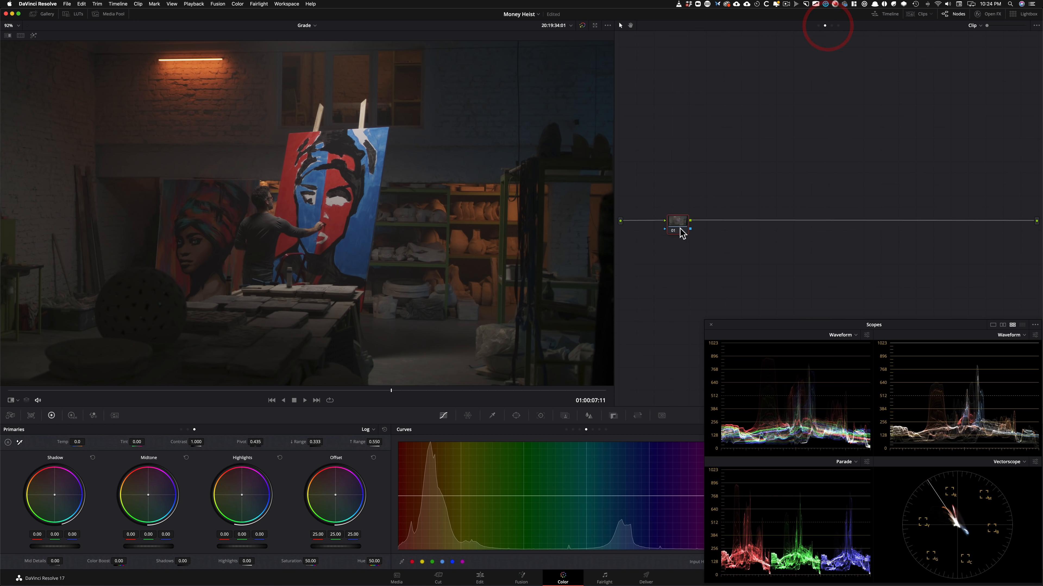
mouse_move(842, 276)
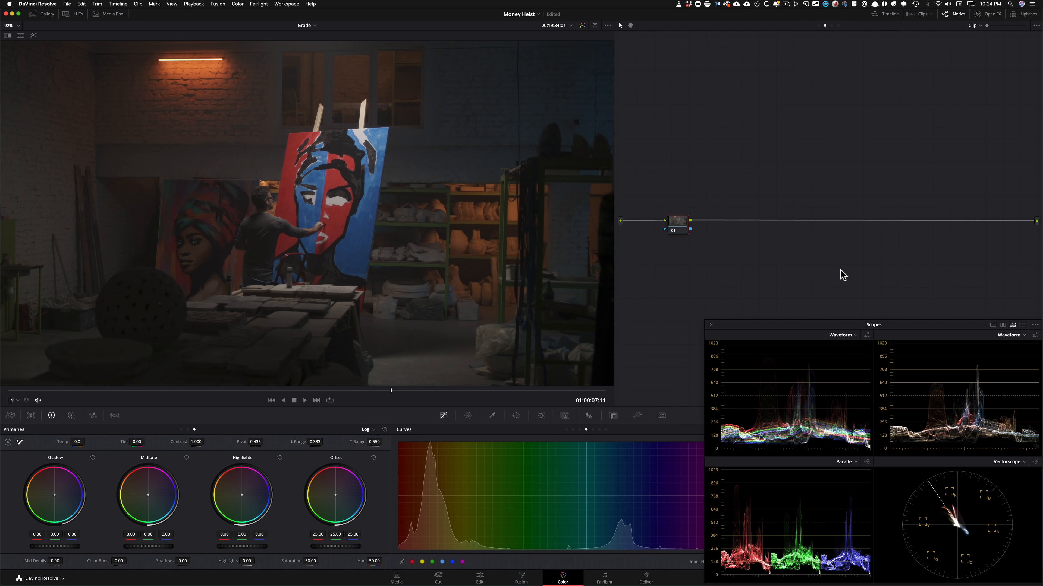
mouse_move(852, 276)
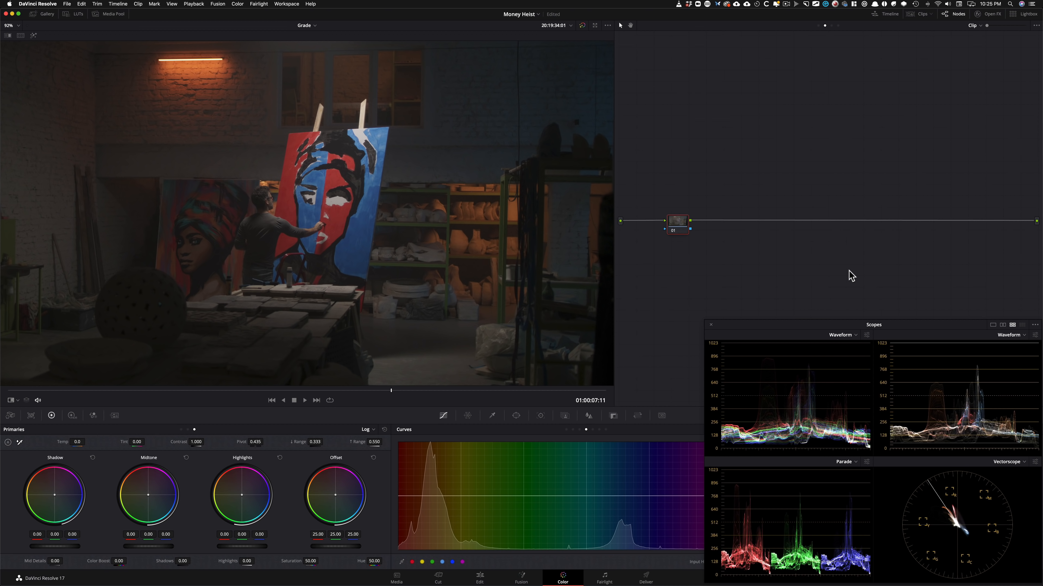
mouse_move(731, 279)
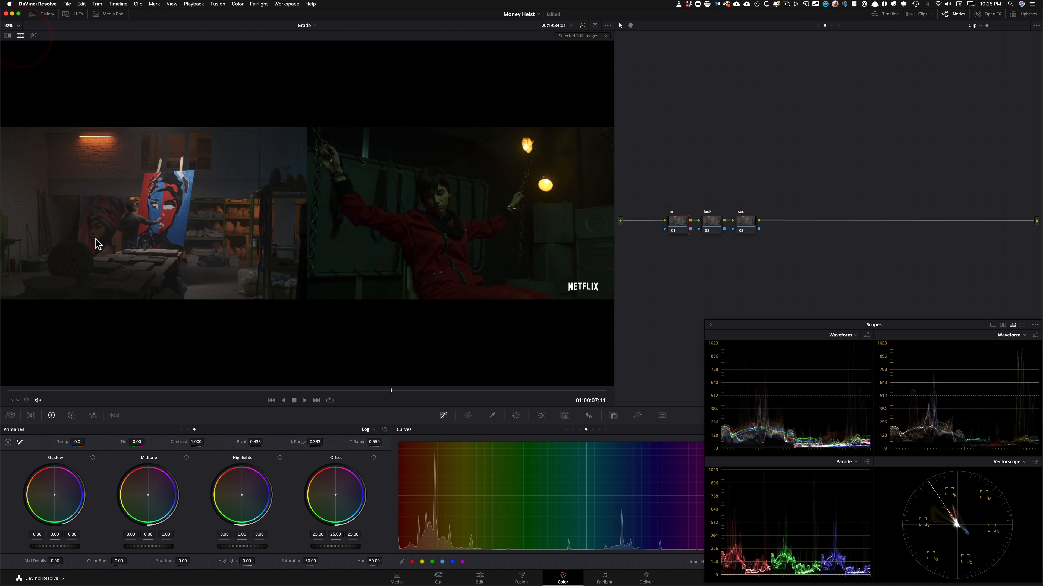
mouse_move(621, 141)
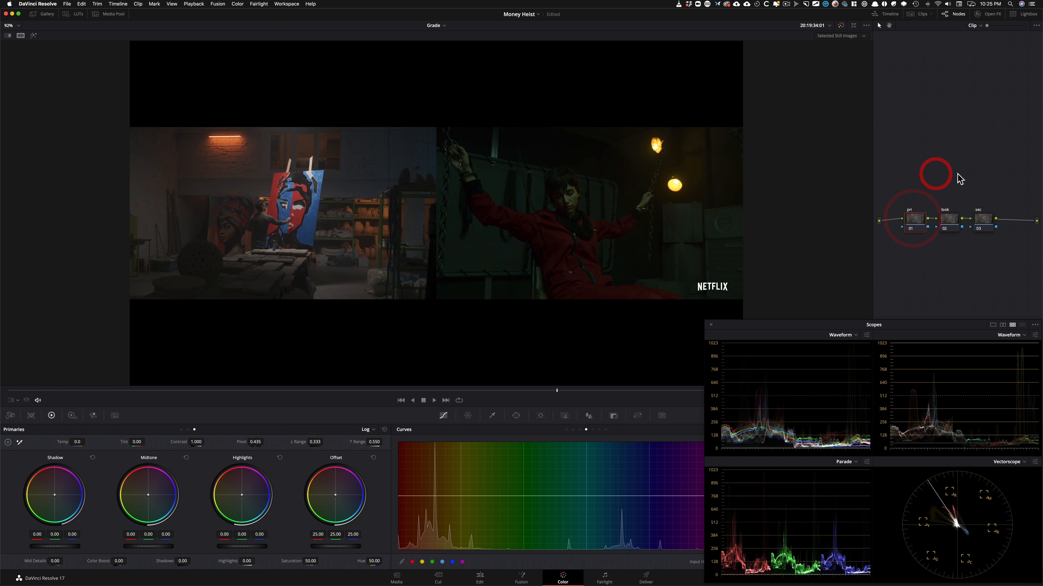
- Zoom the viewer to enlarge the side-by-side comparison with the reference still
key("cmd+=")
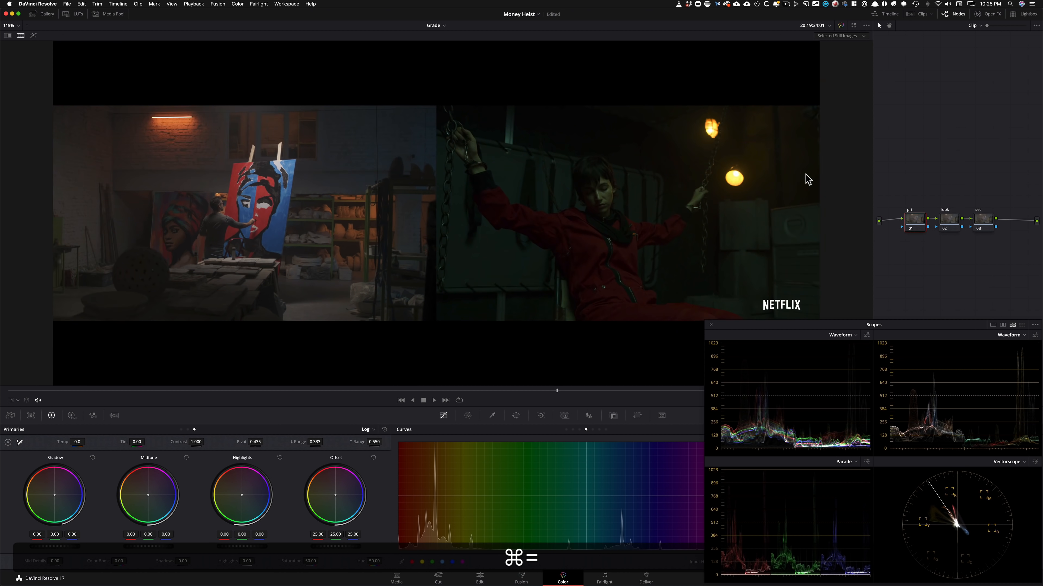
key("cmd+minus")
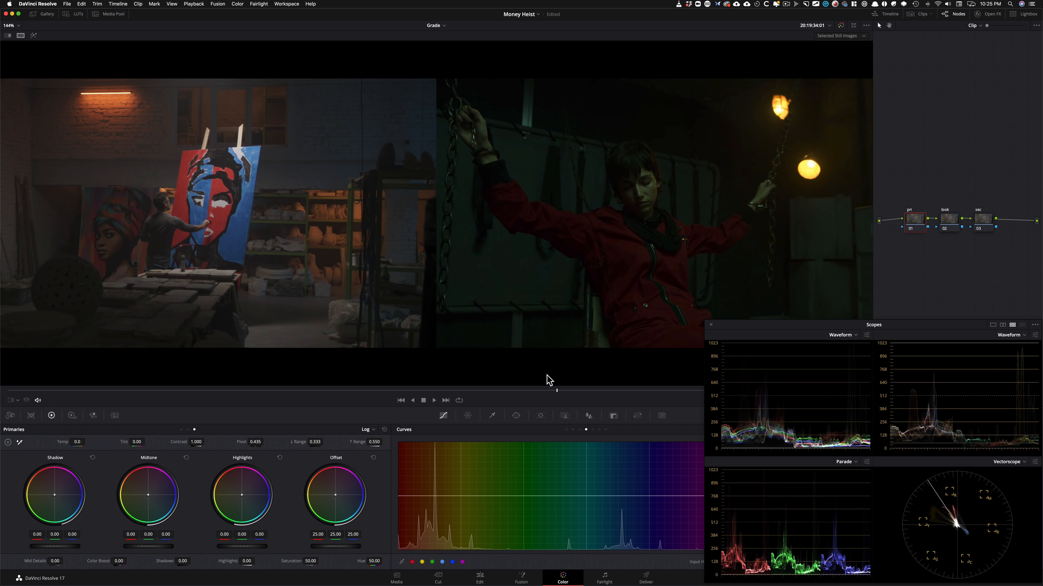
mouse_move(813, 464)
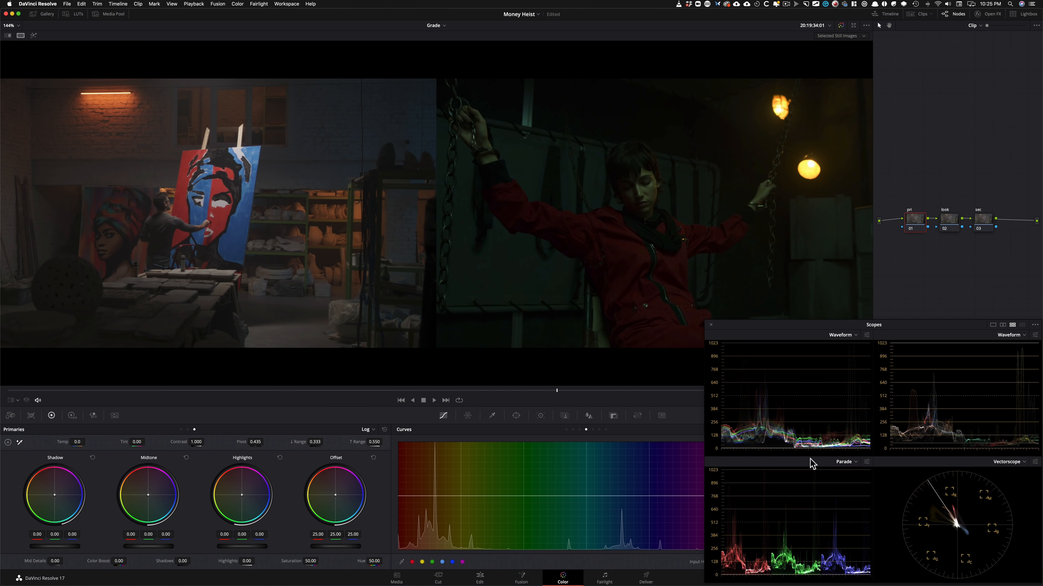
mouse_move(921, 187)
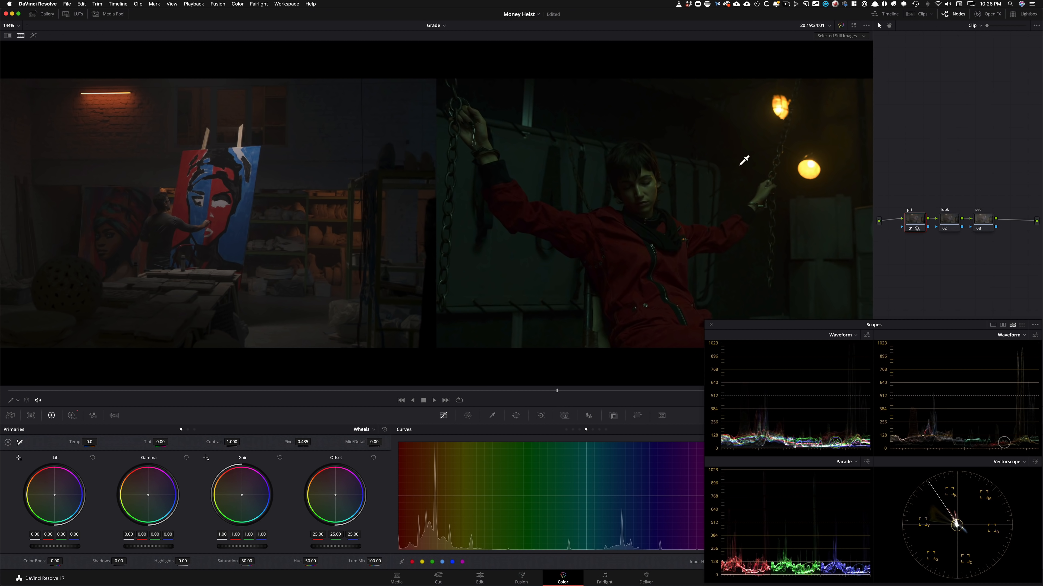
mouse_move(726, 207)
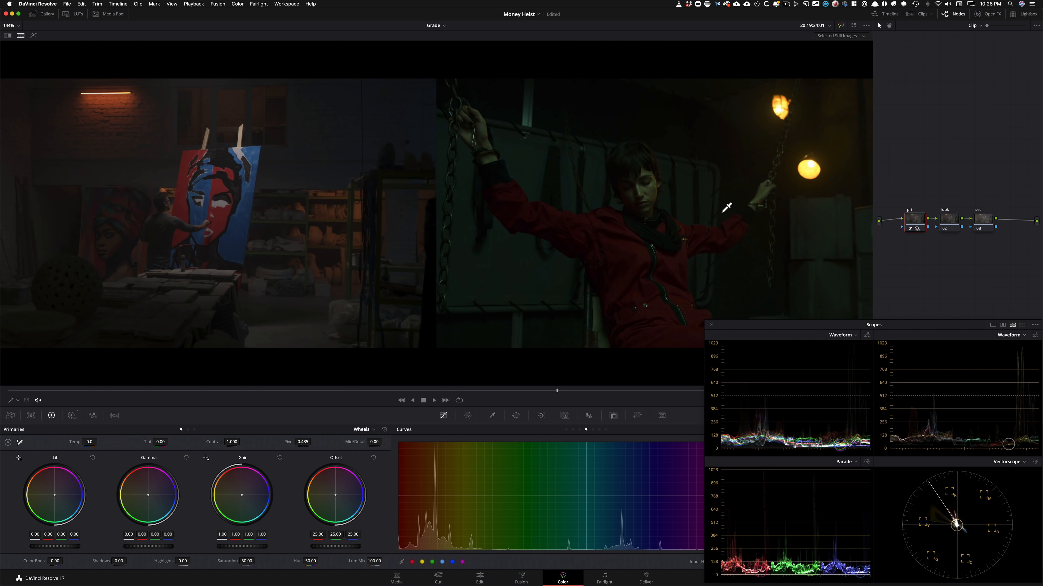
mouse_move(879, 327)
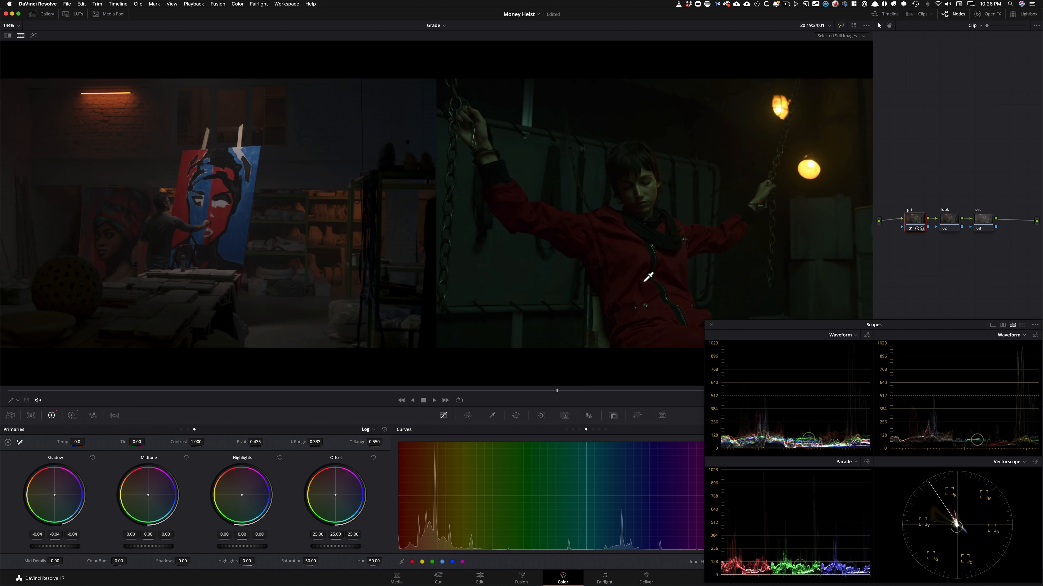
- Return the Primaries palette from Log to Wheels after pulling shadows down to about -0.04
left_click(361, 430)
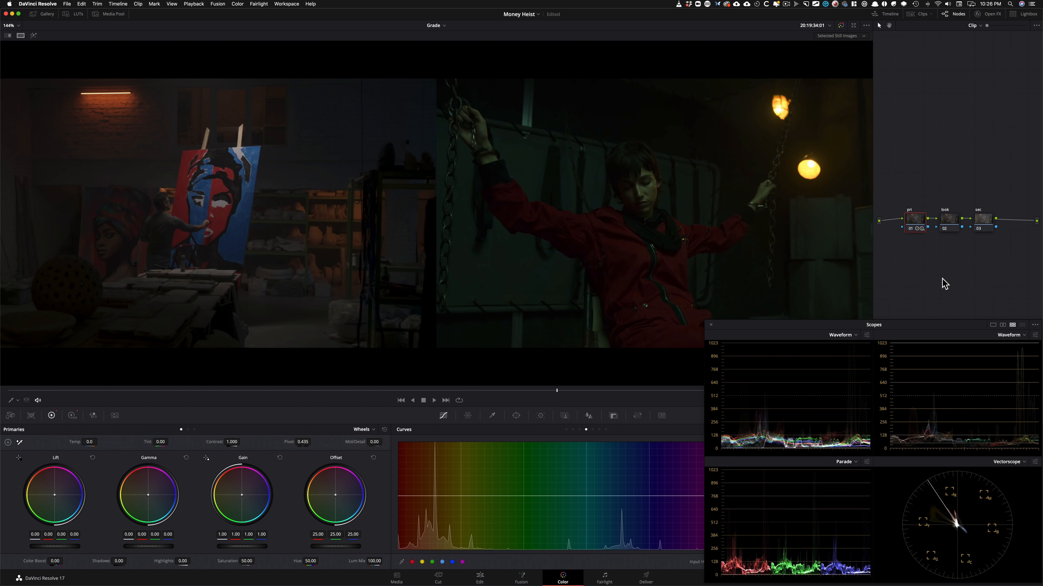
mouse_move(947, 291)
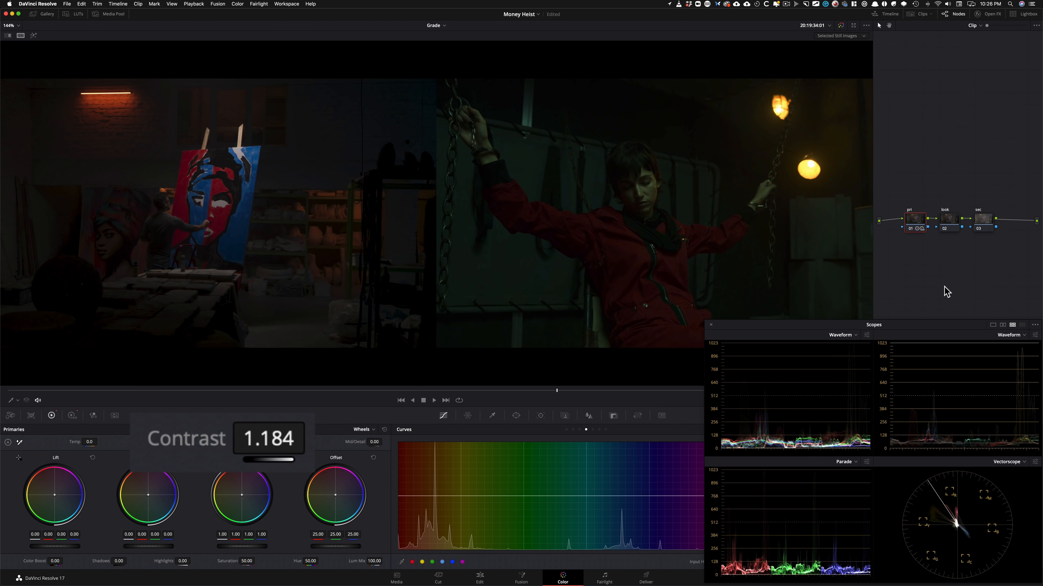
- Toggle the pri node with Cmd+D to compare the 1.184 contrast against the ungraded shot
key("cmd+d")
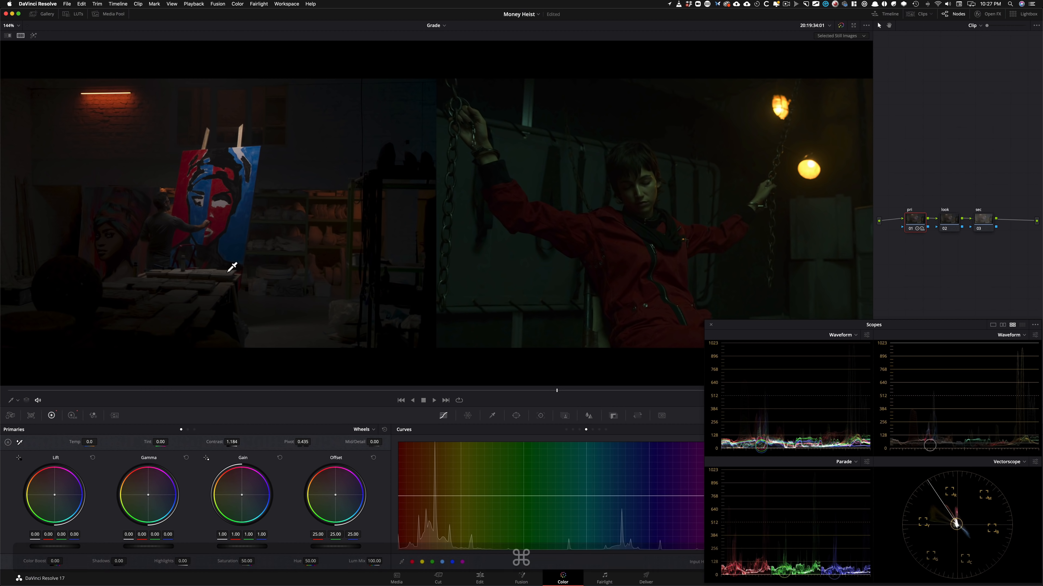
key("cmd+d")
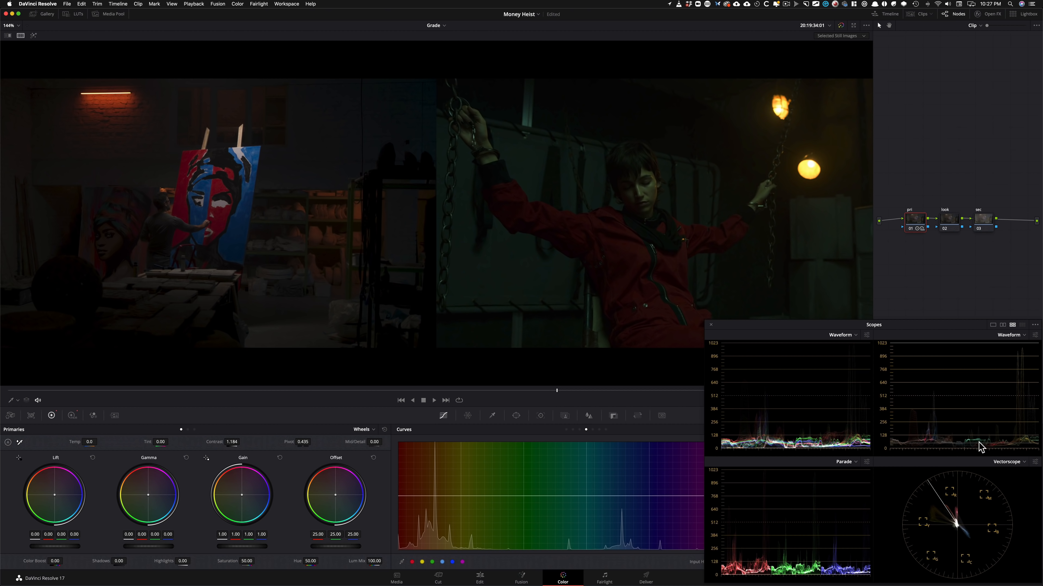
key("cmd+d")
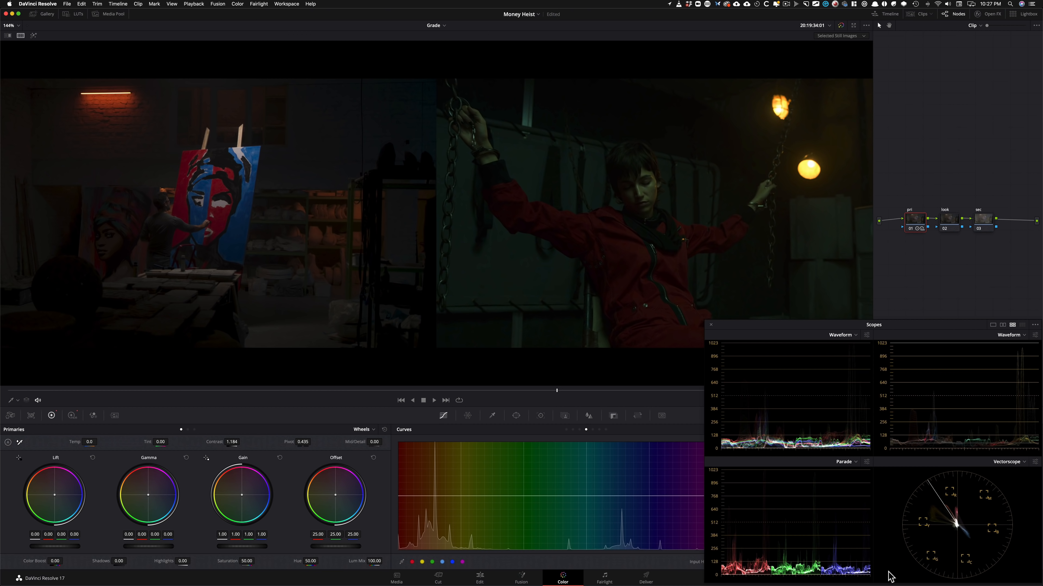
key("cmd+d")
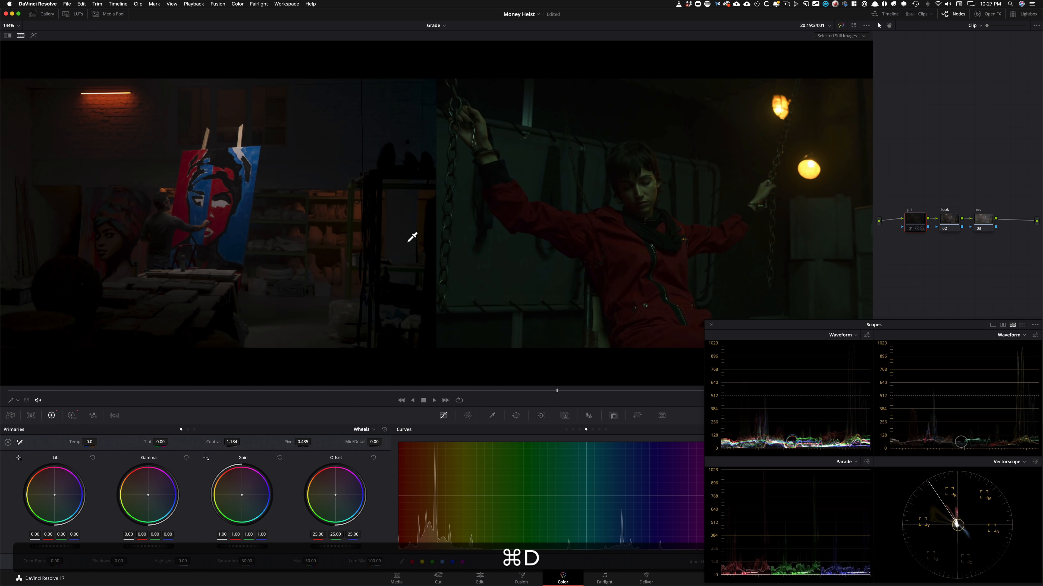
key("cmd+d")
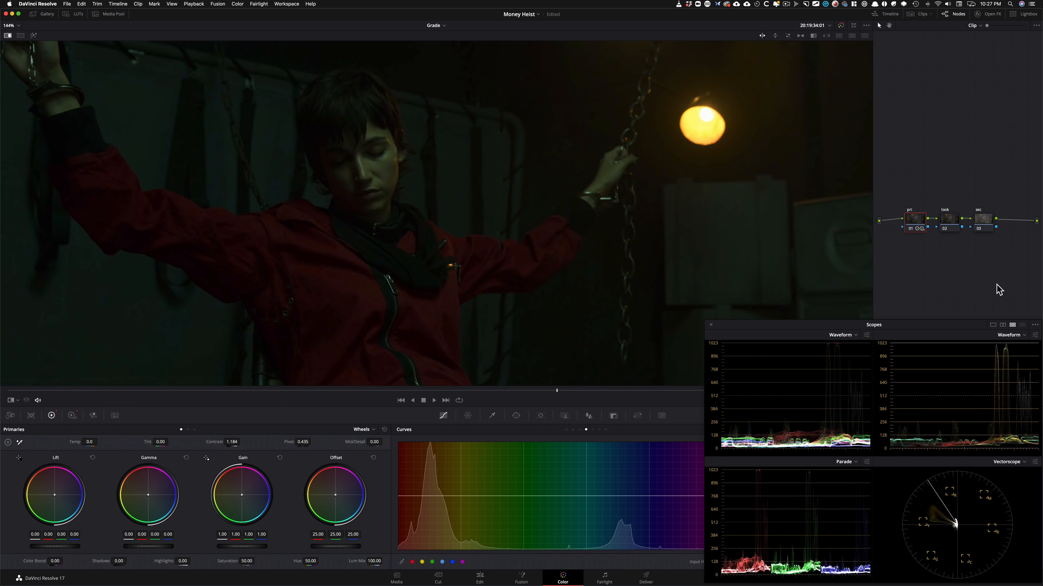
mouse_move(1011, 267)
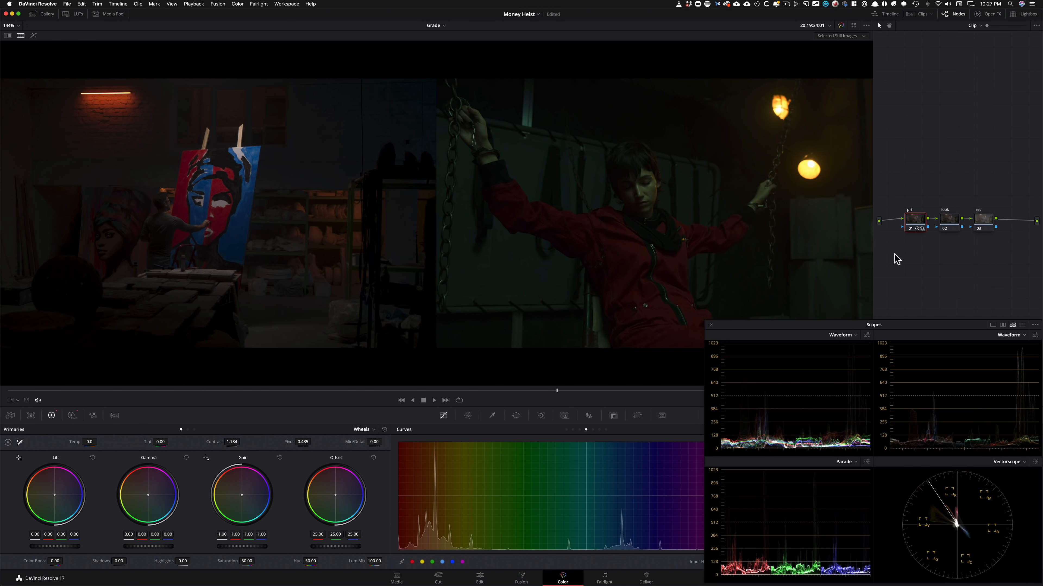
mouse_move(908, 246)
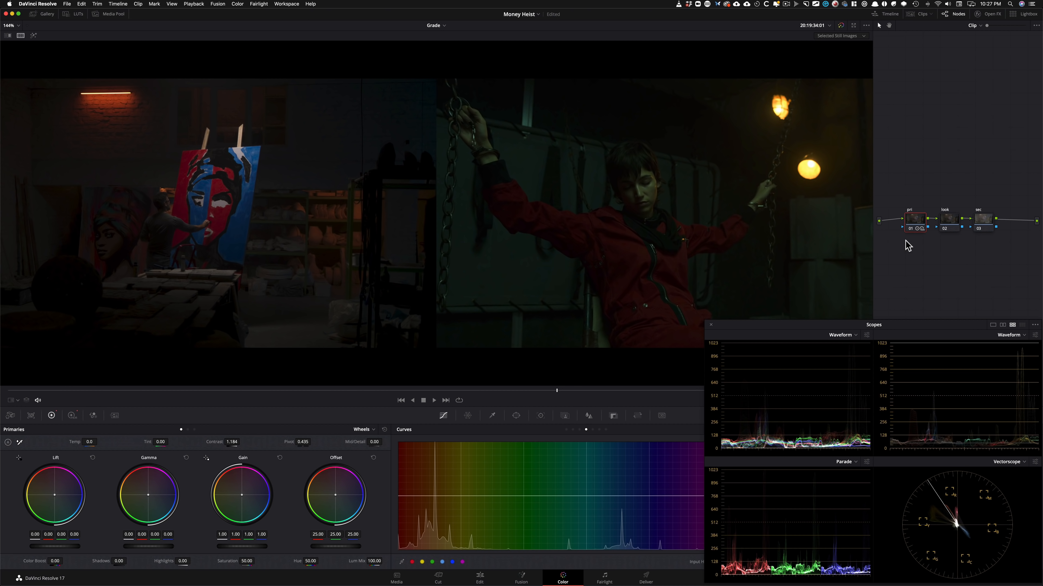
mouse_move(276, 321)
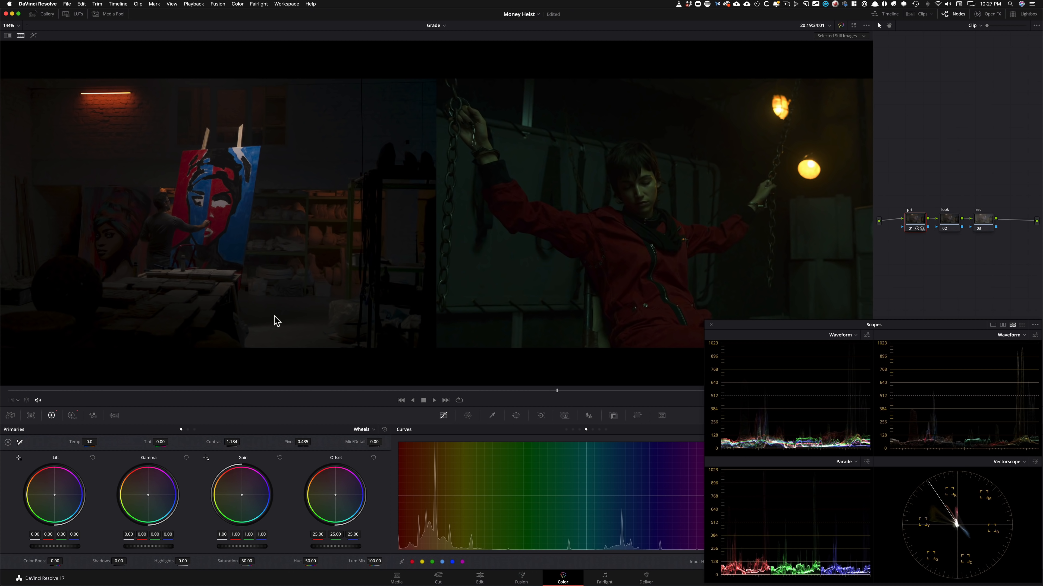
mouse_move(252, 208)
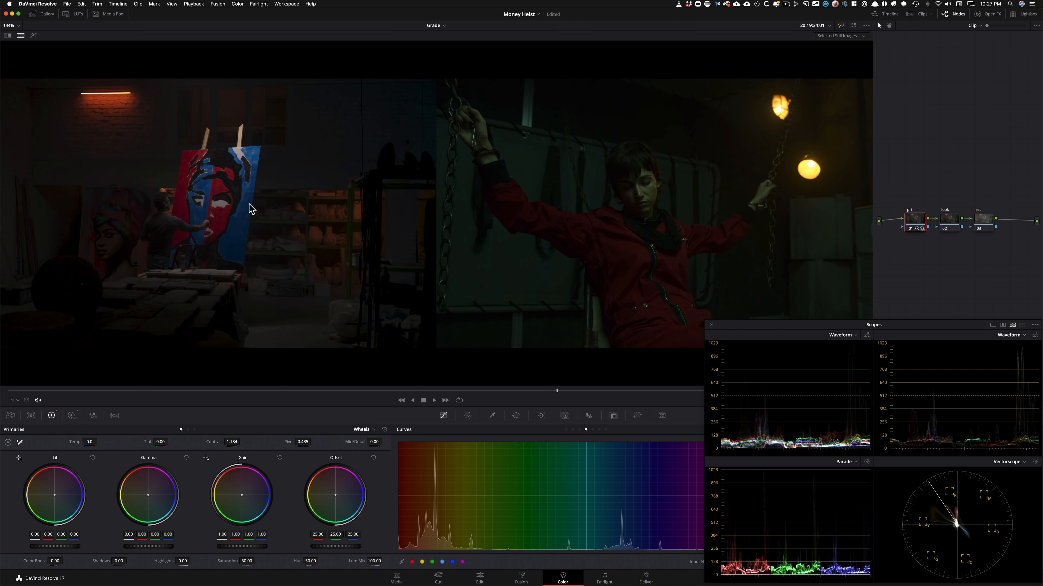
mouse_move(689, 280)
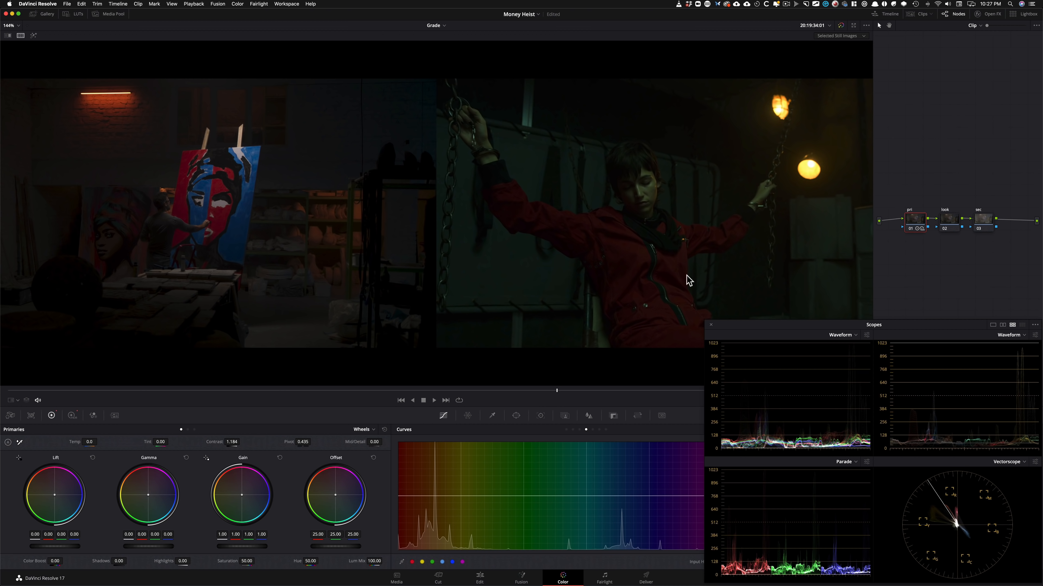
mouse_move(711, 274)
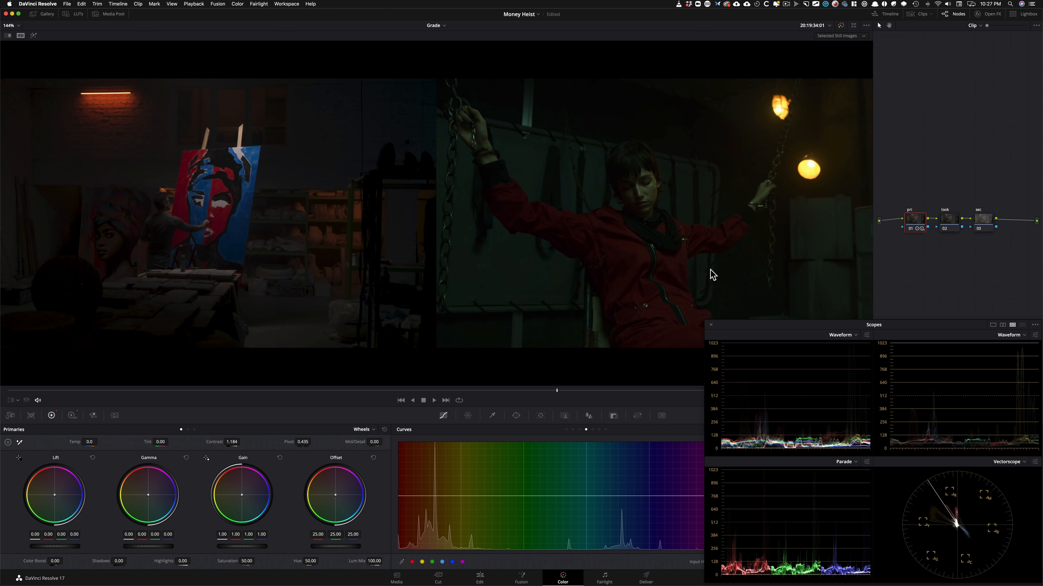
mouse_move(929, 175)
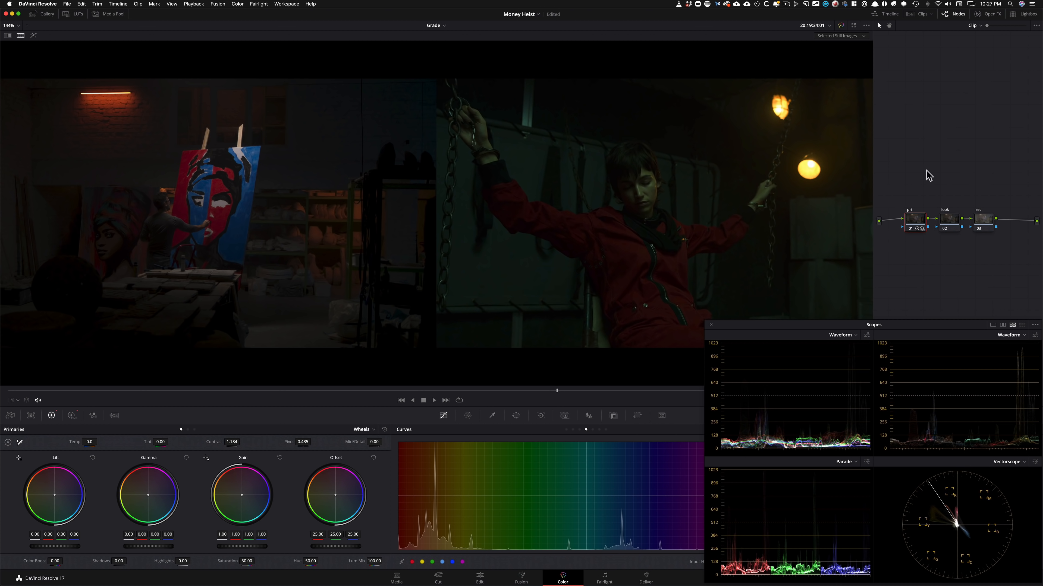
mouse_move(956, 208)
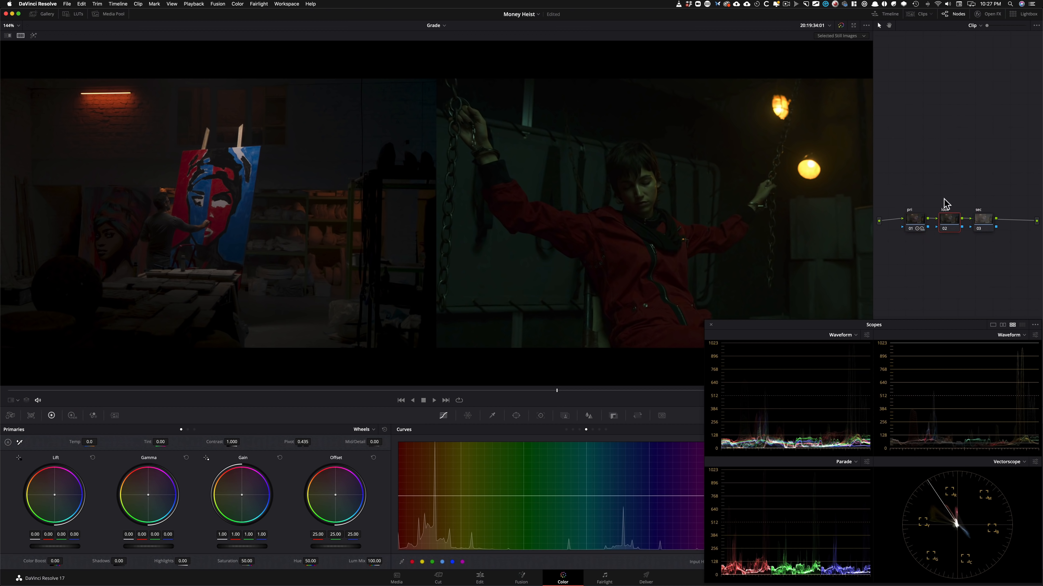
mouse_move(605, 268)
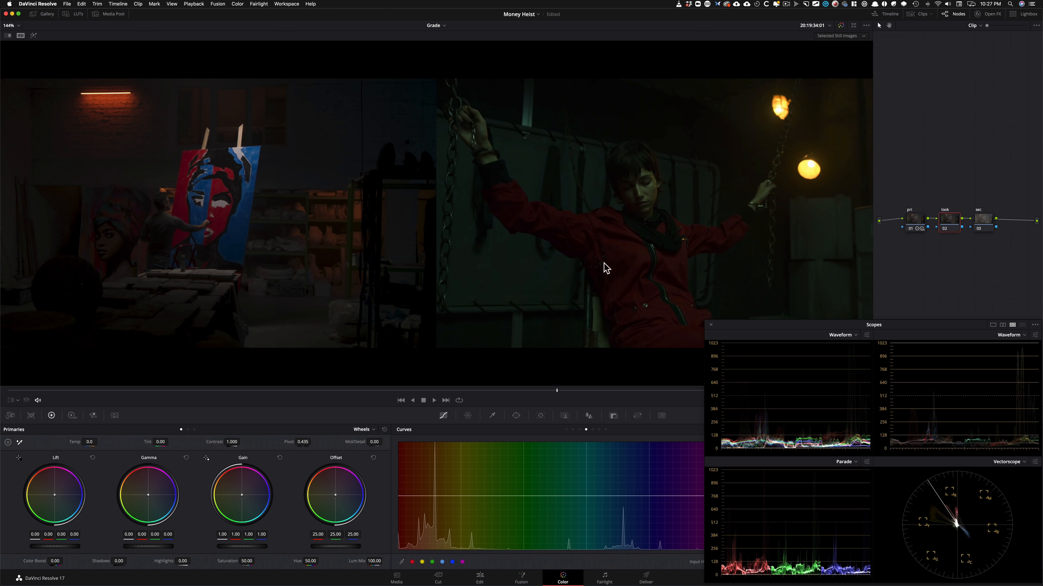
mouse_move(950, 195)
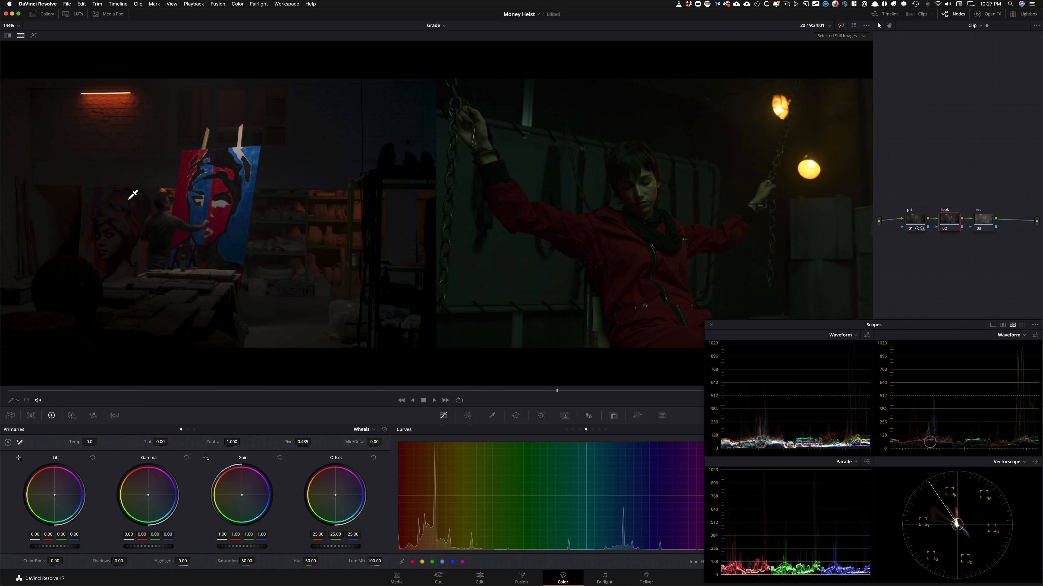
mouse_move(502, 267)
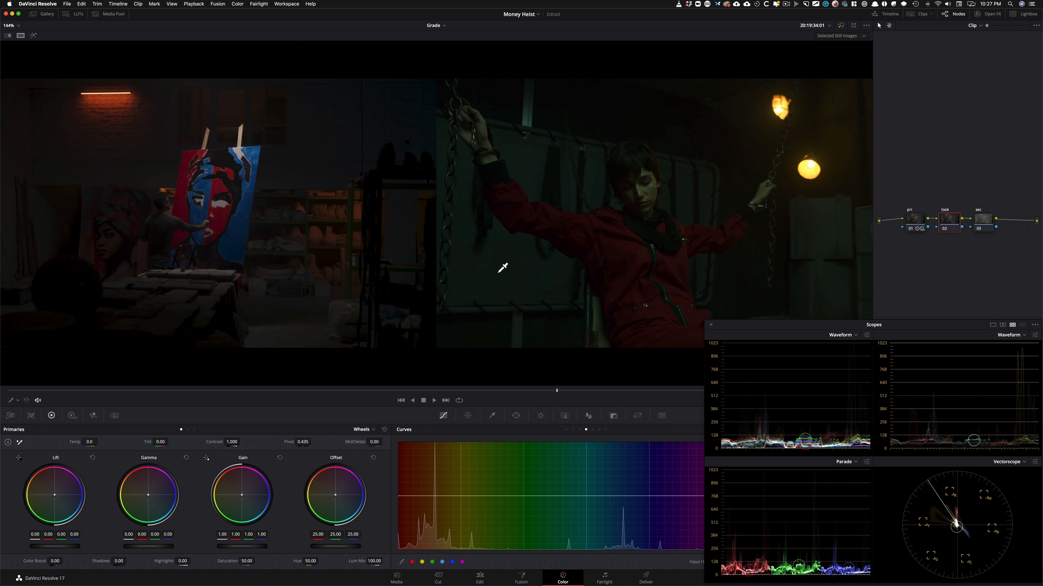
mouse_move(492, 189)
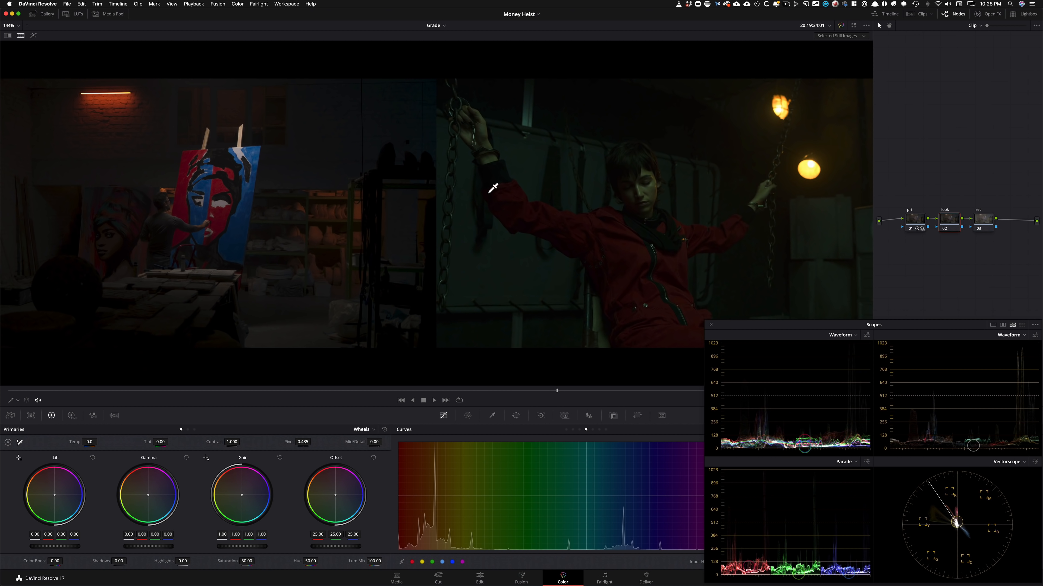
mouse_move(690, 231)
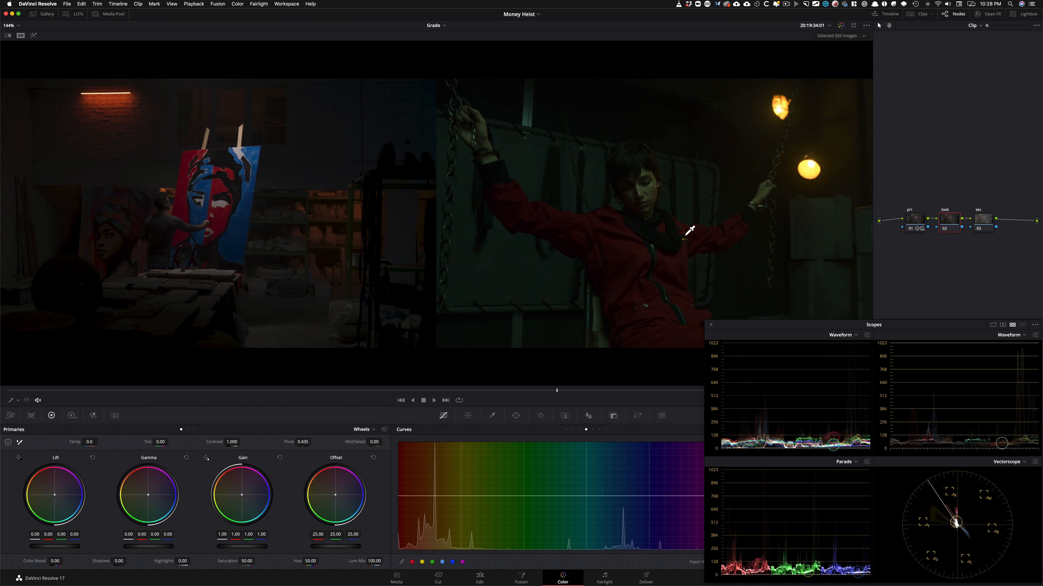
mouse_move(647, 150)
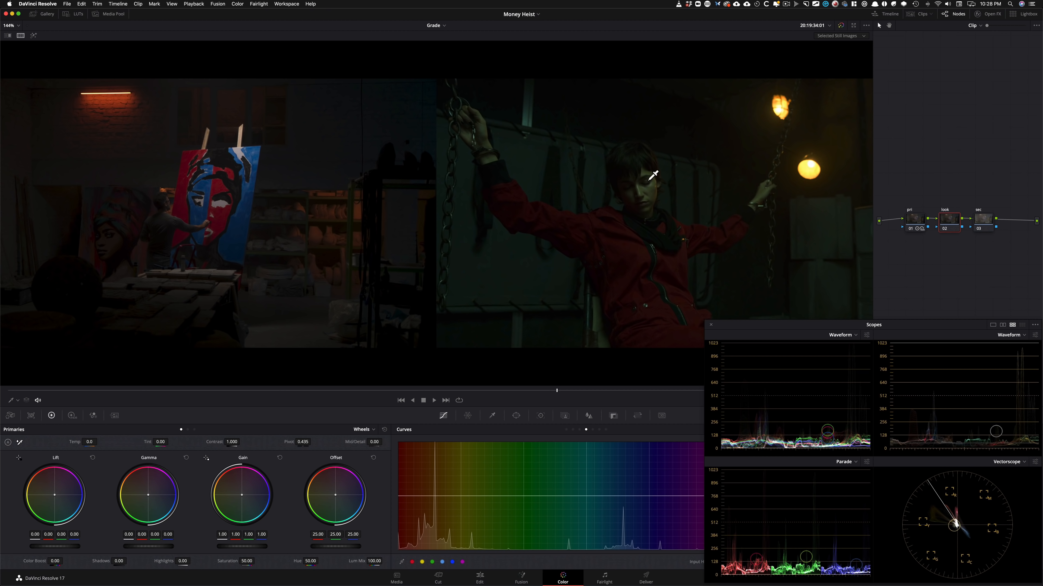
mouse_move(678, 233)
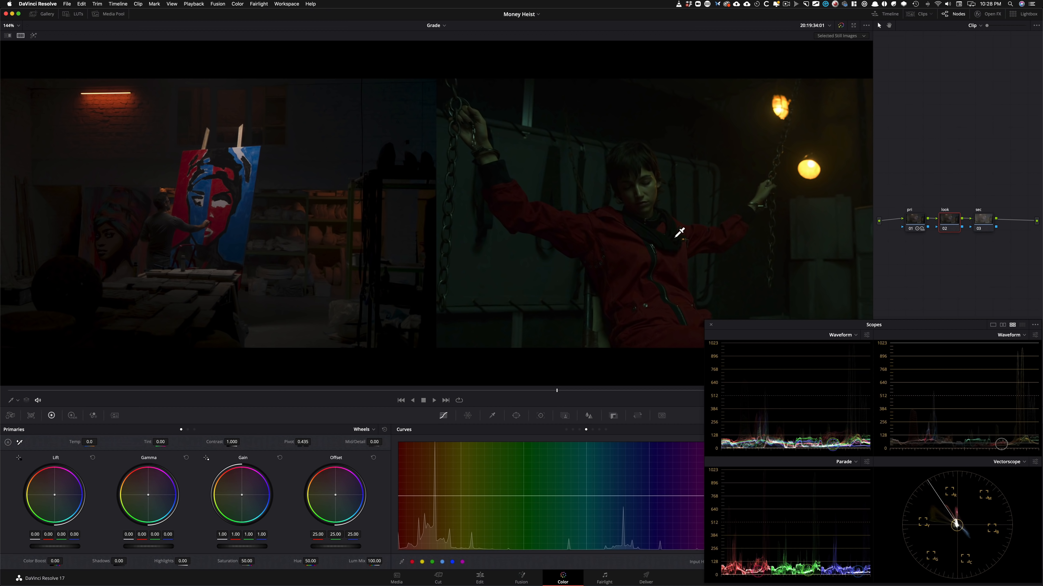
mouse_move(509, 170)
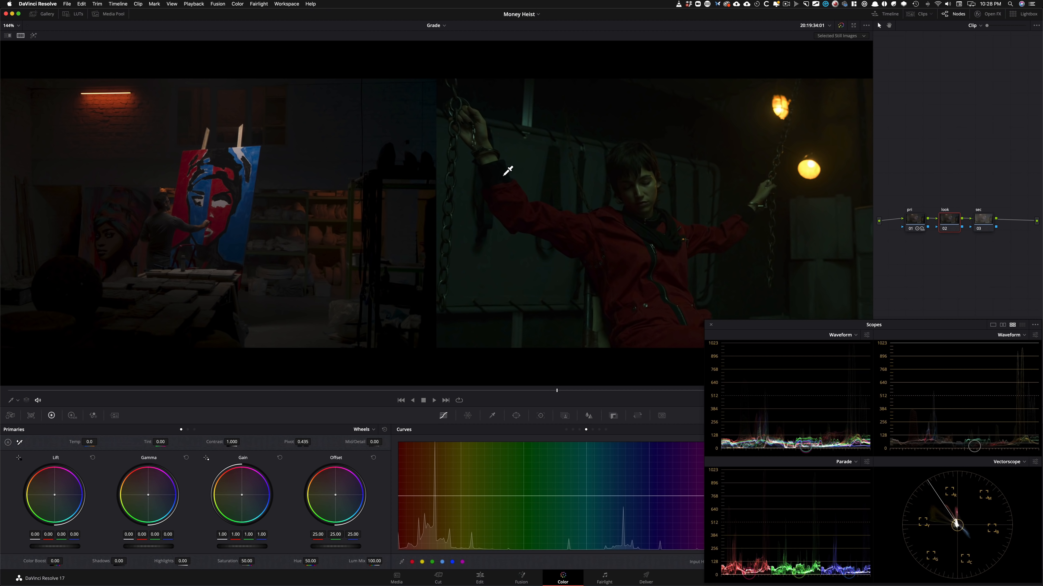
mouse_move(655, 159)
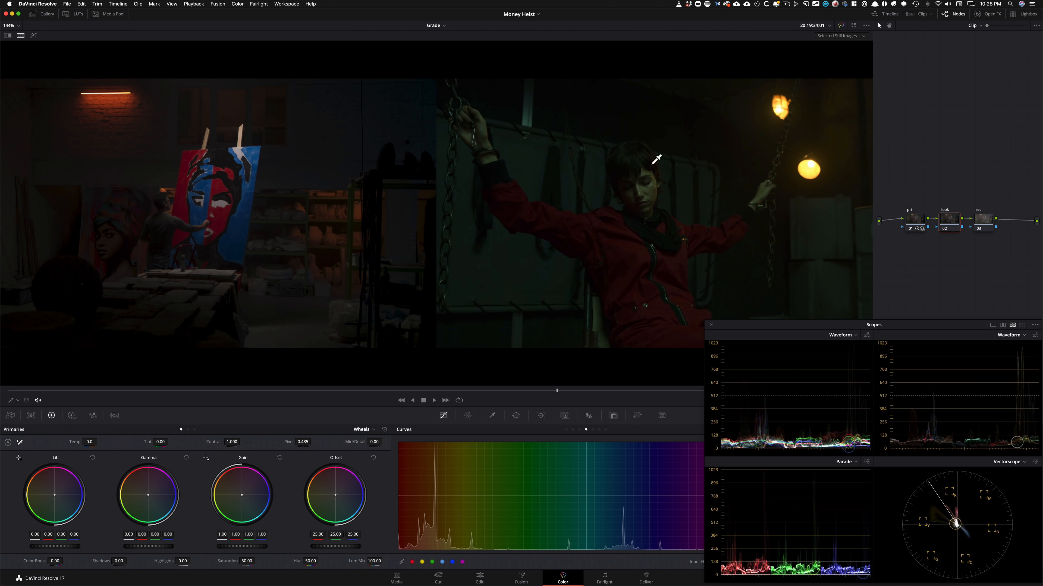
mouse_move(877, 289)
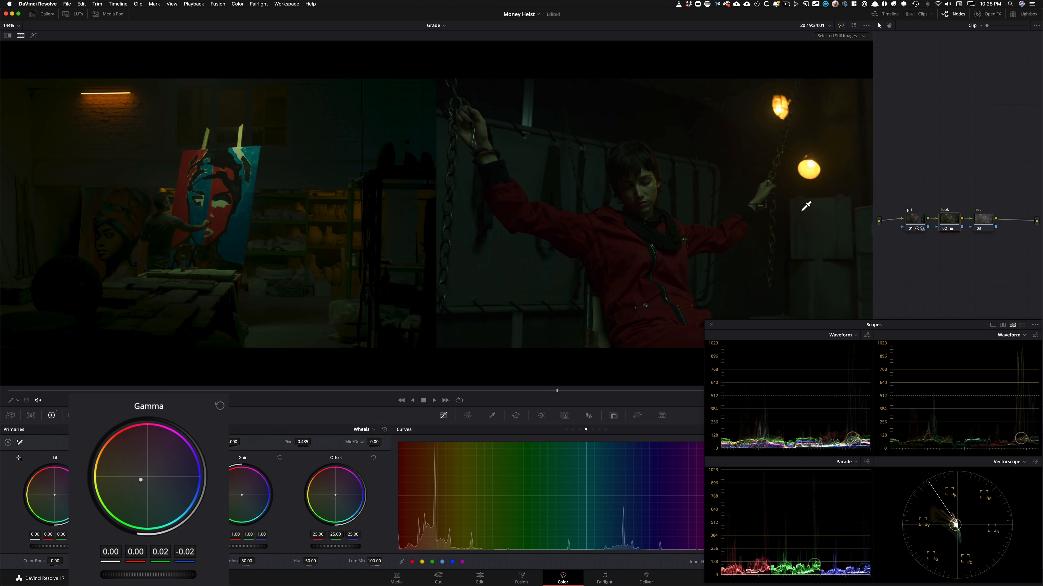
mouse_move(879, 266)
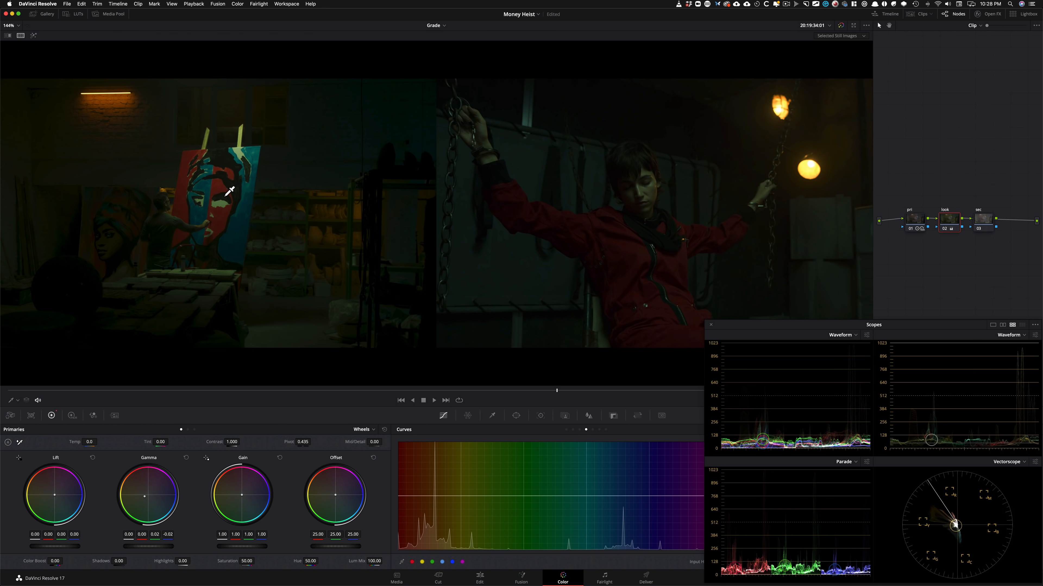
mouse_move(635, 185)
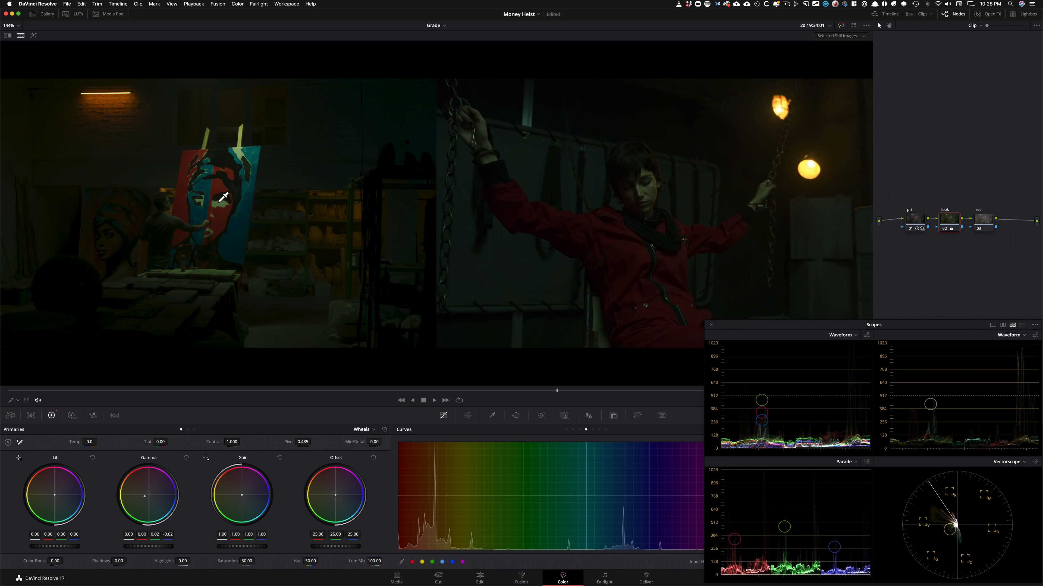
mouse_move(520, 237)
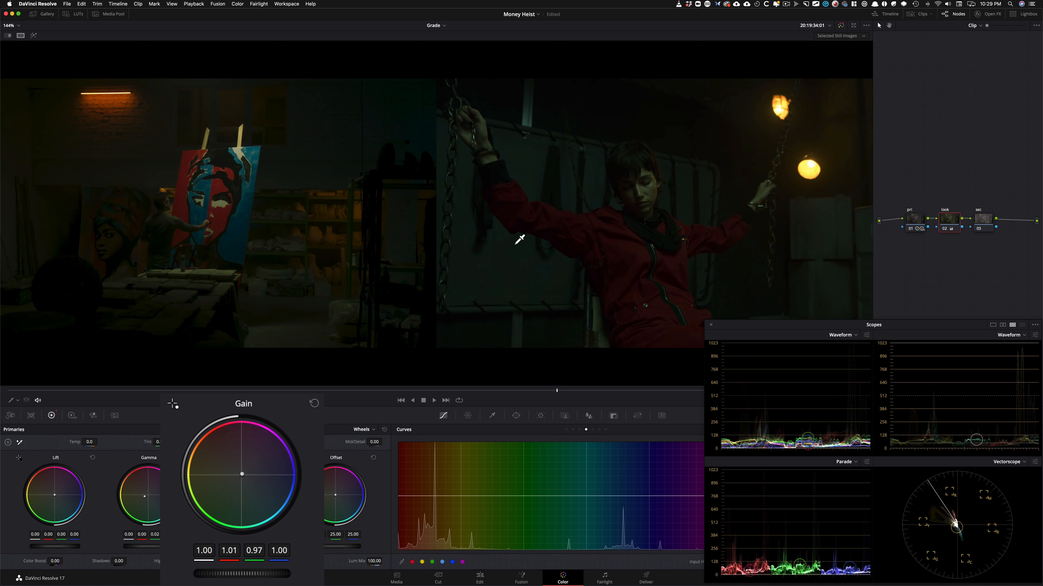
mouse_move(428, 314)
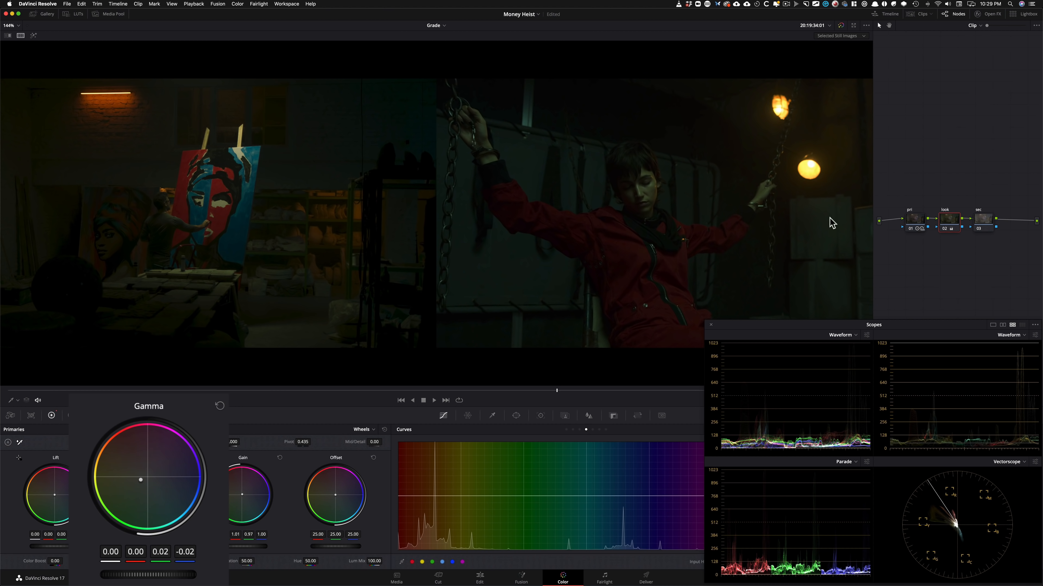
mouse_move(1037, 332)
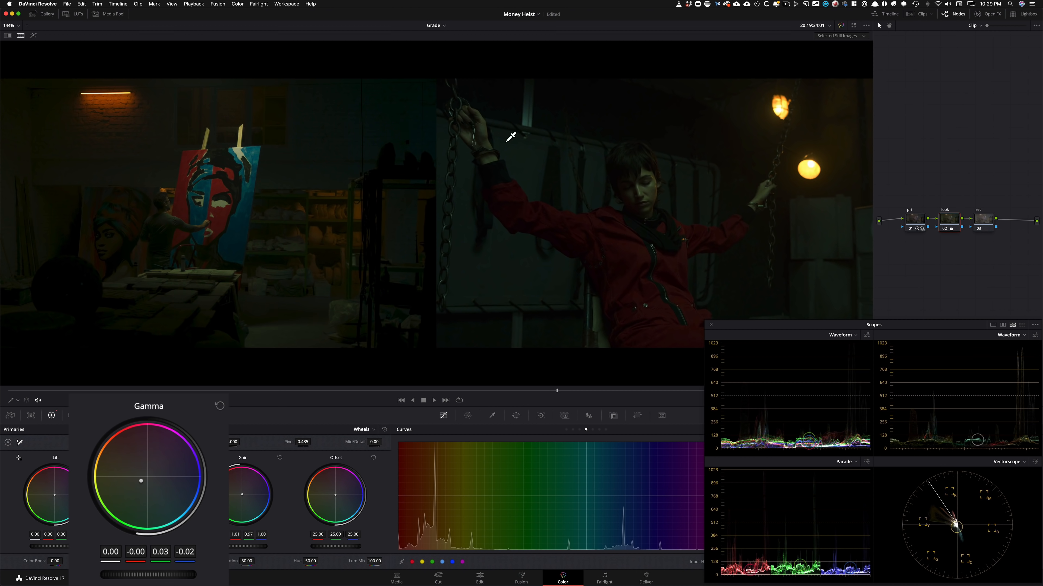
mouse_move(383, 118)
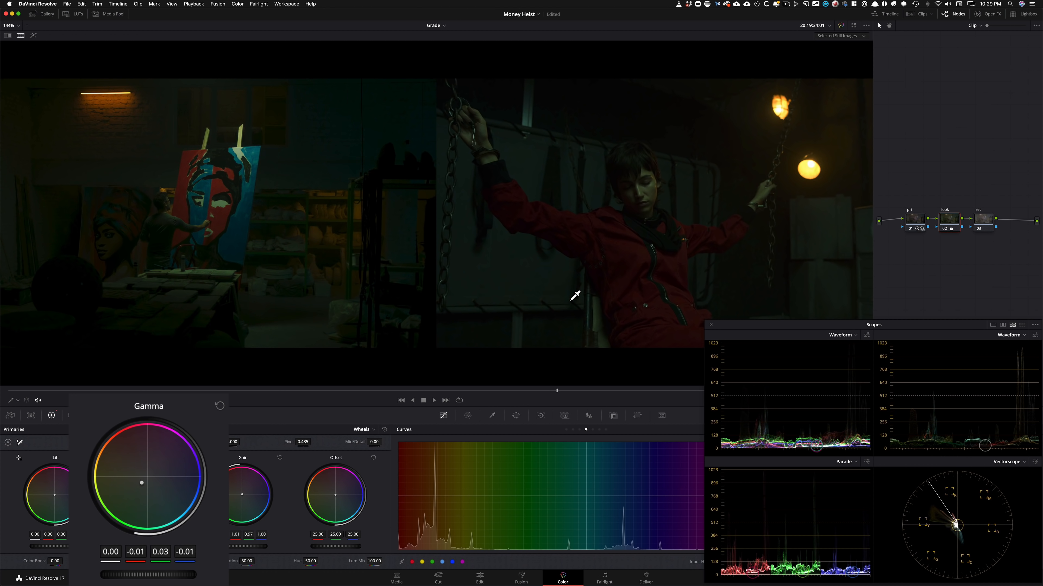
mouse_move(537, 240)
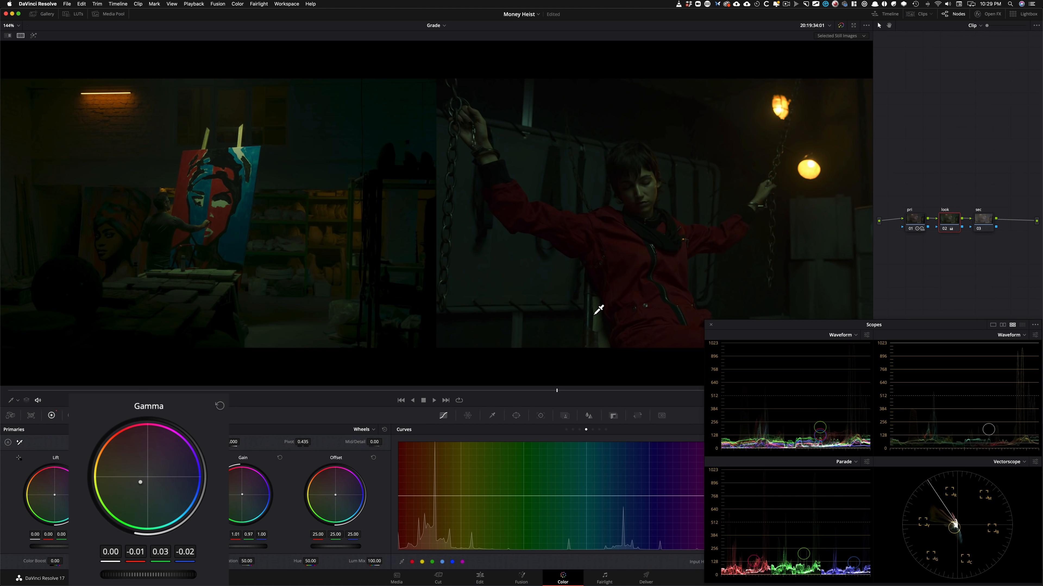
mouse_move(782, 246)
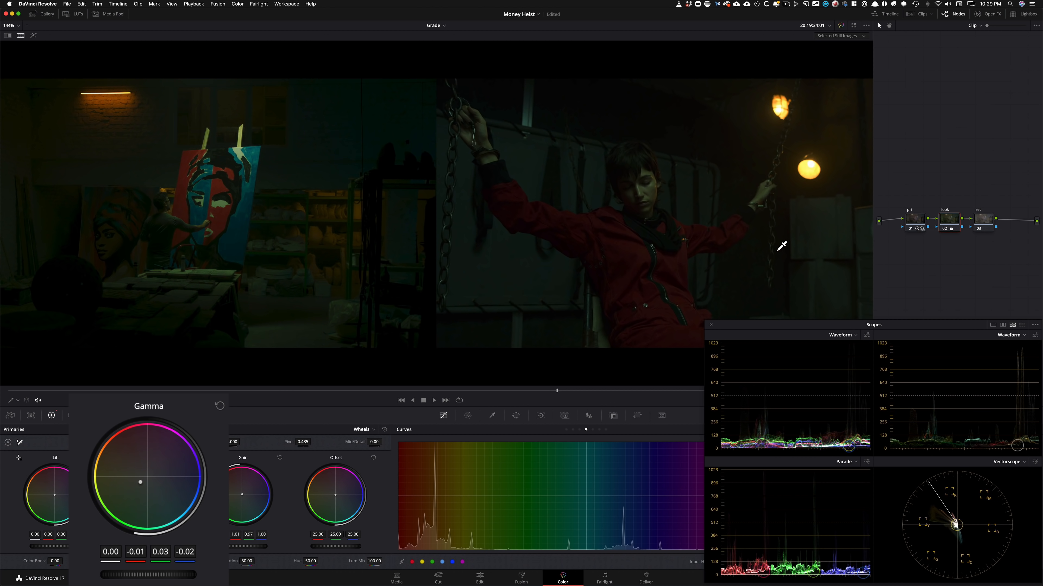
mouse_move(556, 270)
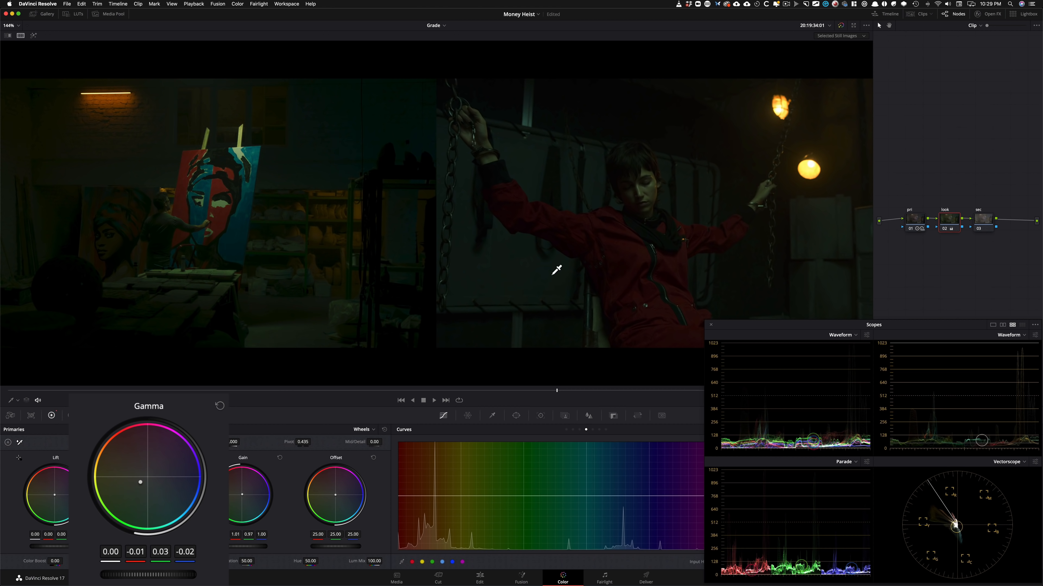
mouse_move(229, 201)
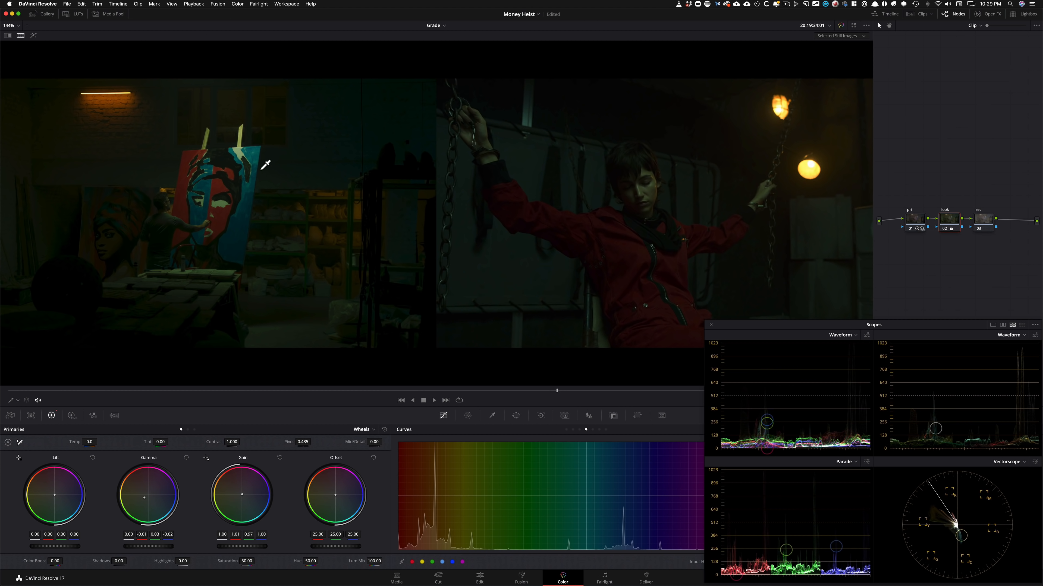
mouse_move(645, 187)
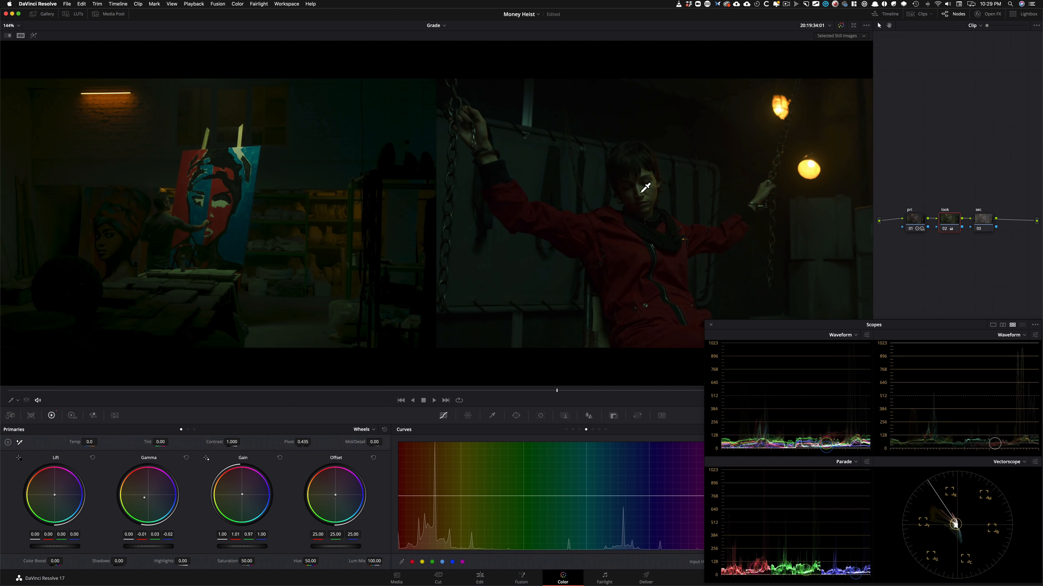
mouse_move(403, 278)
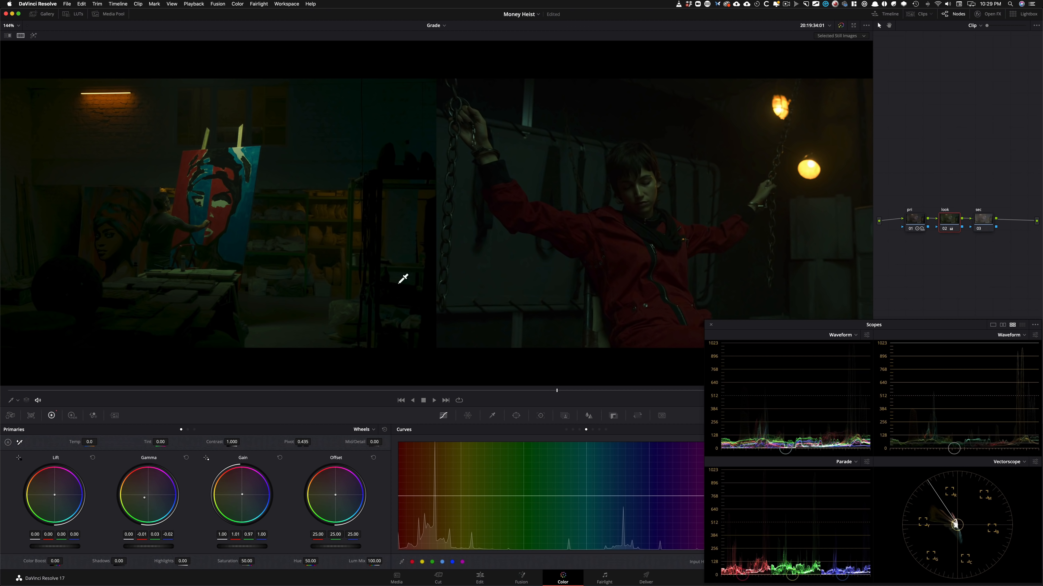
mouse_move(1001, 290)
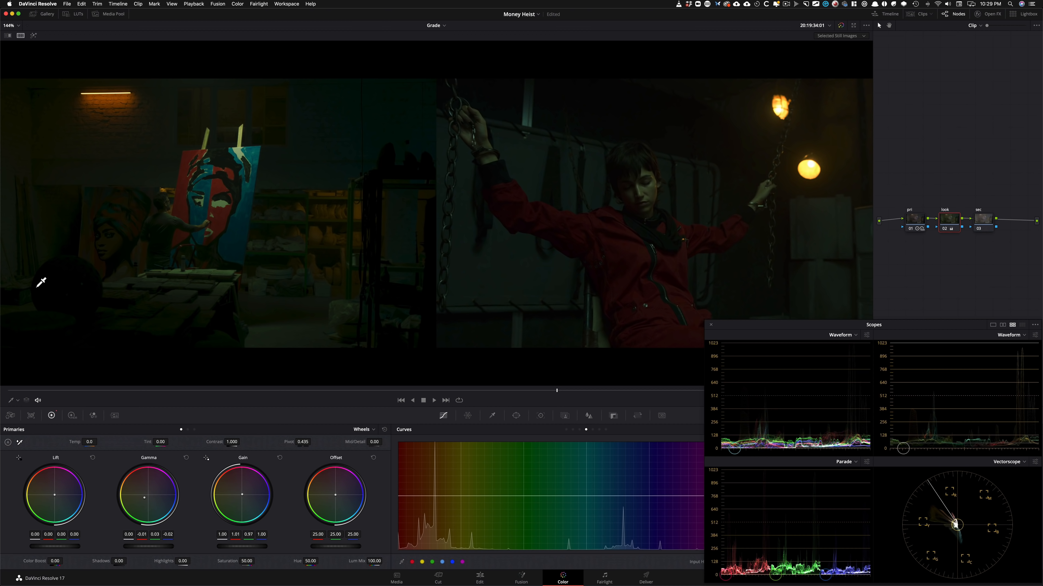
mouse_move(535, 296)
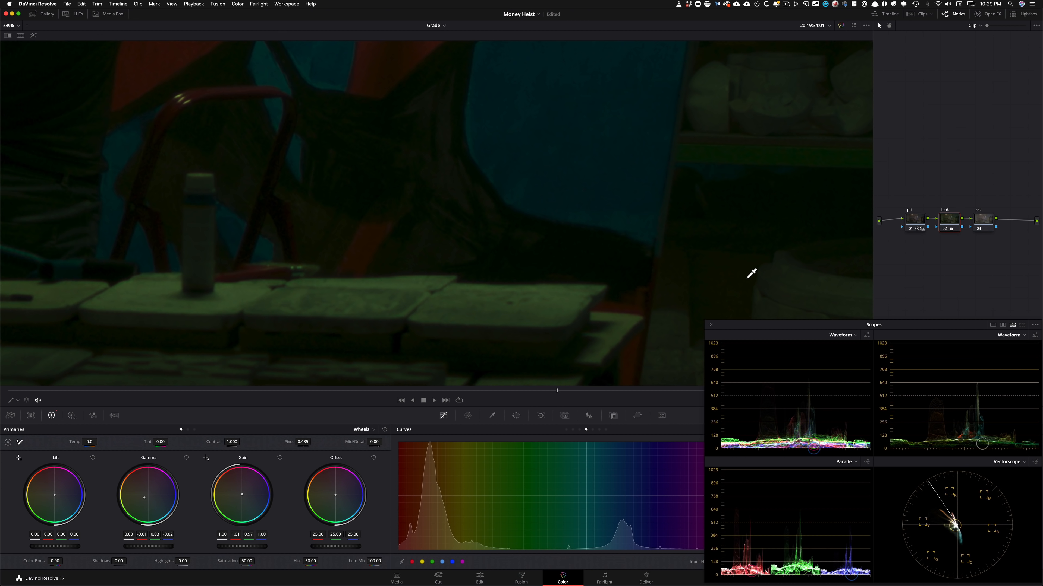
- Set the look node's Log Shadow wheel to R -0.01, G -0.04, B 0.07 and compare with Cmd+D
left_click(364, 430)
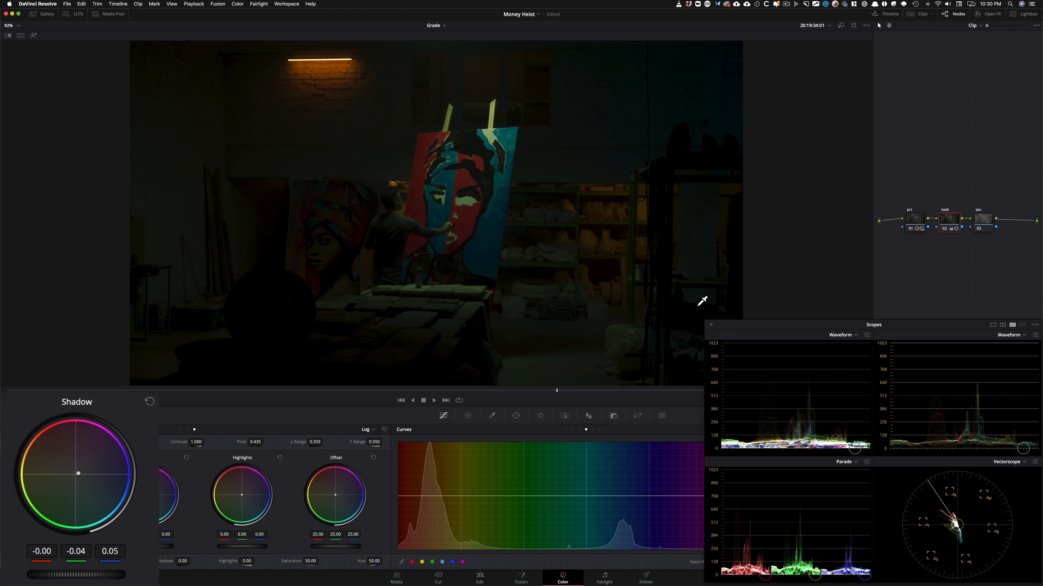
mouse_move(681, 335)
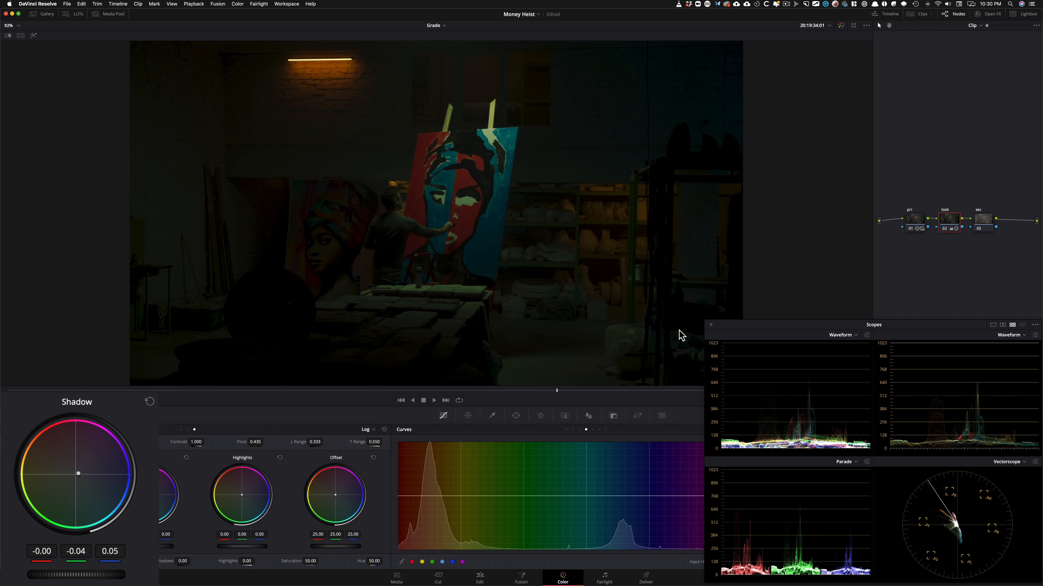
mouse_move(690, 290)
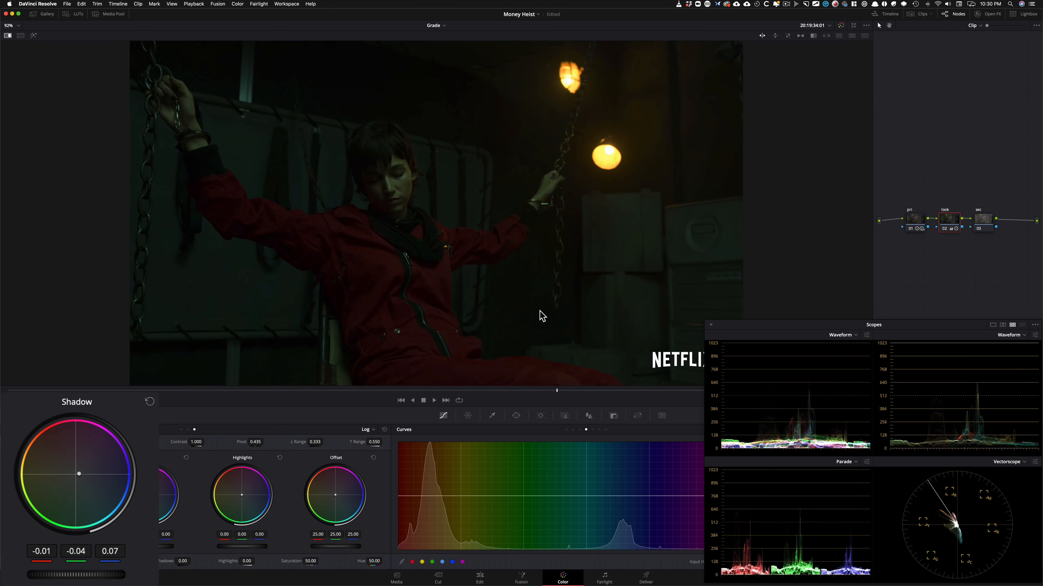
key("cmd+d")
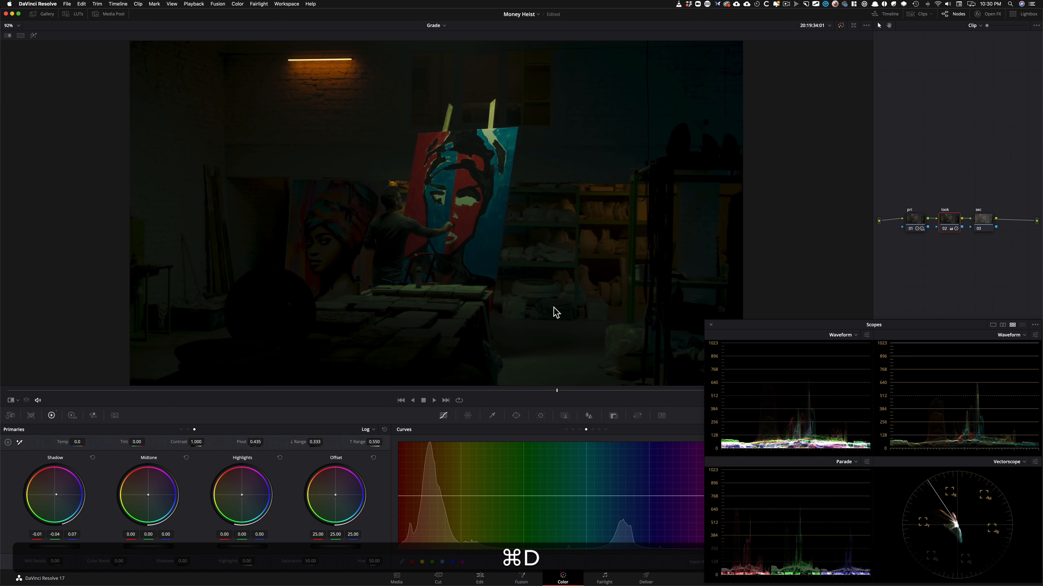
key("cmd+d")
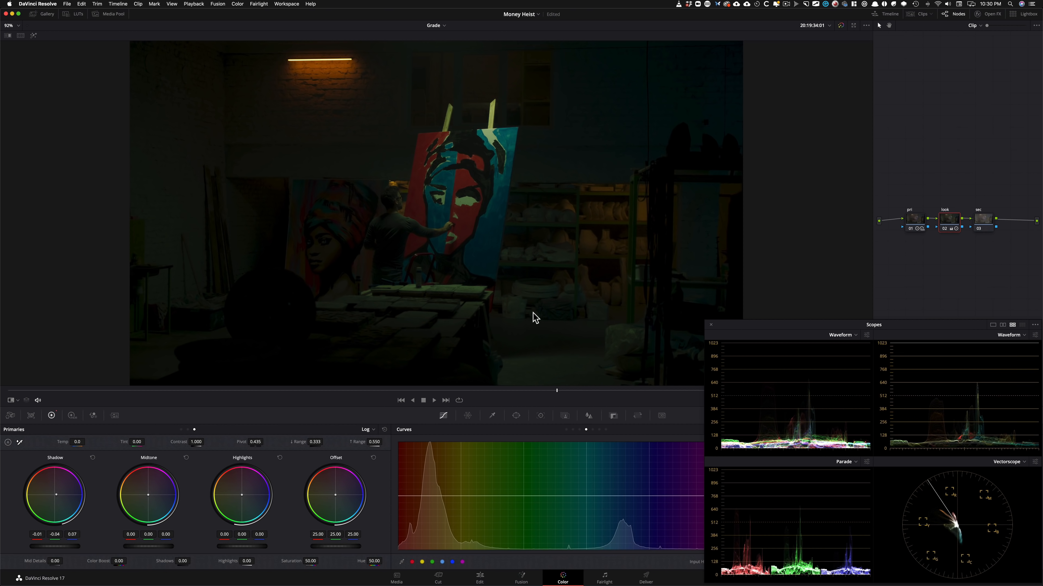
mouse_move(482, 271)
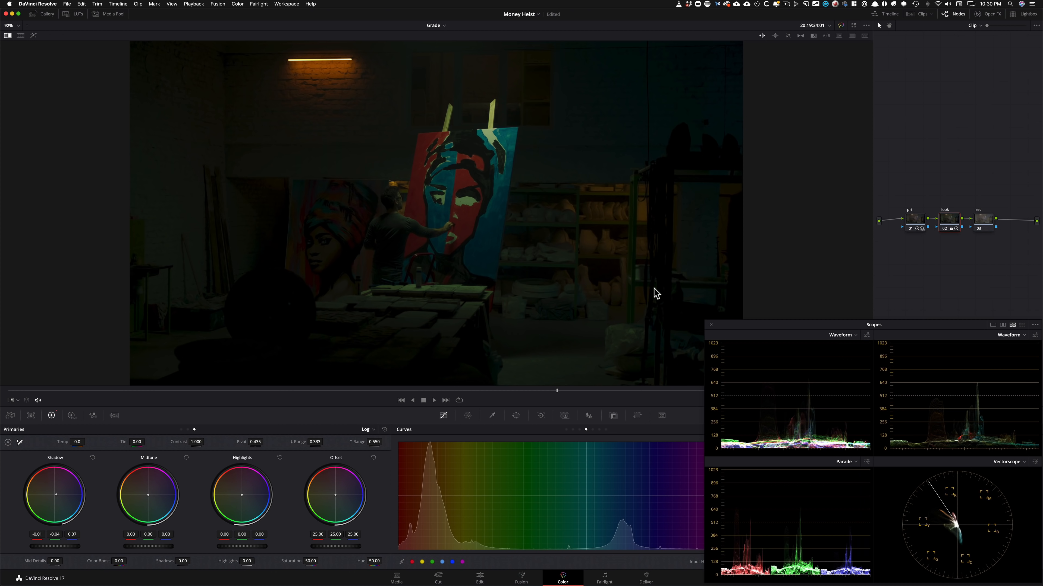
mouse_move(954, 163)
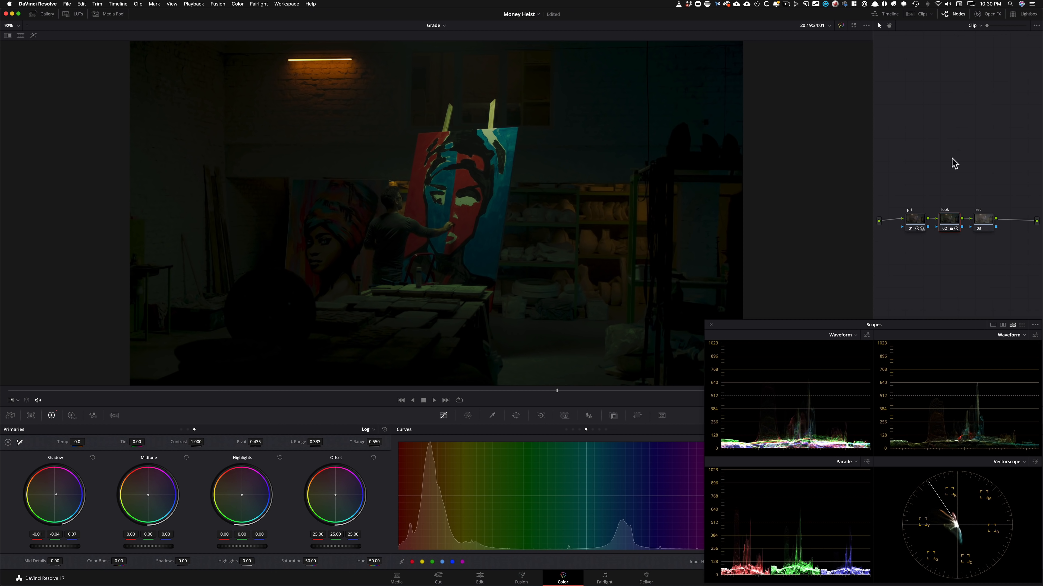
- Select the sec node and add three control points on its Hue curve, toggling the node to compare
left_click(983, 218)
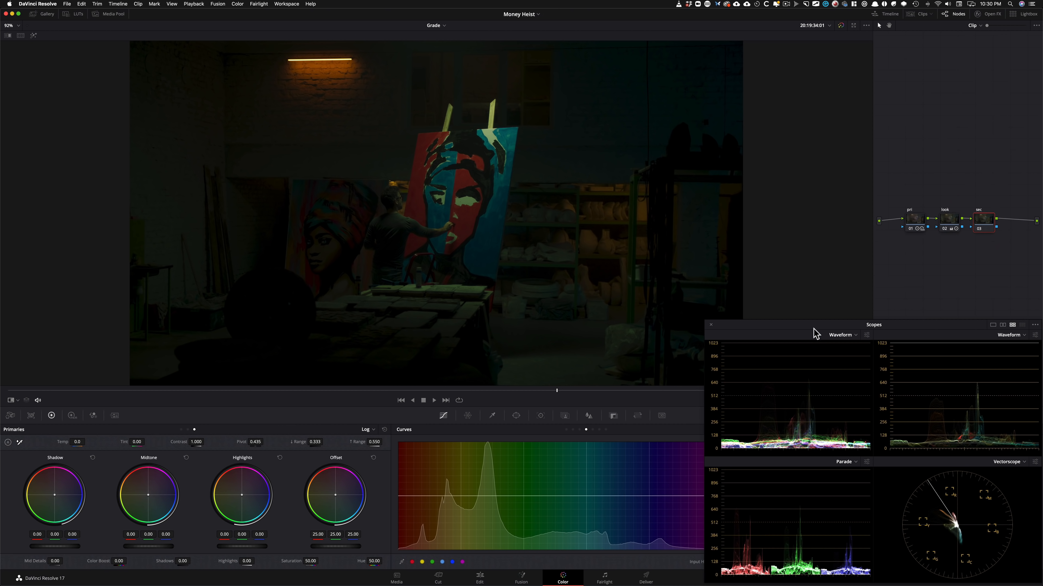
mouse_move(951, 361)
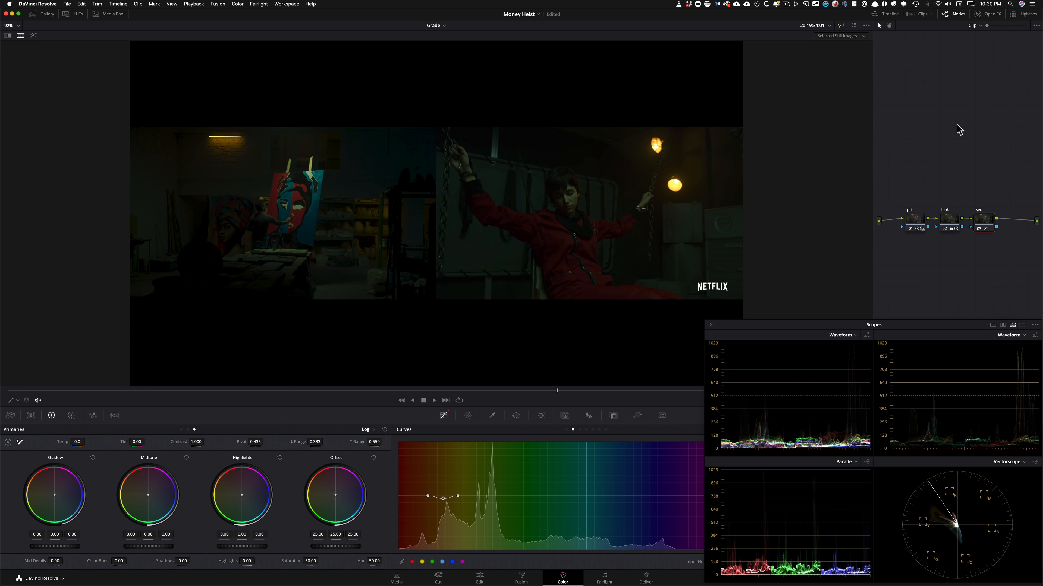
key("cmd+d")
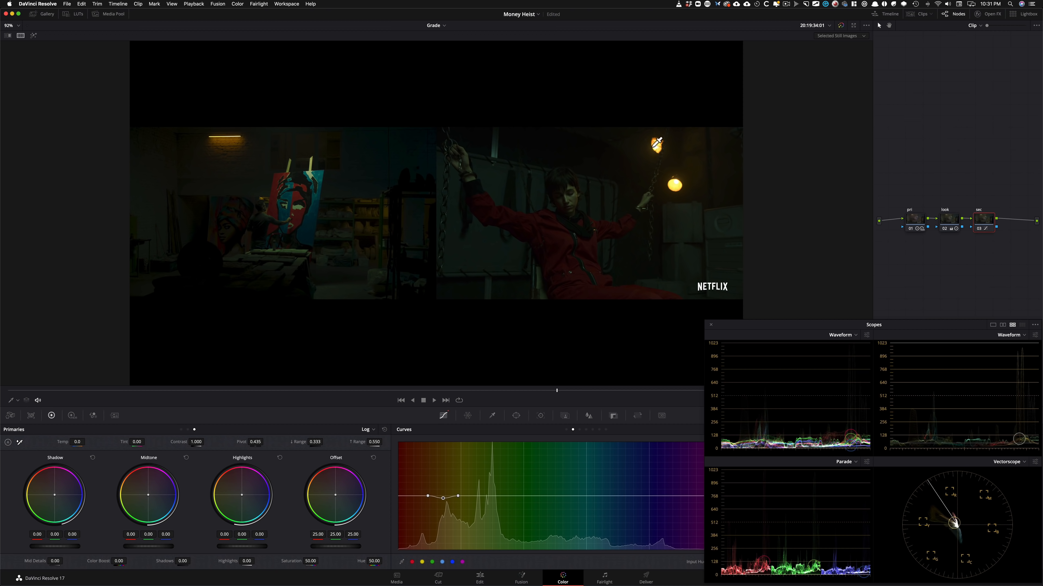
mouse_move(379, 203)
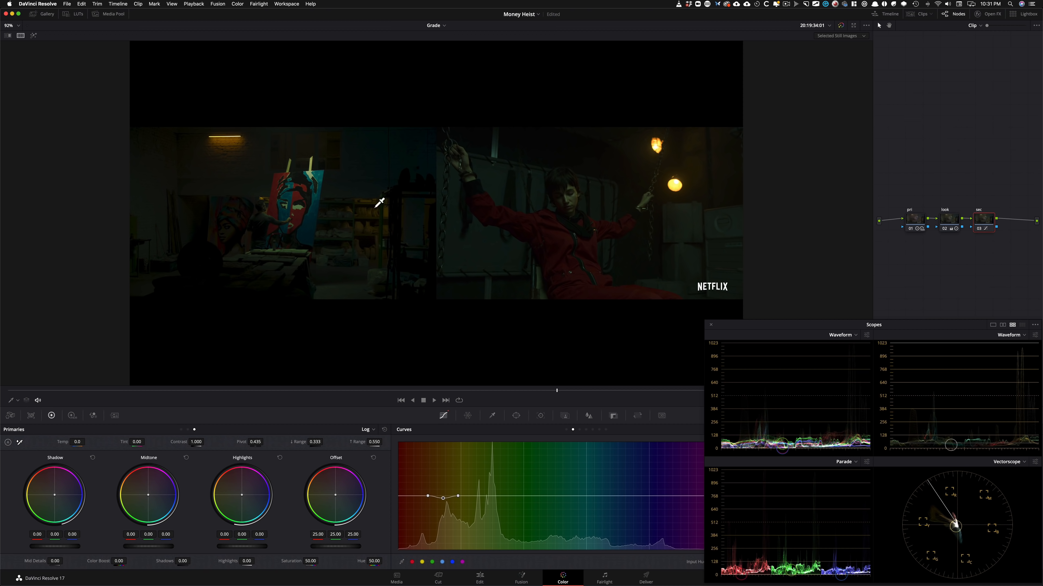
mouse_move(207, 128)
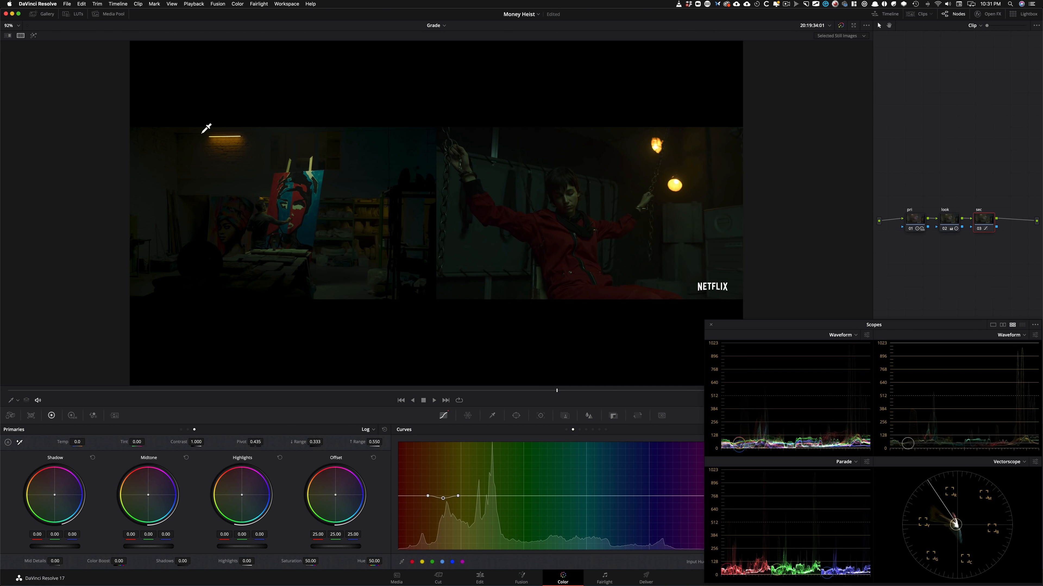
key("cmd+d")
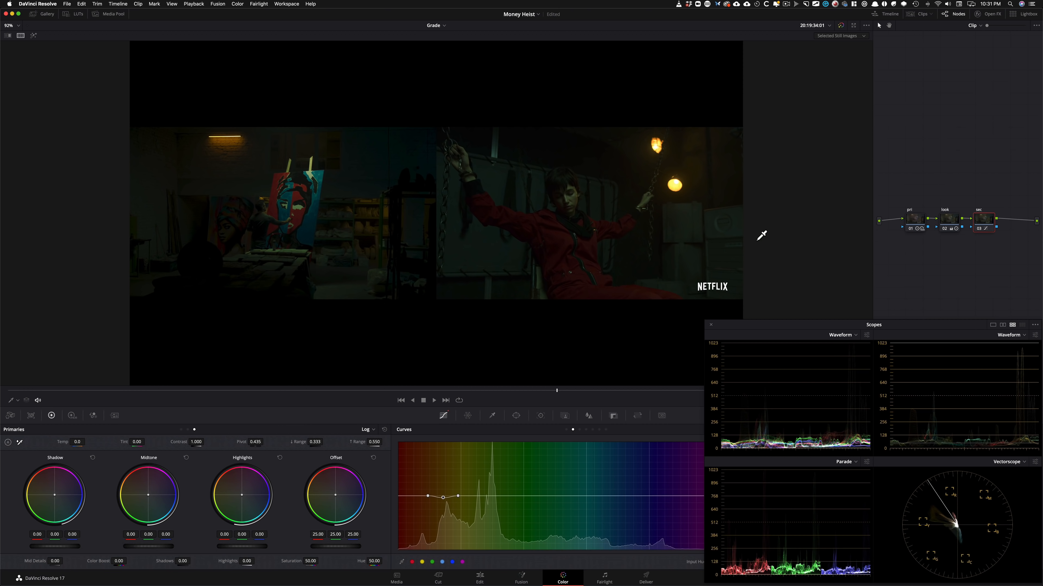
mouse_move(486, 247)
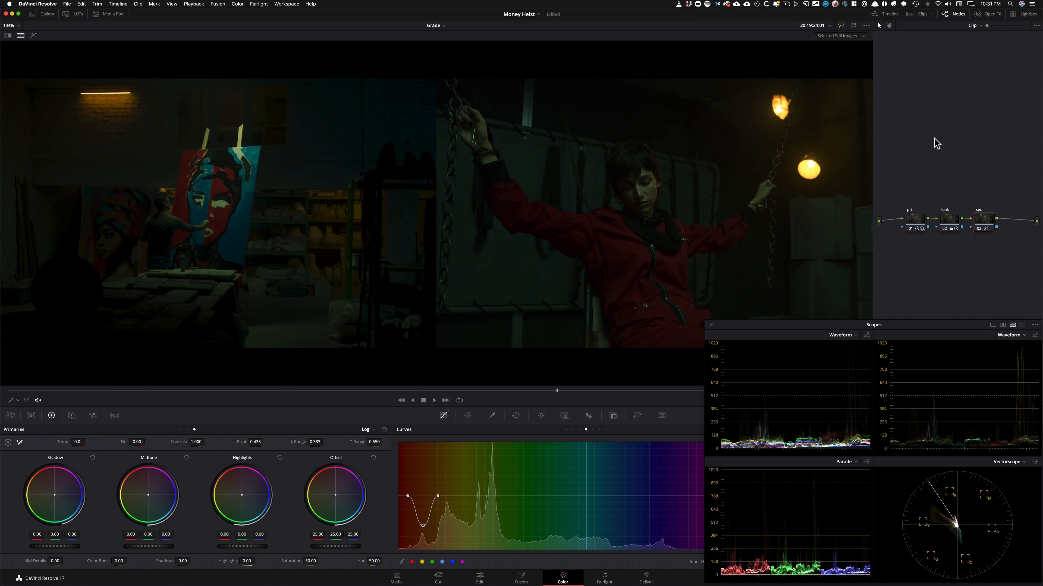
- Drag the middle hue point down to mute the oranges, then toggle the secondary correction off to compare
key("cmd+d")
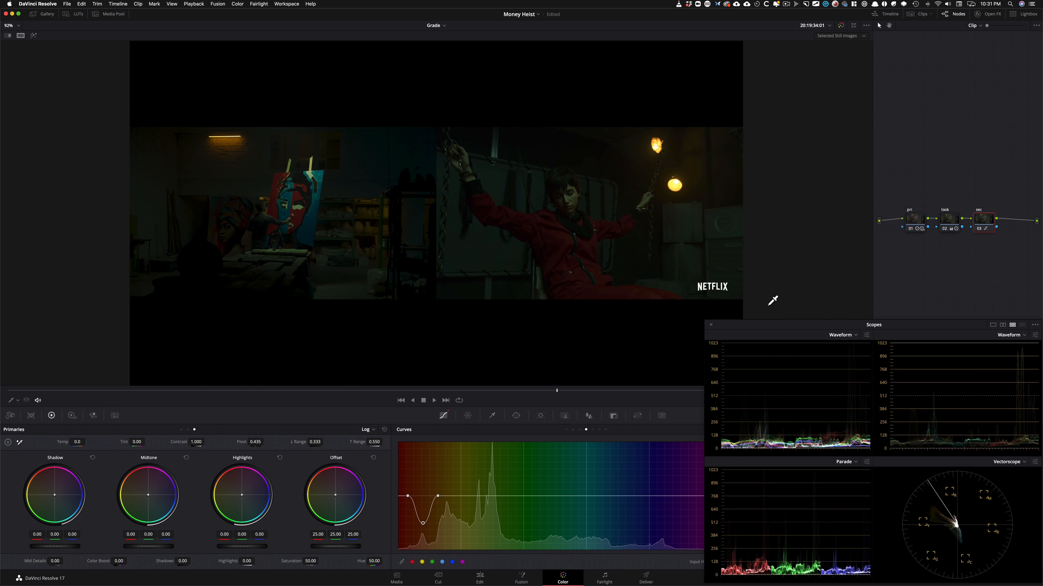
mouse_move(608, 314)
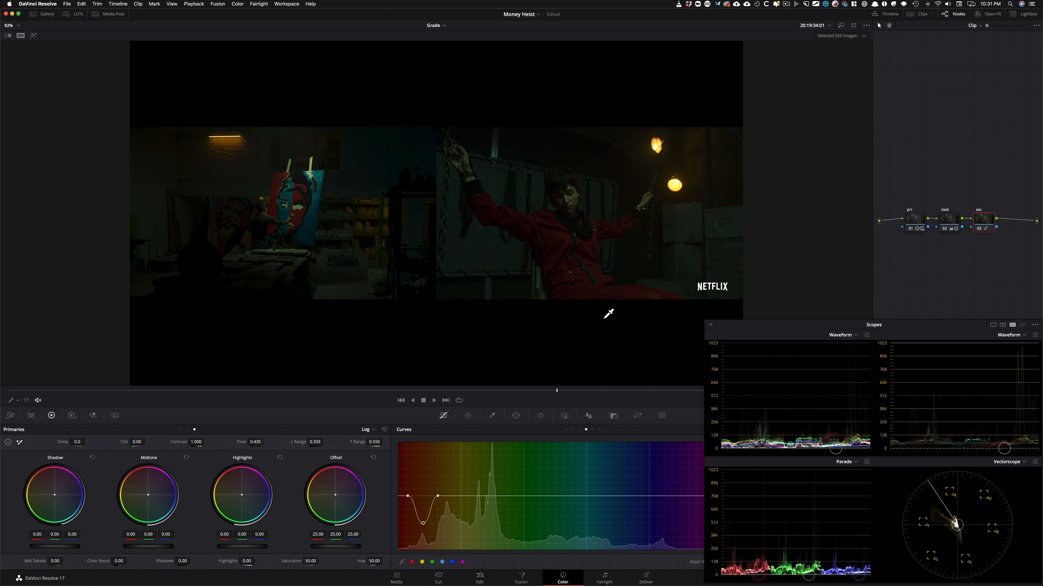
mouse_move(666, 222)
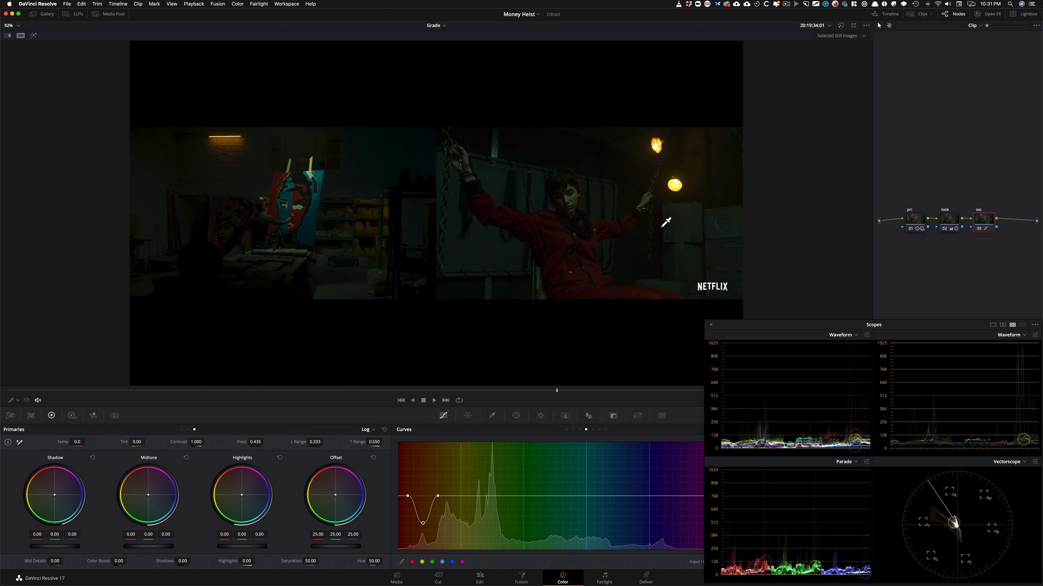
mouse_move(213, 220)
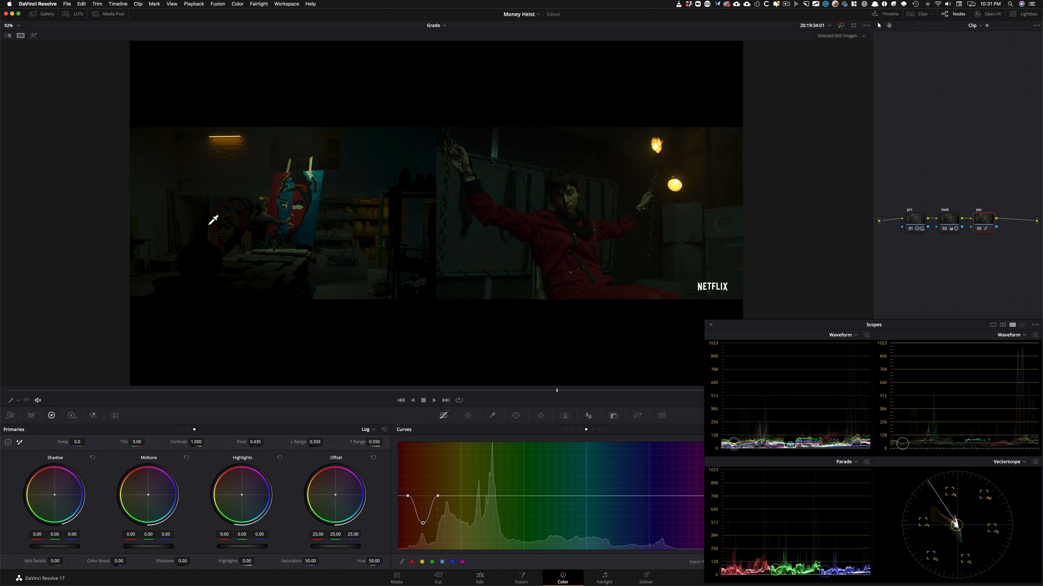
mouse_move(442, 143)
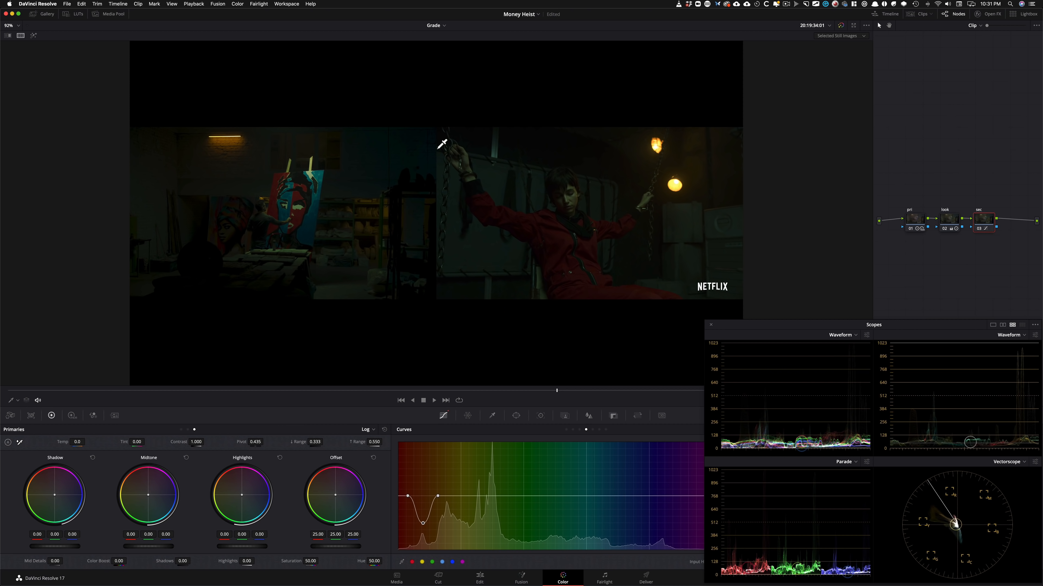
mouse_move(586, 128)
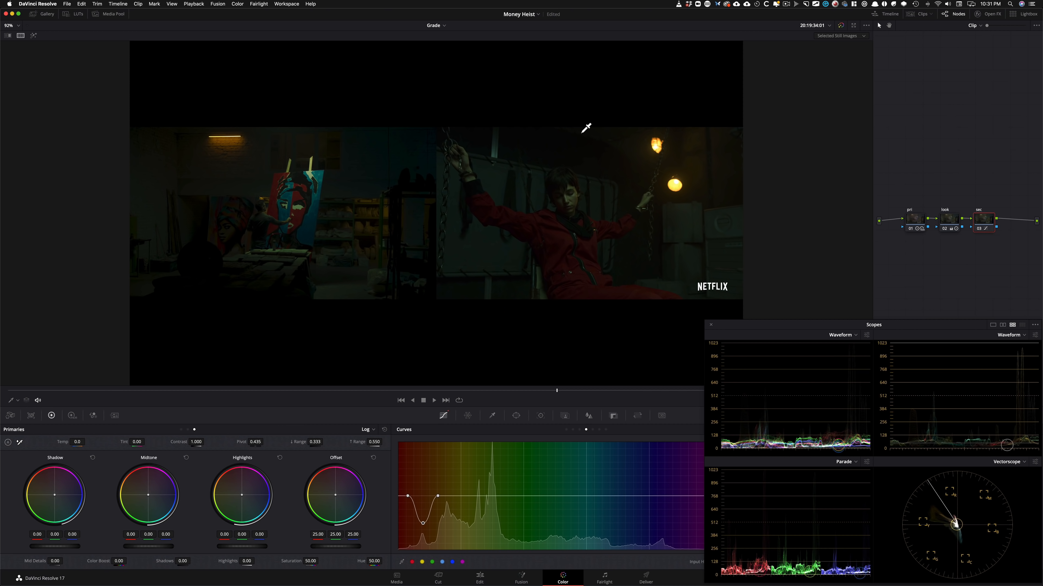
mouse_move(270, 192)
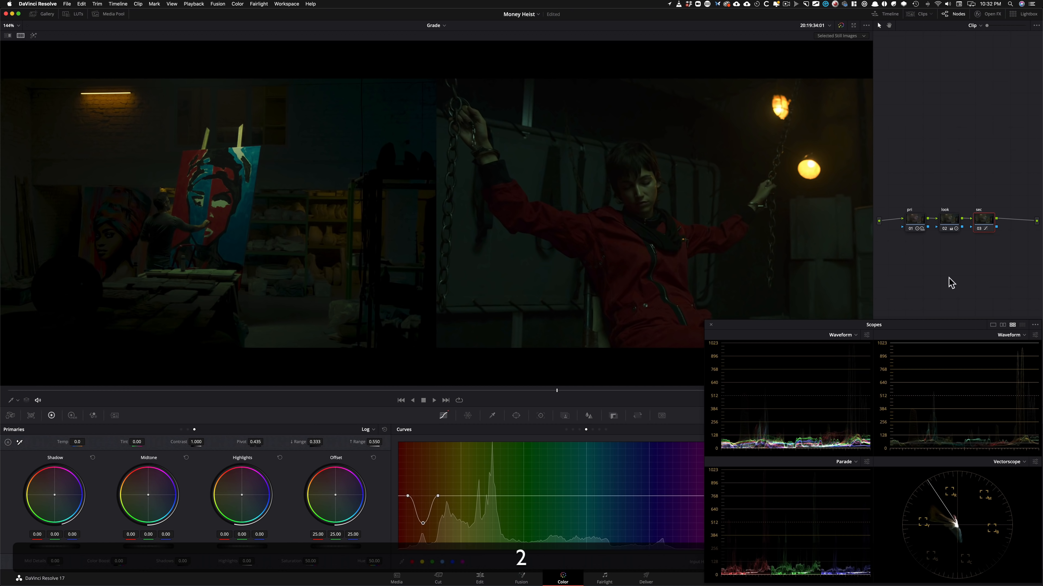
key("cmd+d")
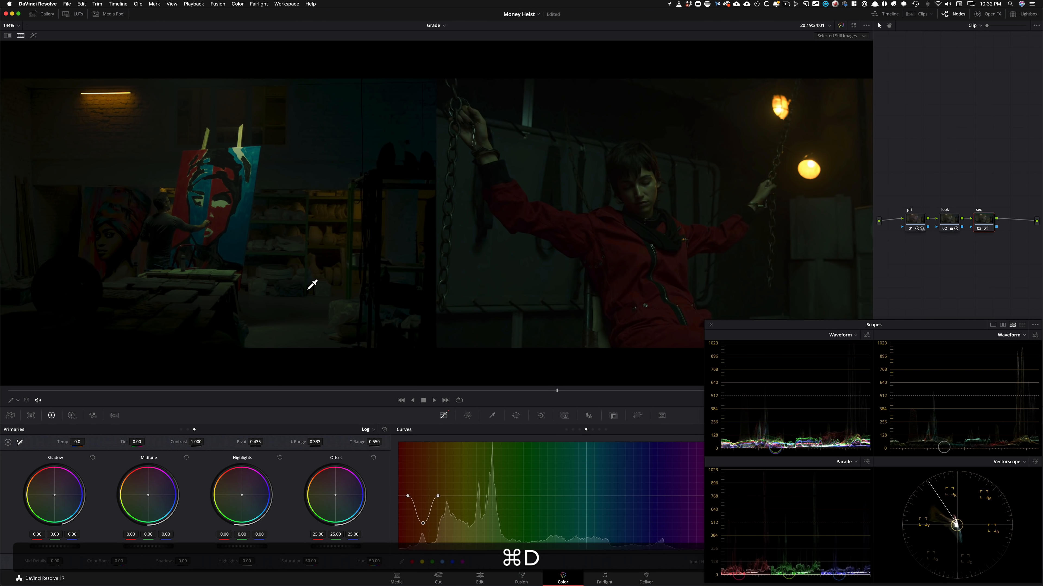
key("2")
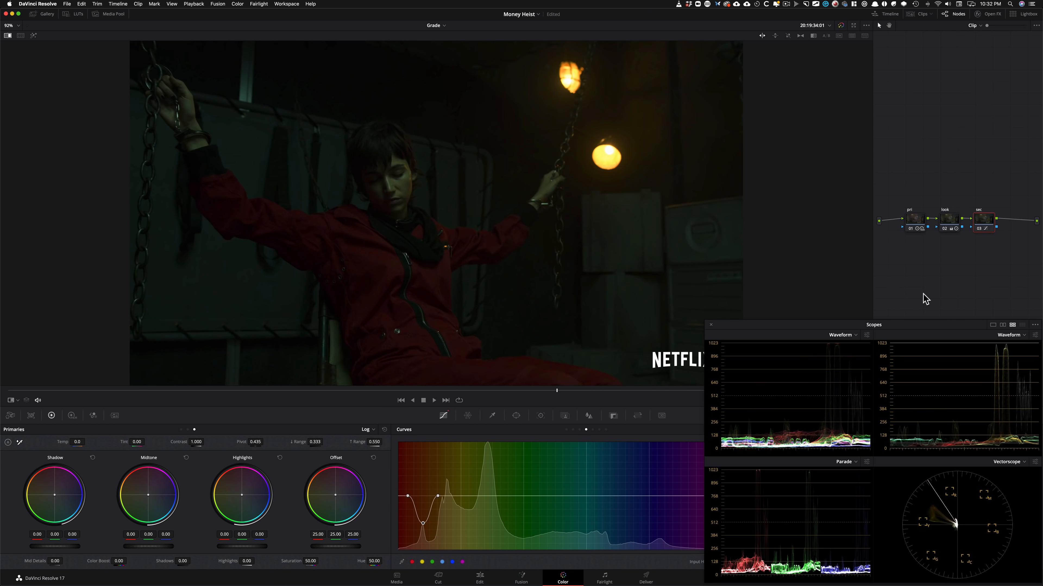
mouse_move(950, 300)
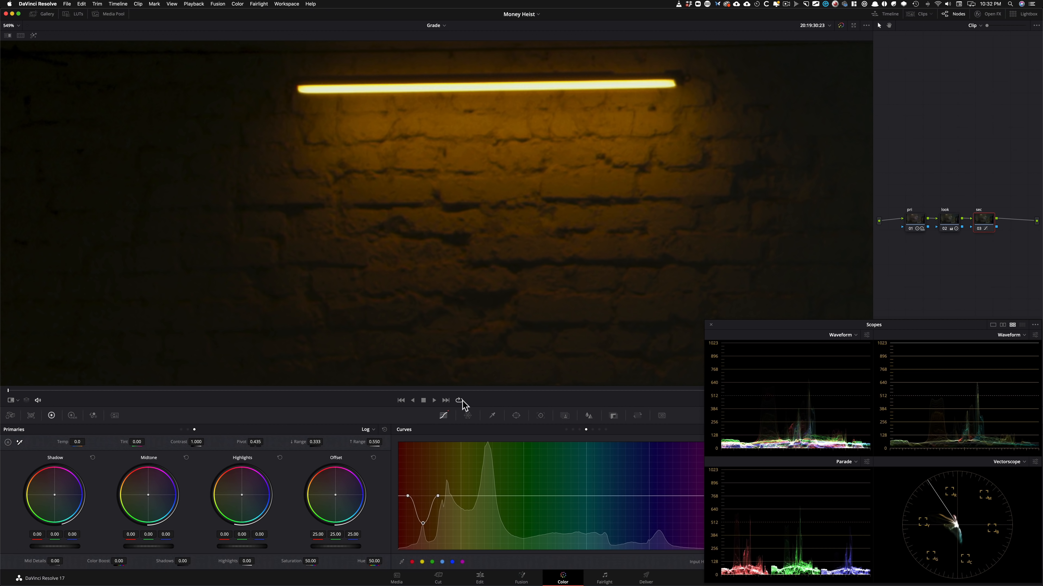
- Turn on looped playback and play the graded painter clip fitted in the viewer
left_click(458, 400)
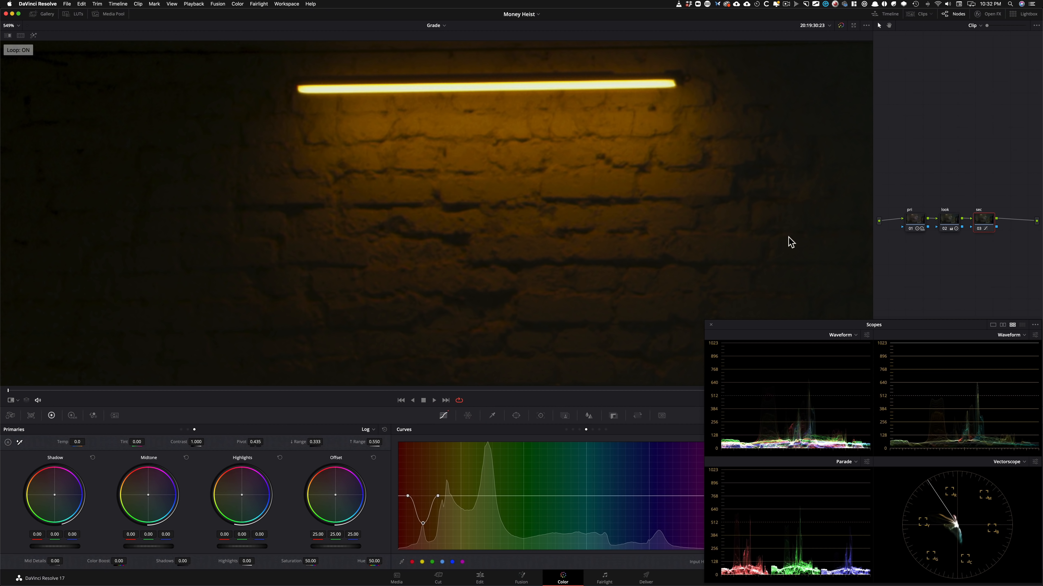
left_click(434, 400)
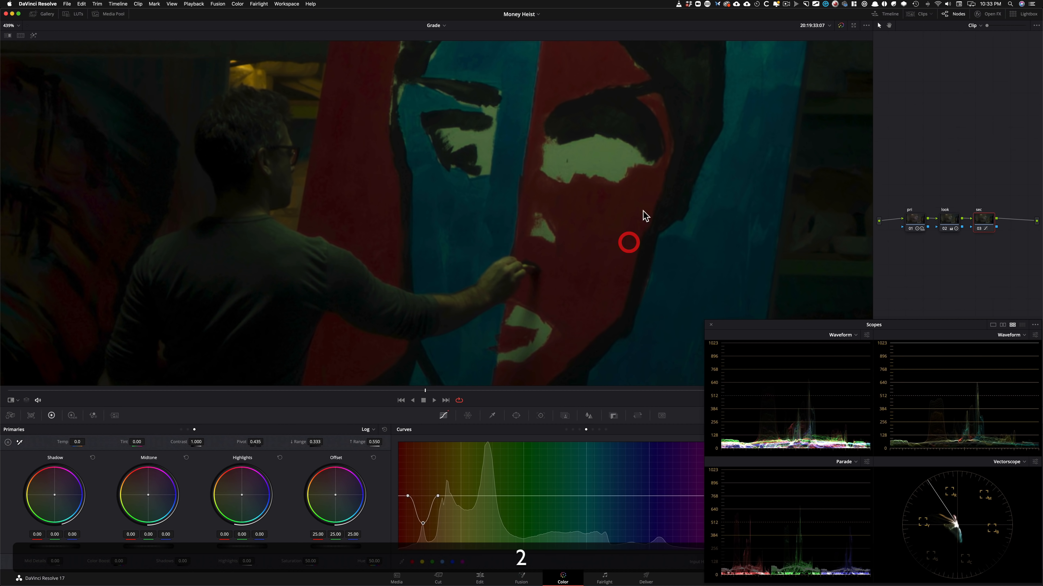
left_click(433, 400)
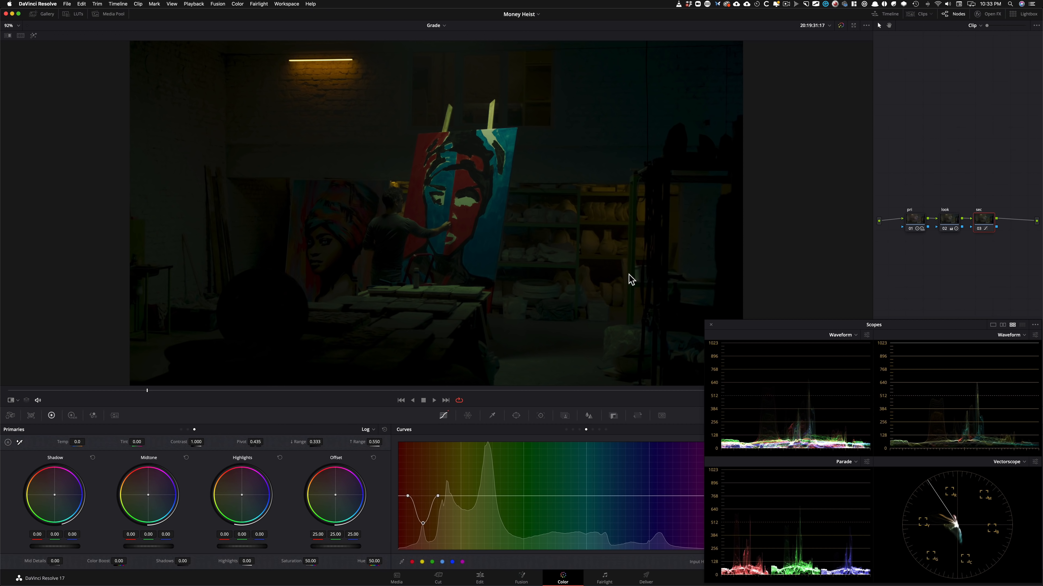
mouse_move(956, 249)
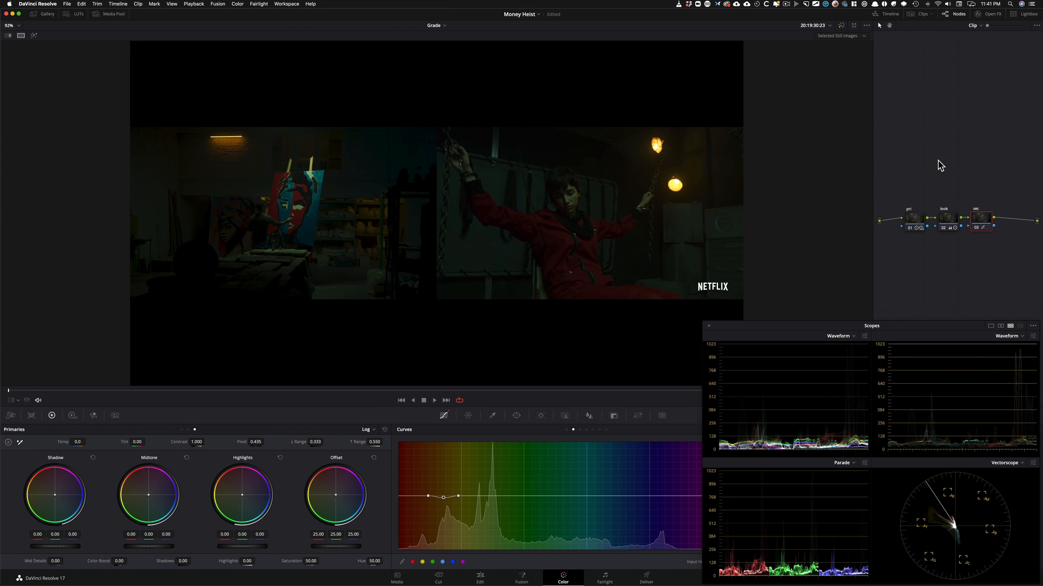
mouse_move(662, 231)
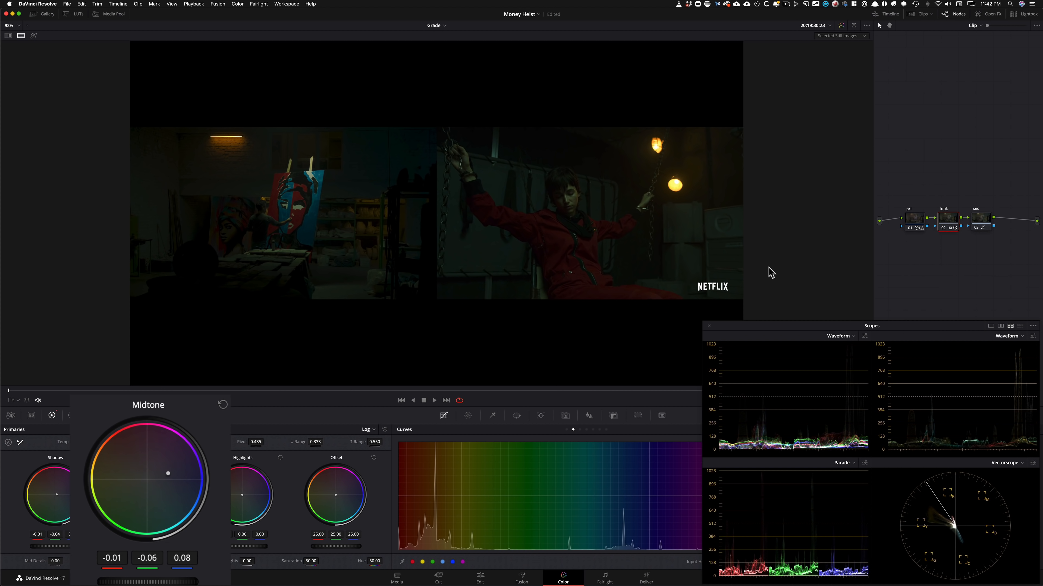
mouse_move(520, 338)
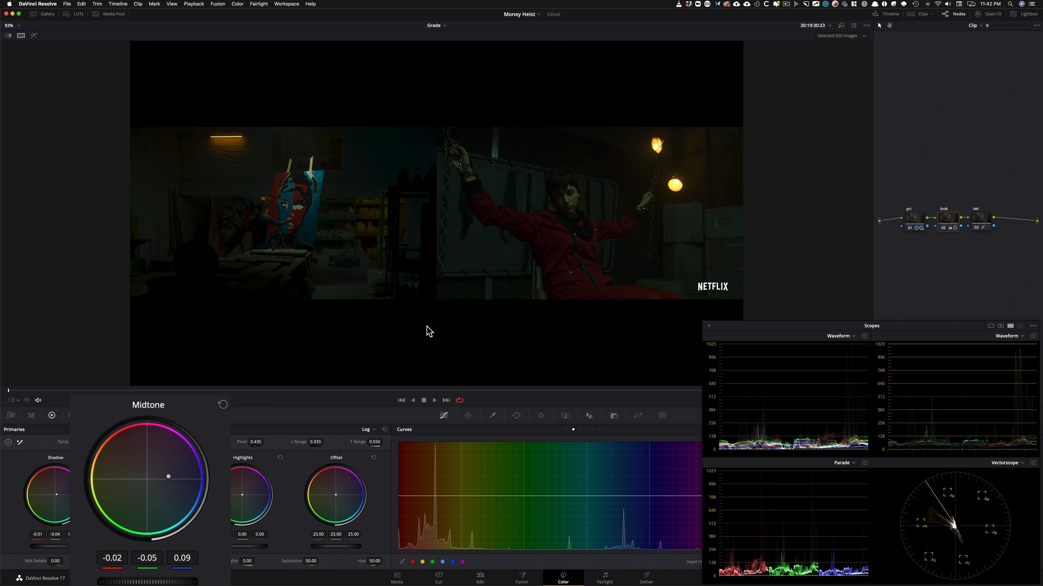
- Reset the look node's midtone balance, then step back and forward through undos to restore the cool tint
left_click(222, 404)
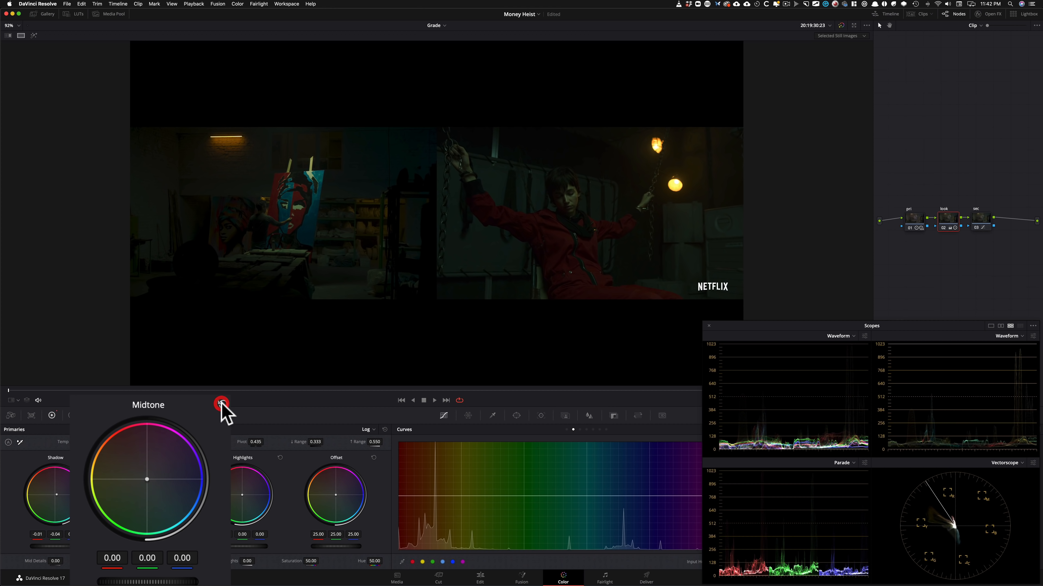
key("cmd+z")
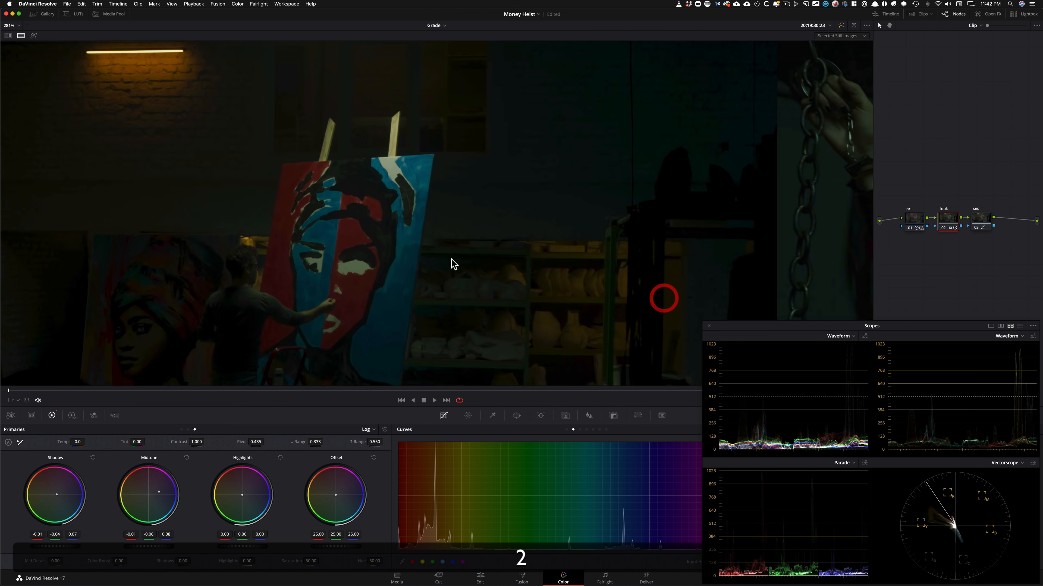
key("cmd+z")
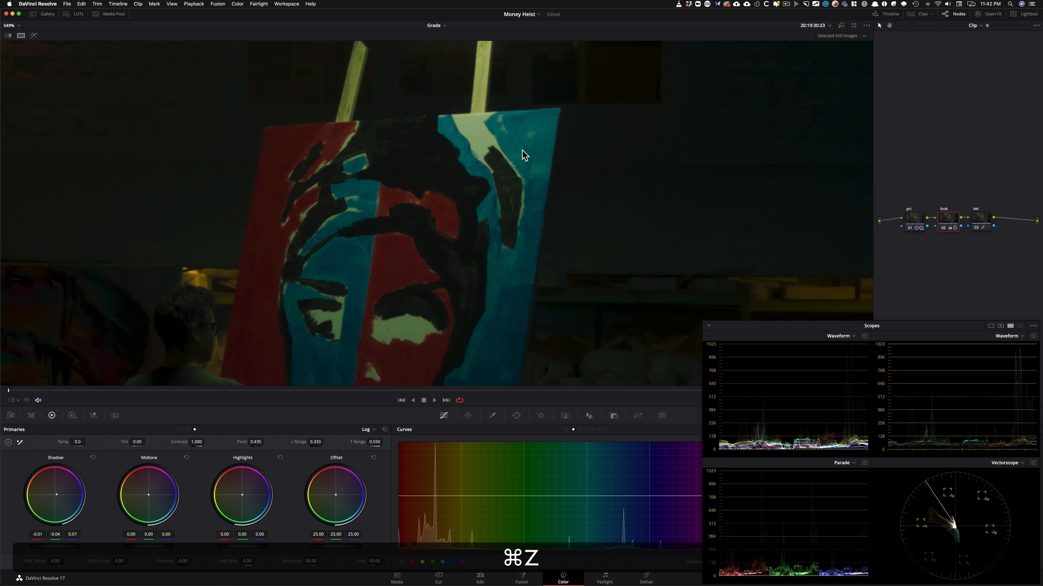
key("Cmd+Z")
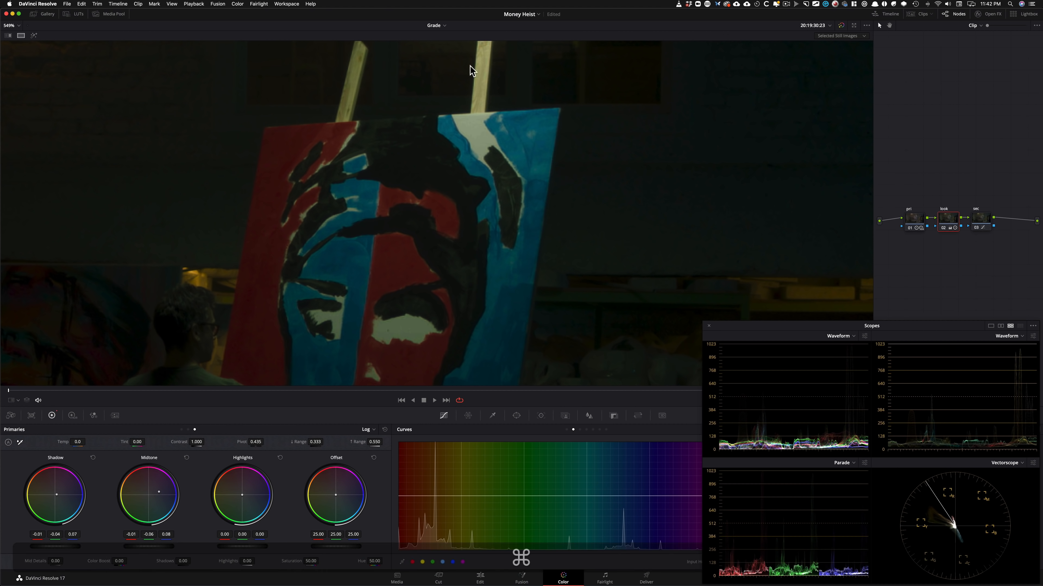
key("shift+cmd+z")
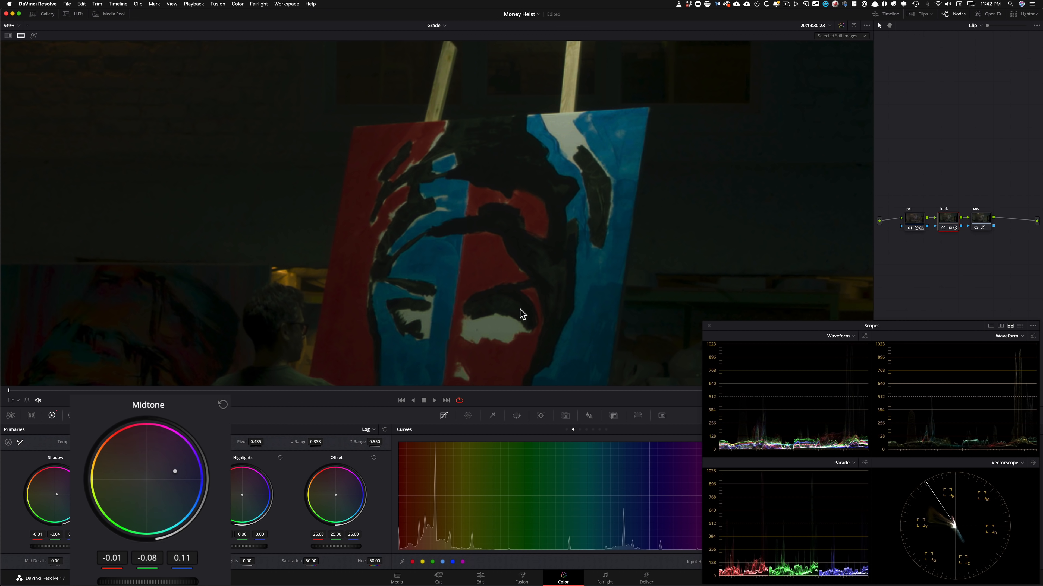
key("cmd+d")
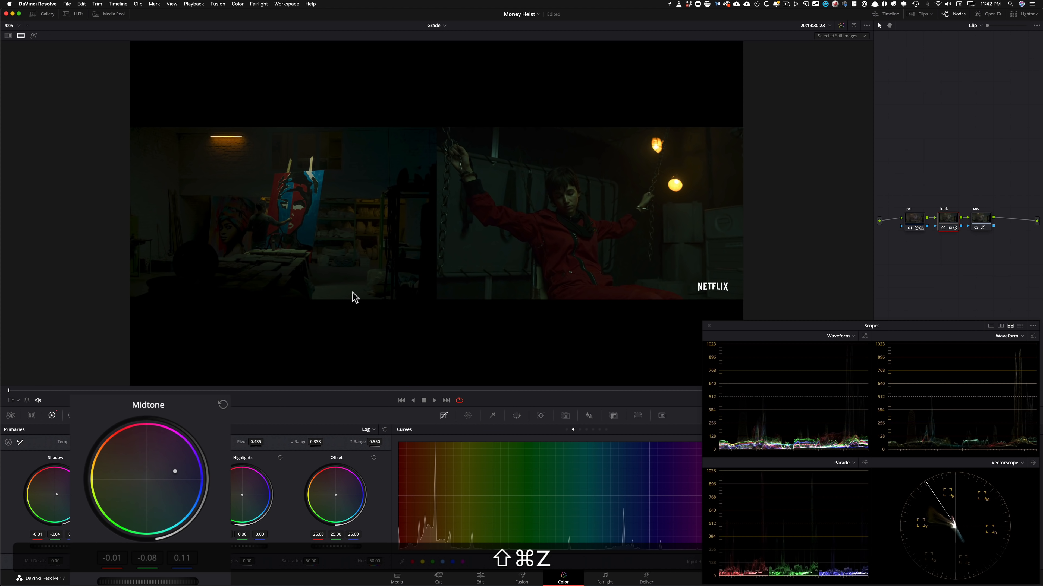
mouse_move(503, 330)
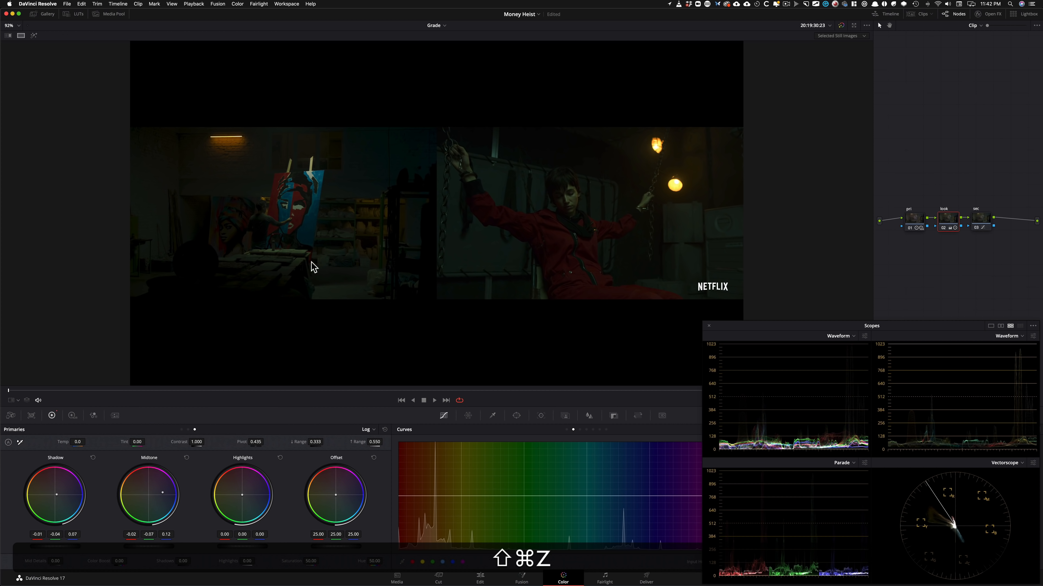
- Refine the cyan-blue midtone nudge, undoing overshoots and recovering from an accidental reset
key("cmd+z")
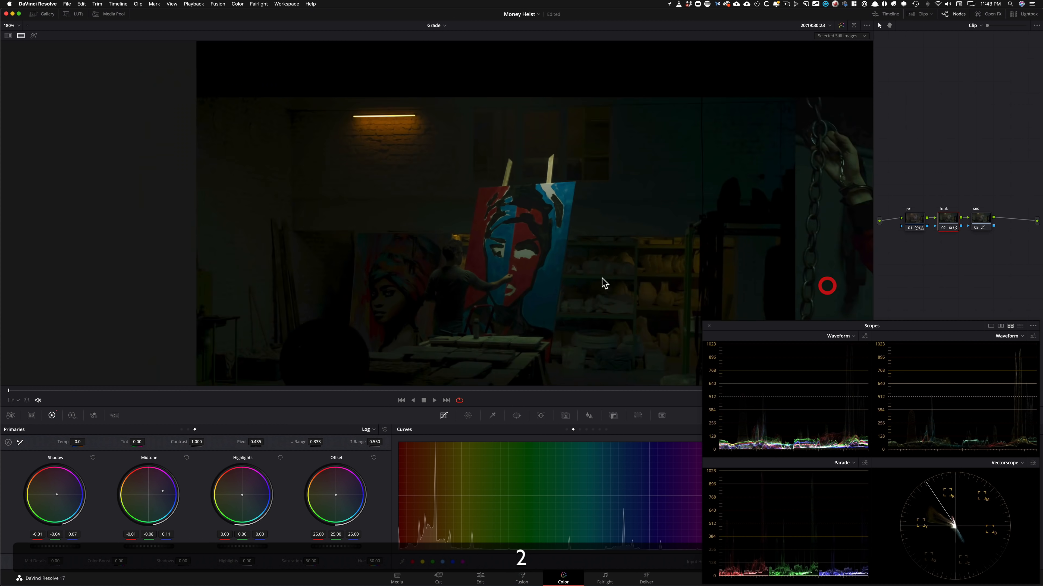
key("shift+cmd+z")
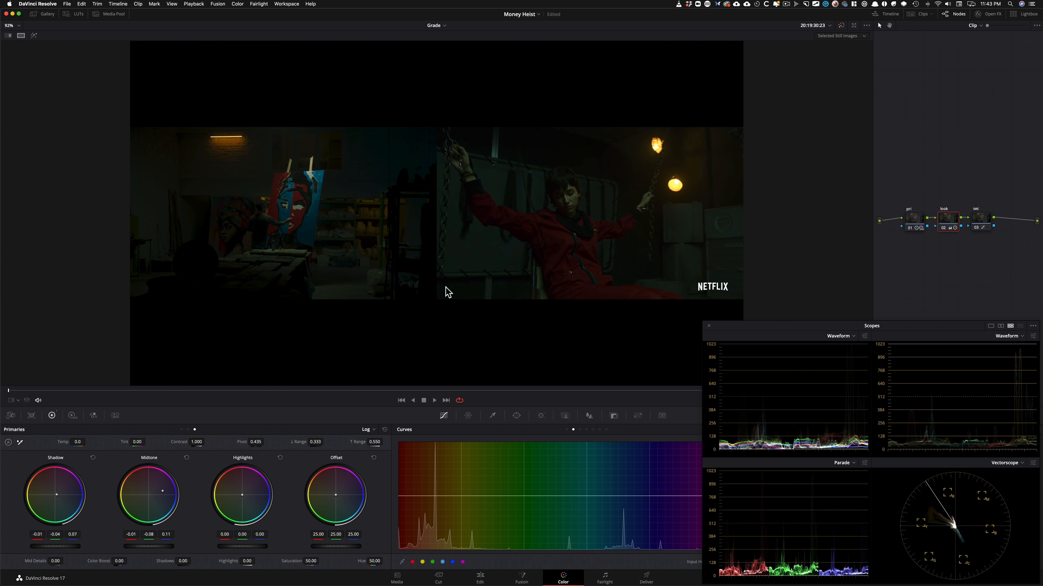
mouse_move(304, 312)
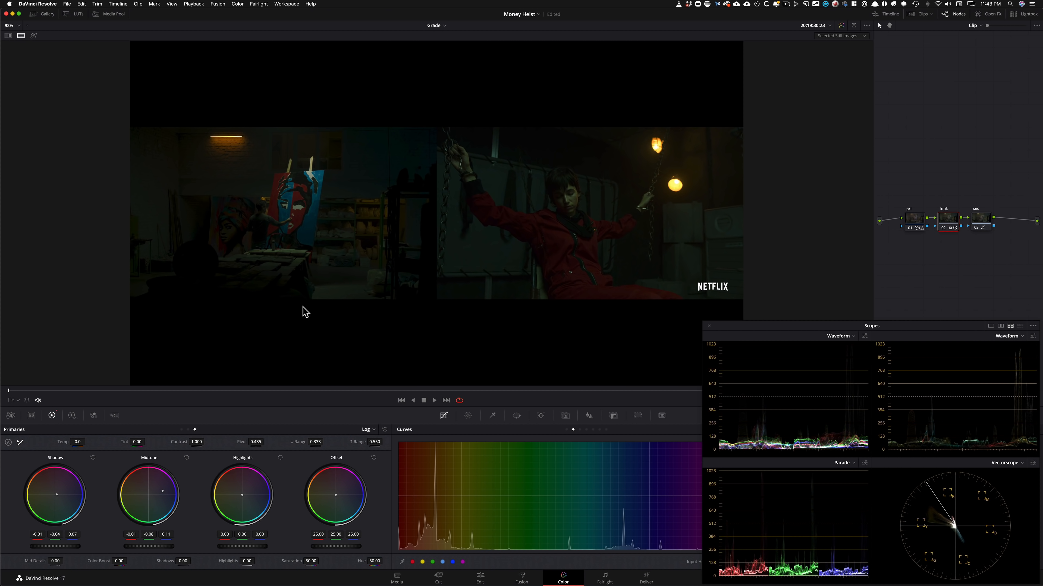
mouse_move(163, 498)
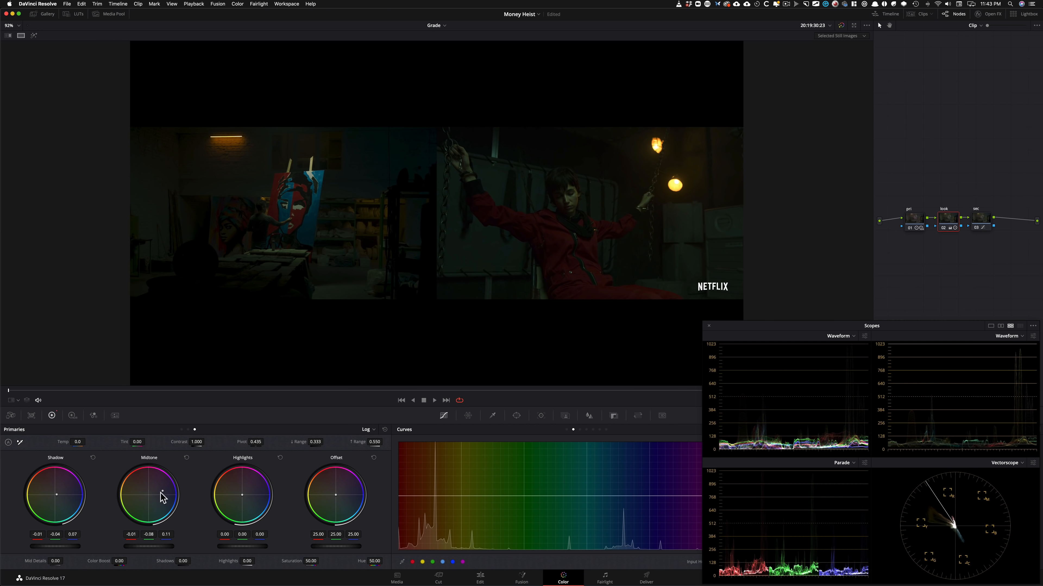
mouse_move(309, 195)
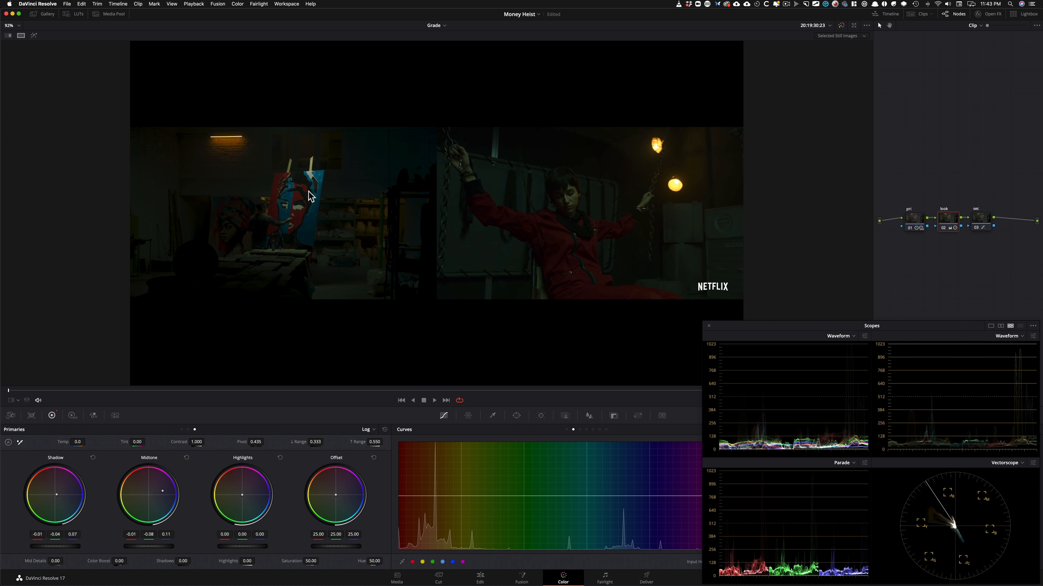
mouse_move(183, 499)
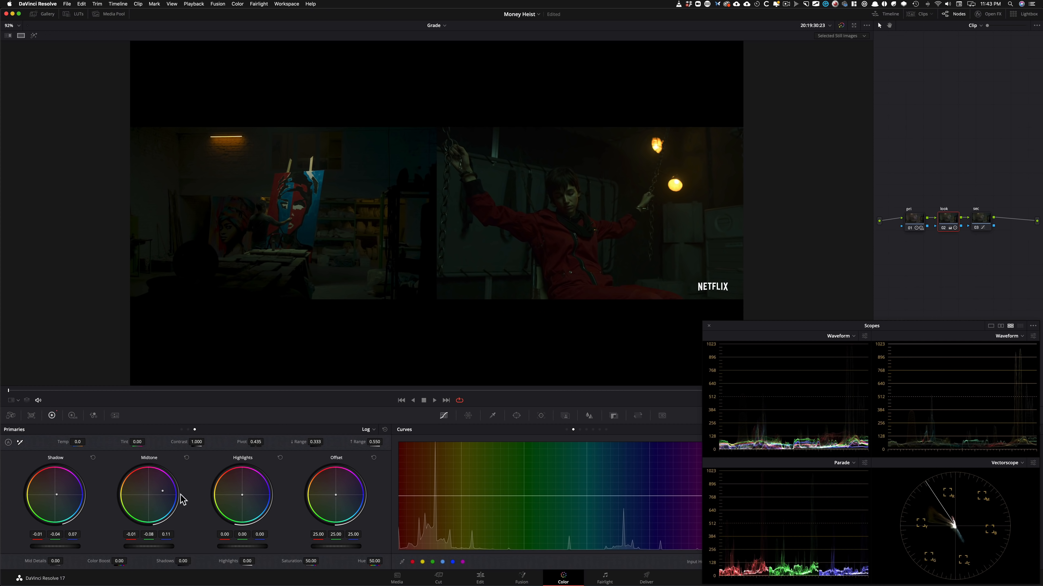
mouse_move(214, 142)
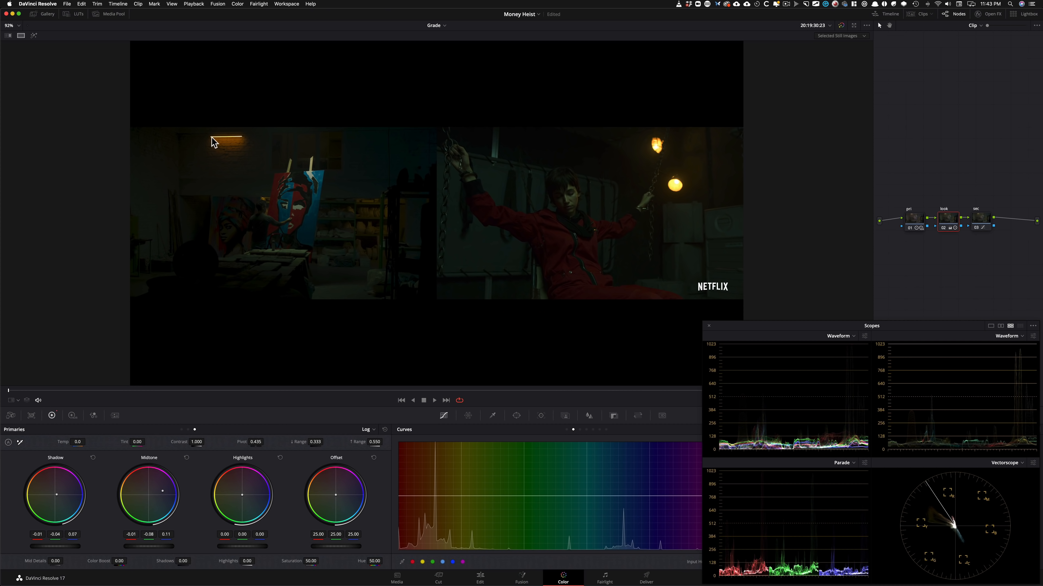
mouse_move(219, 472)
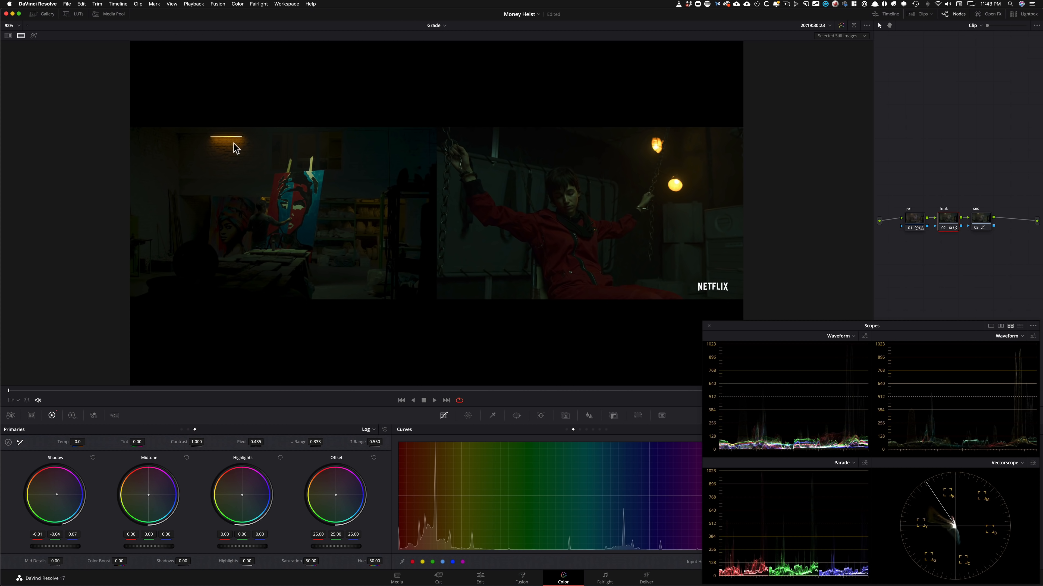
key("cmd")
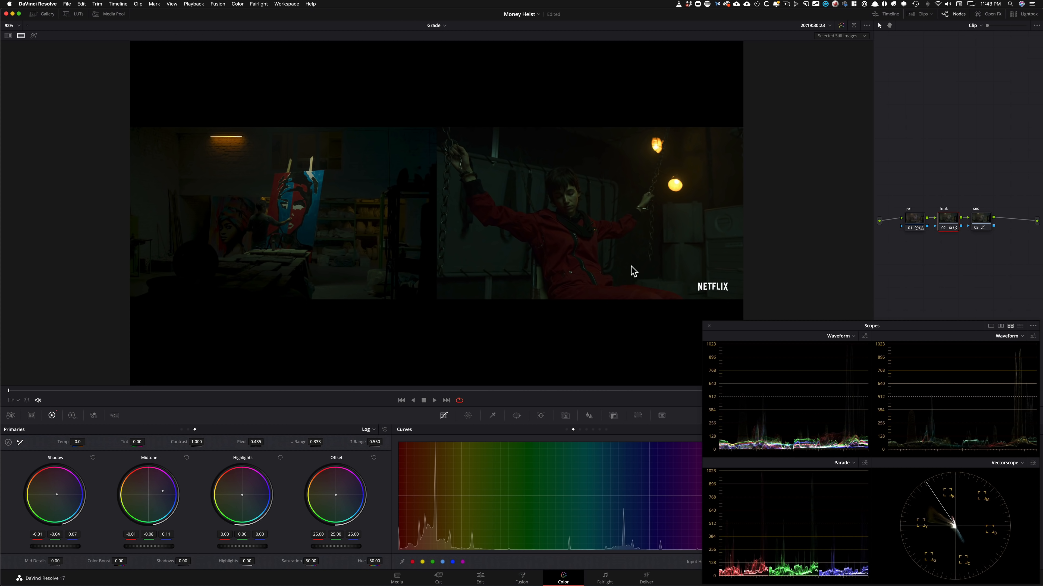
mouse_move(980, 223)
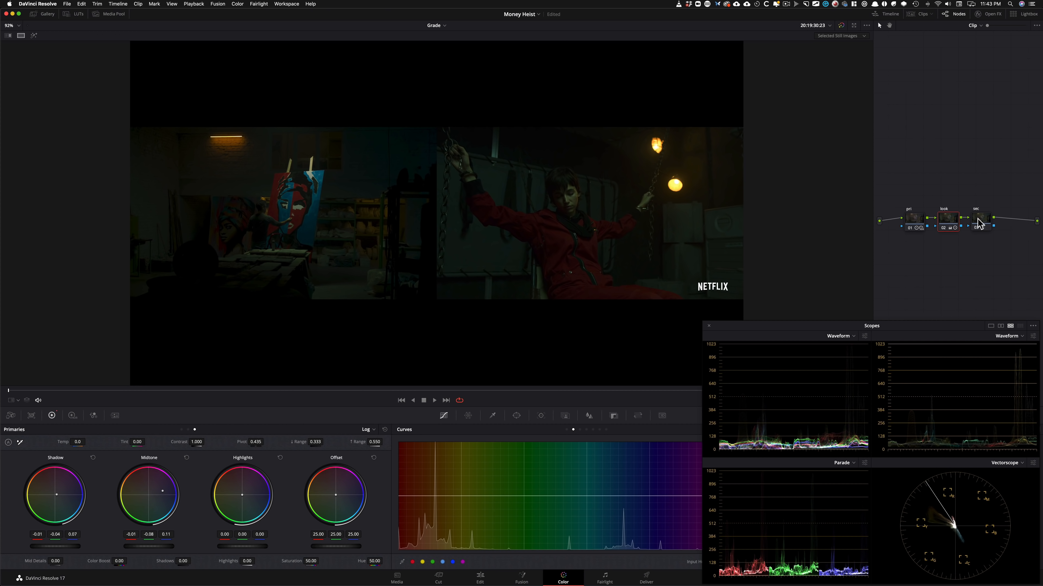
- Sample the orange wall light with the Hue curve eyedropper on the sec node and pull its points down
left_click(979, 219)
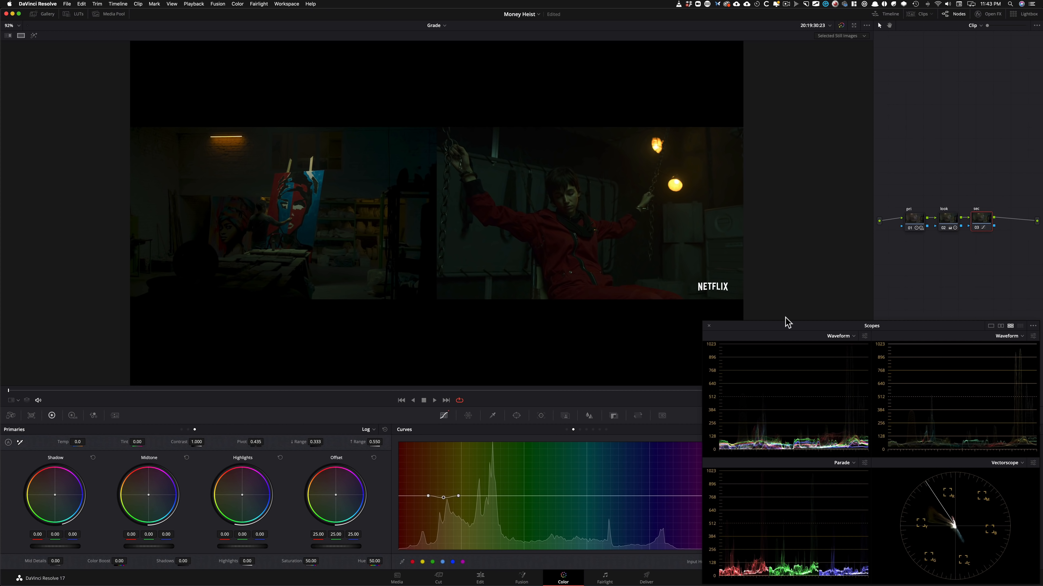
mouse_move(971, 228)
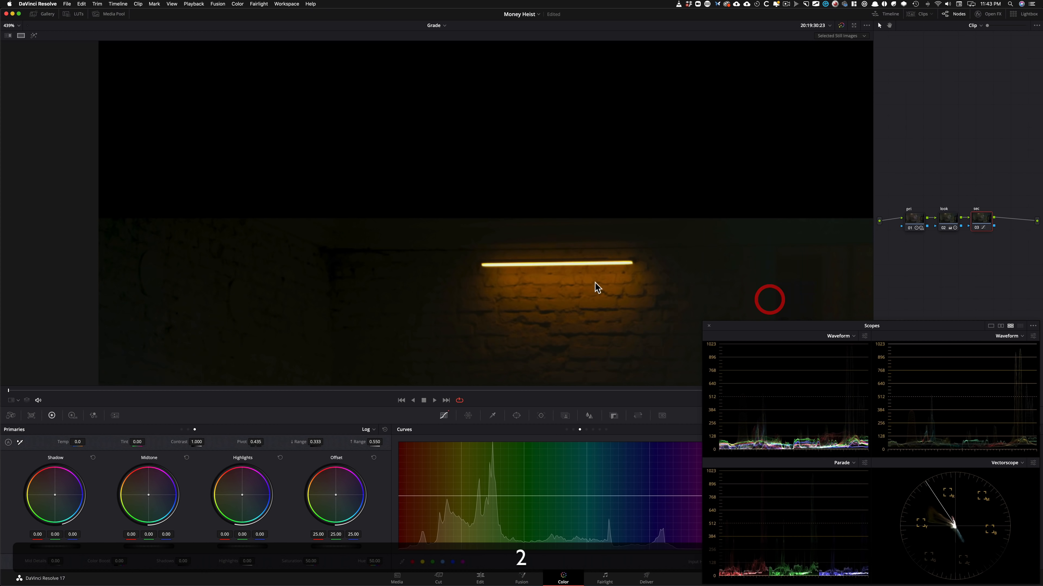
left_click(18, 400)
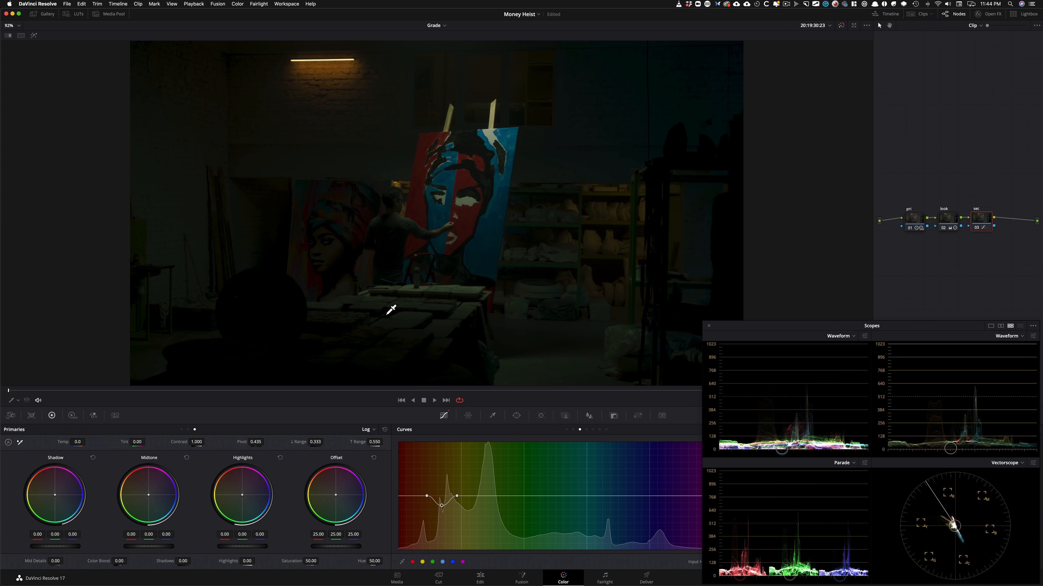
mouse_move(681, 394)
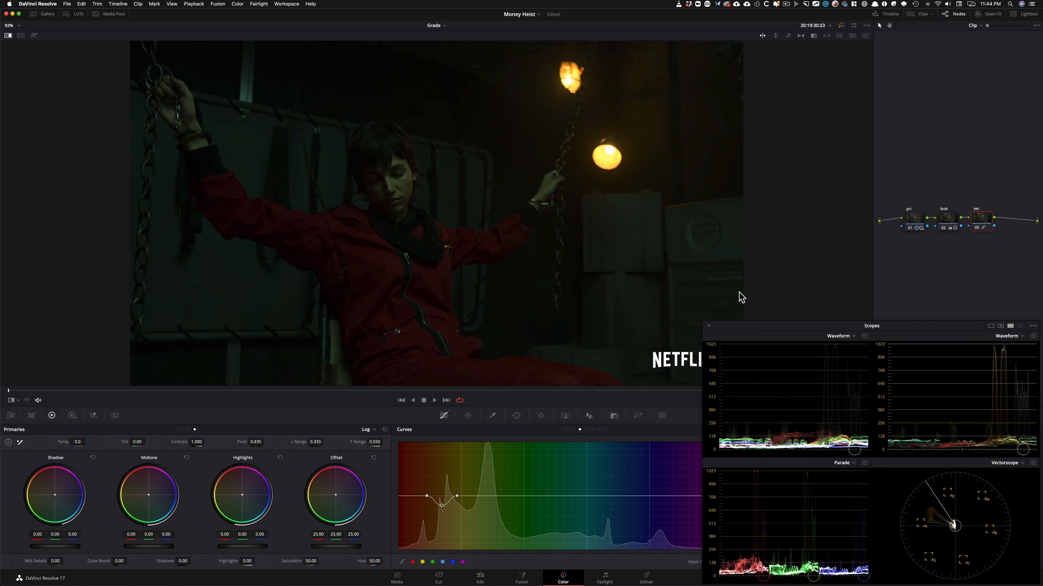
mouse_move(942, 309)
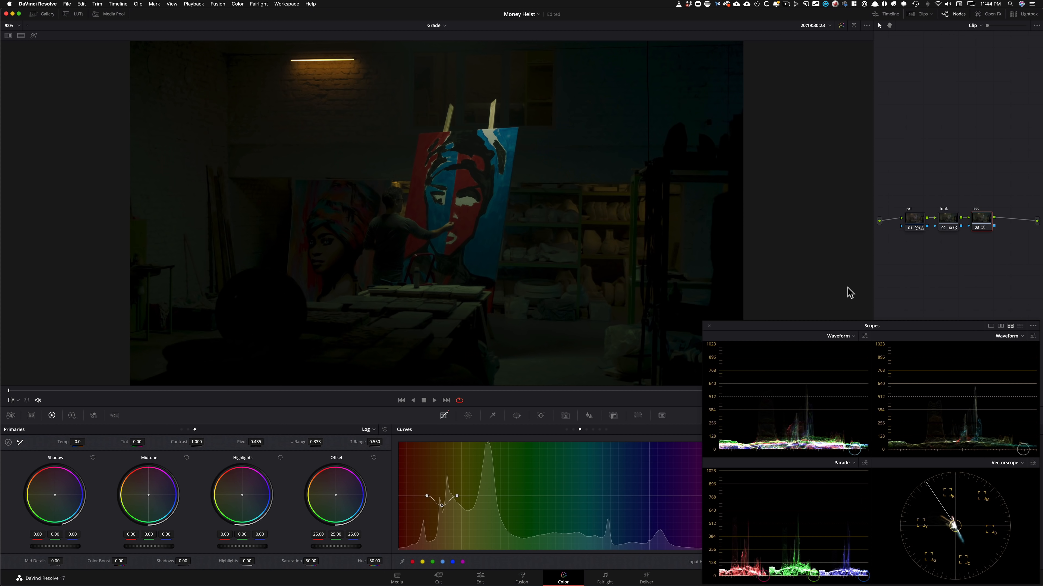
mouse_move(958, 300)
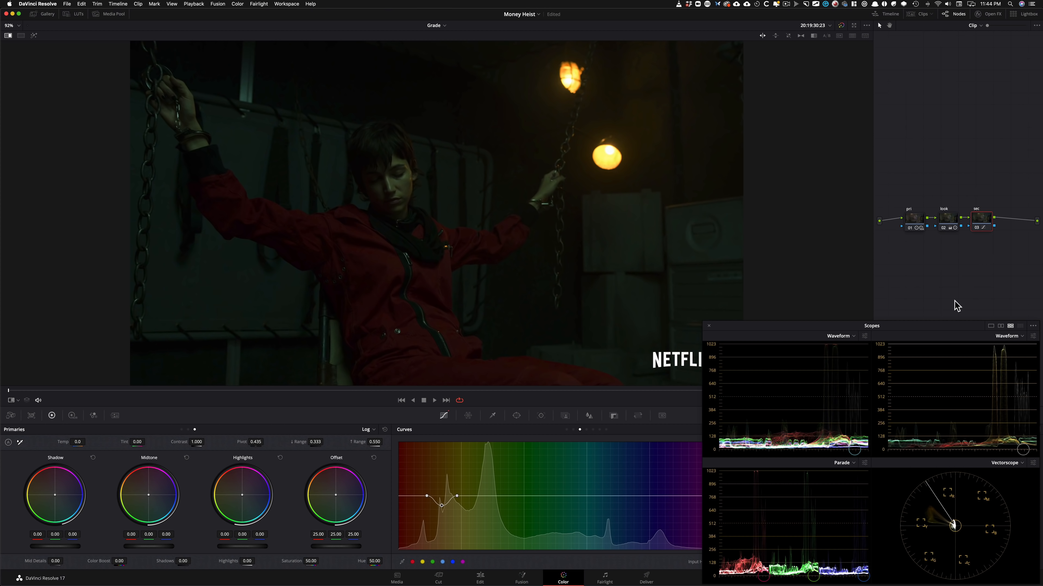
mouse_move(890, 278)
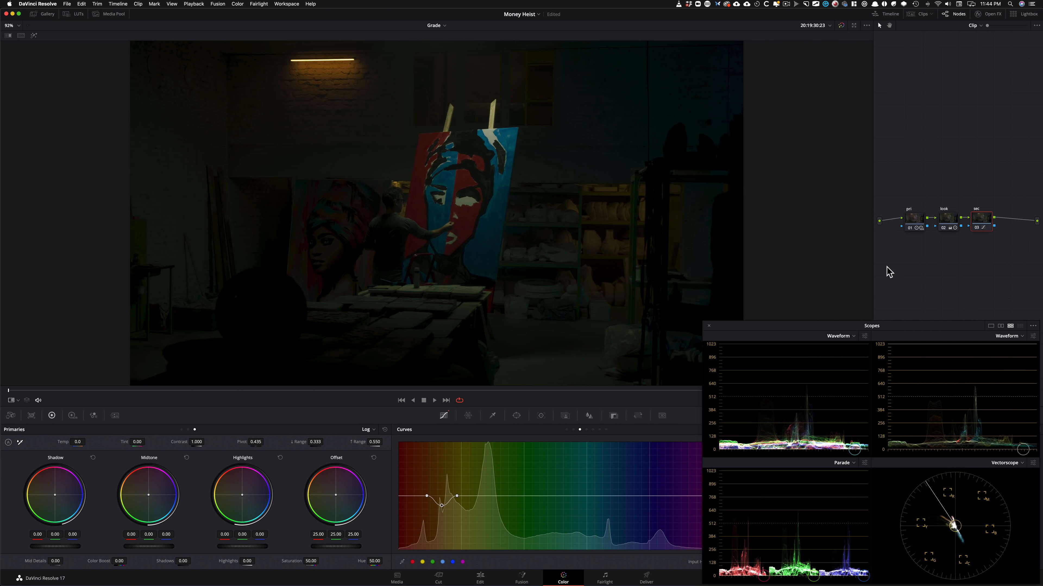
mouse_move(599, 352)
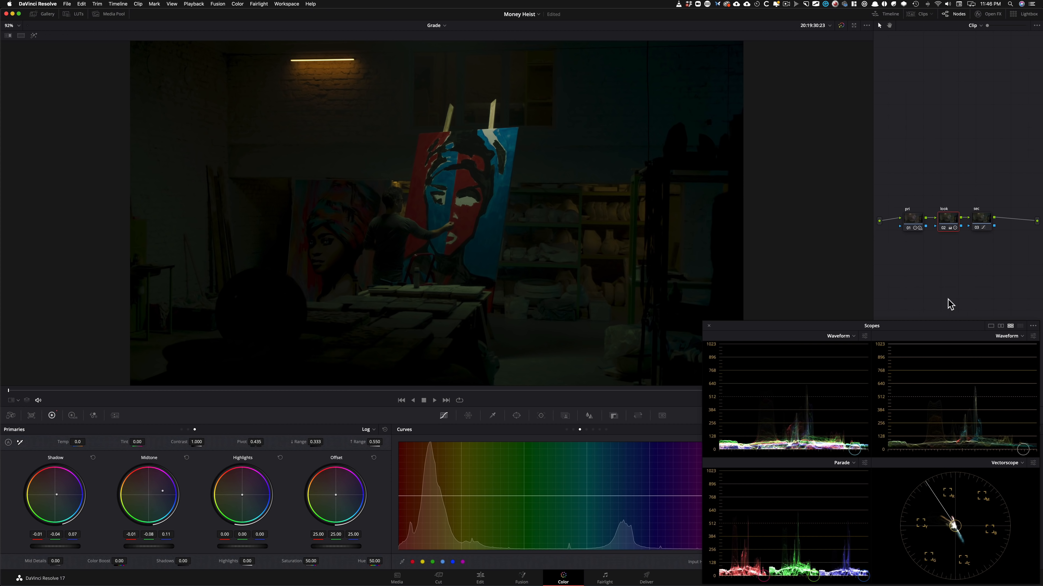
- Bypass the grade, then toggle pri, look and sec nodes in turn before leaving all three active
key("cmd+d")
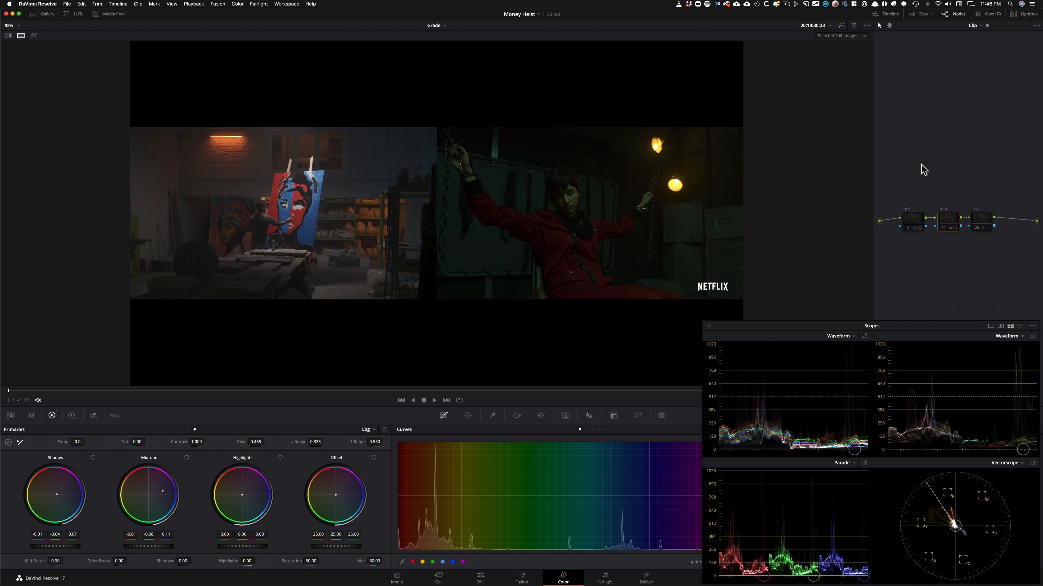
key("cmd+d")
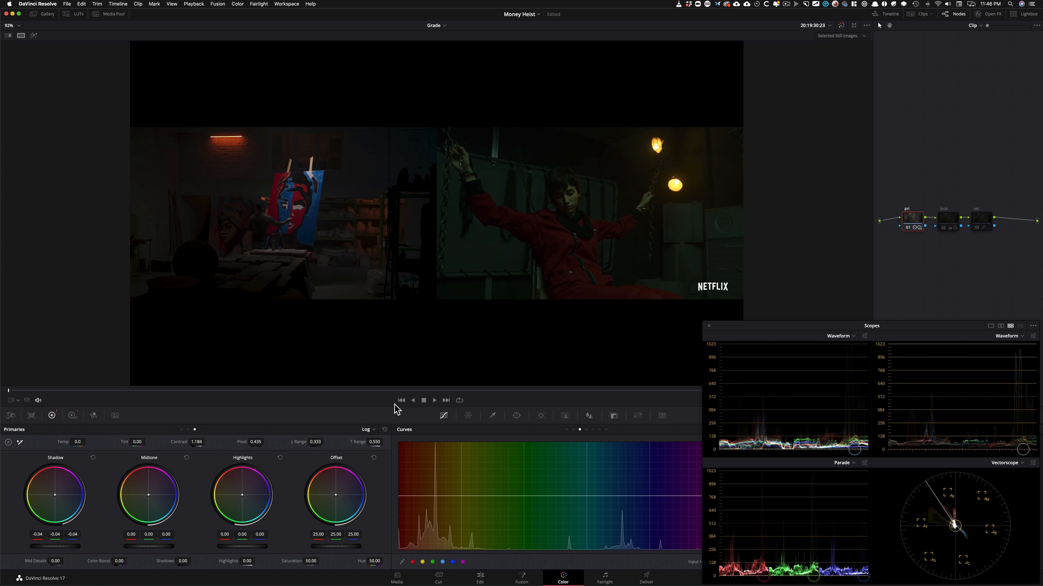
mouse_move(755, 569)
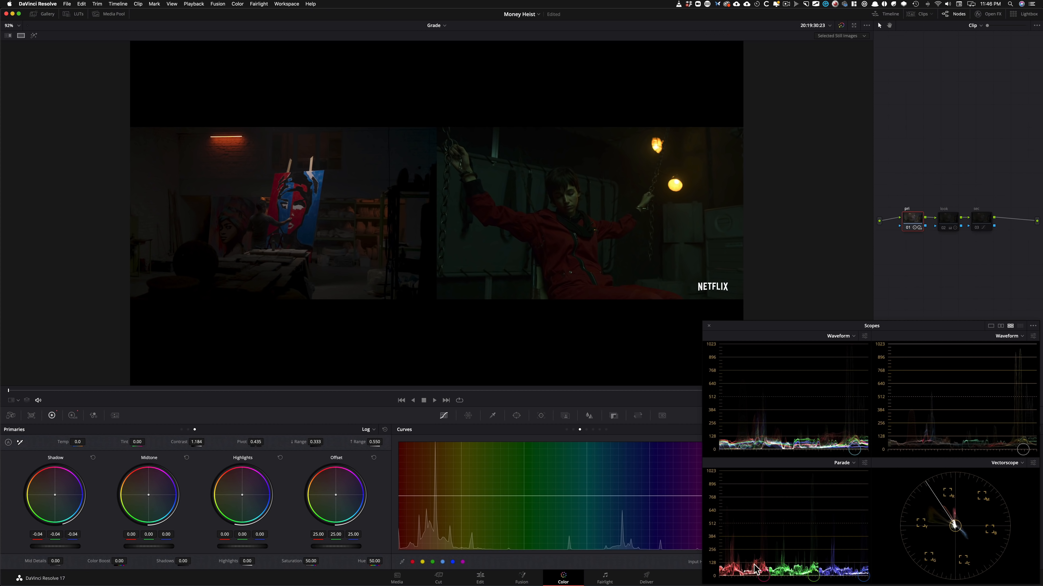
mouse_move(895, 165)
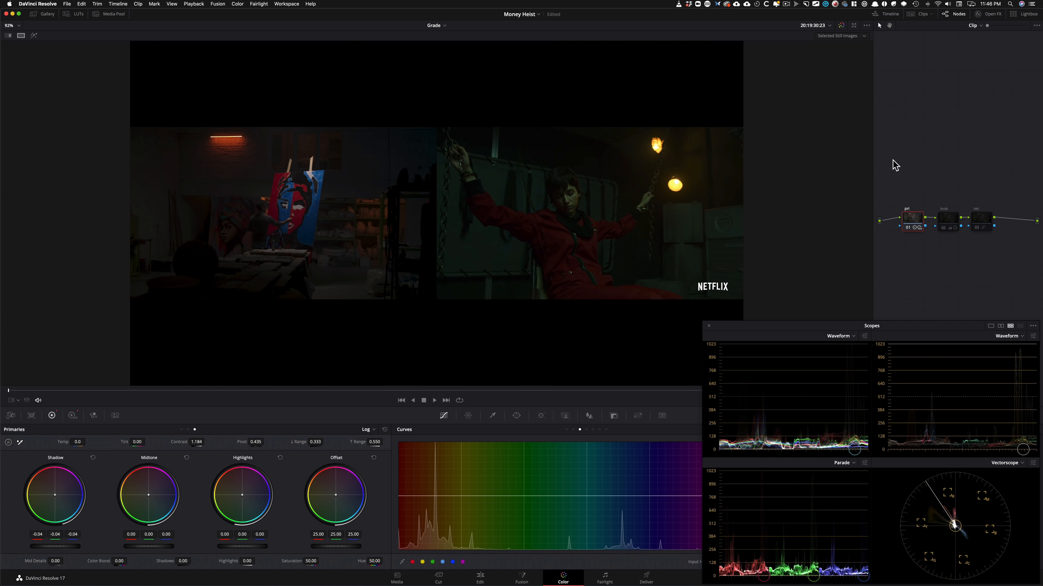
key("cmd+d")
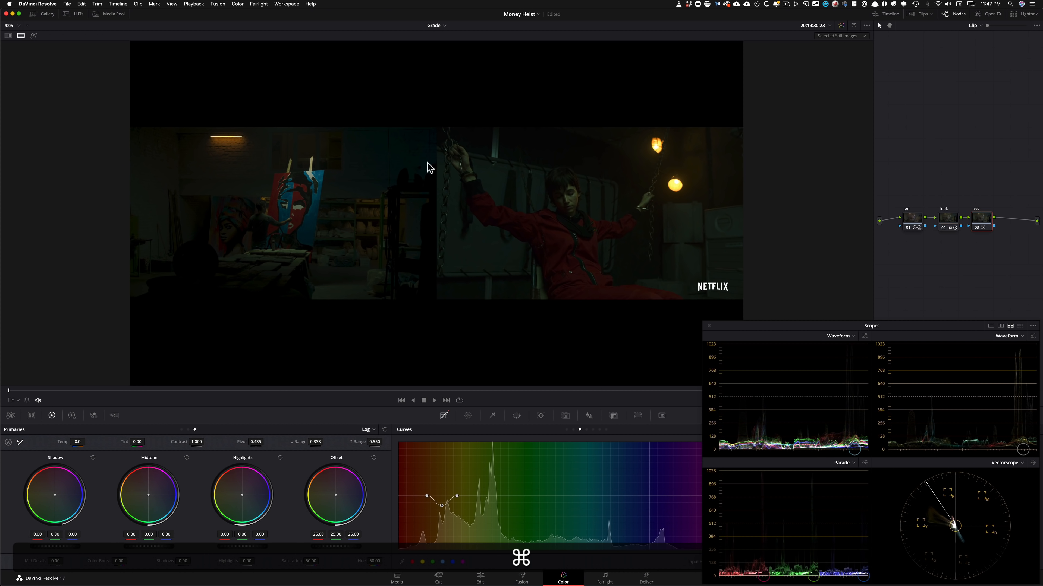
key("cmd+d")
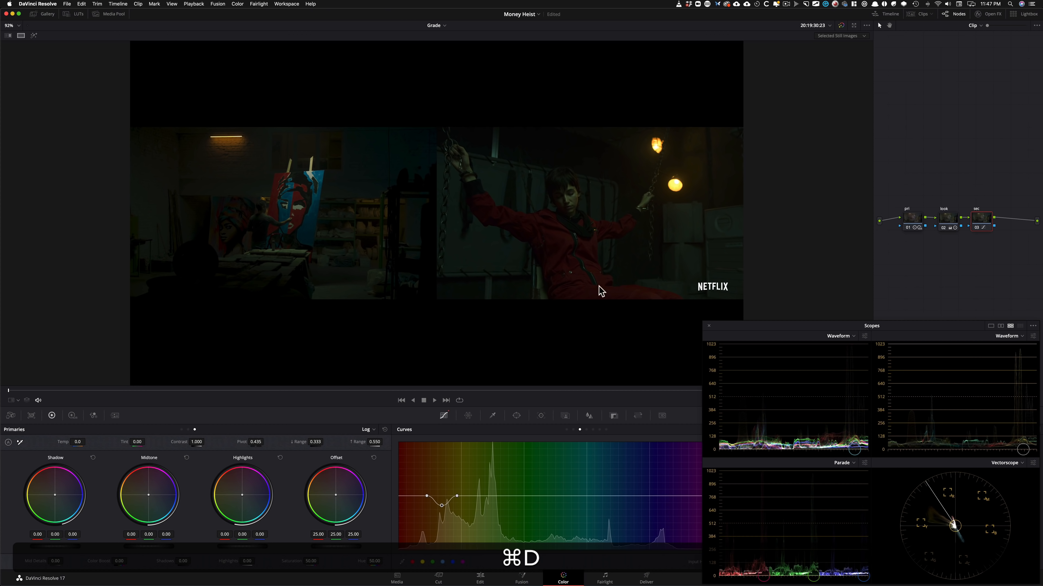